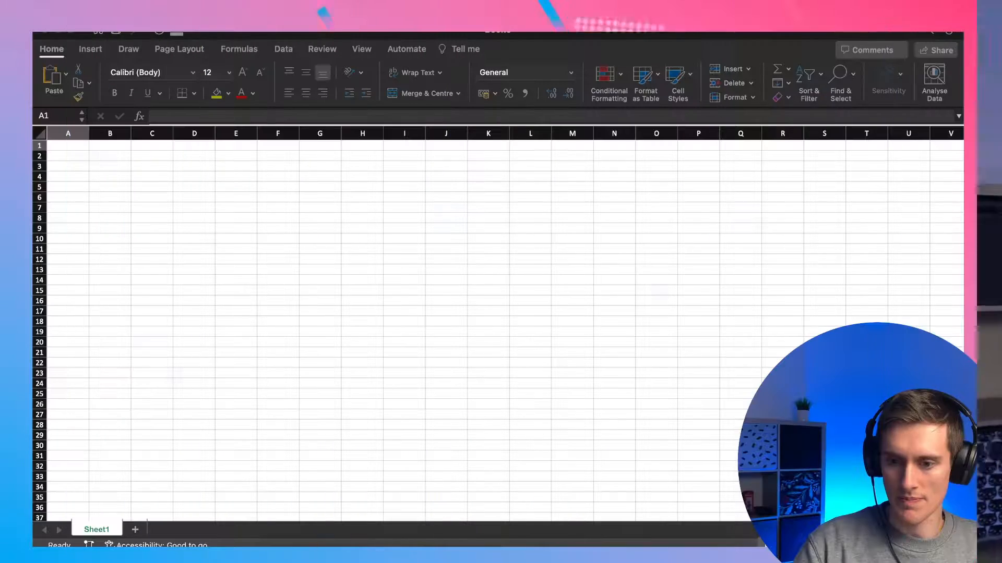
mouse_move(601, 377)
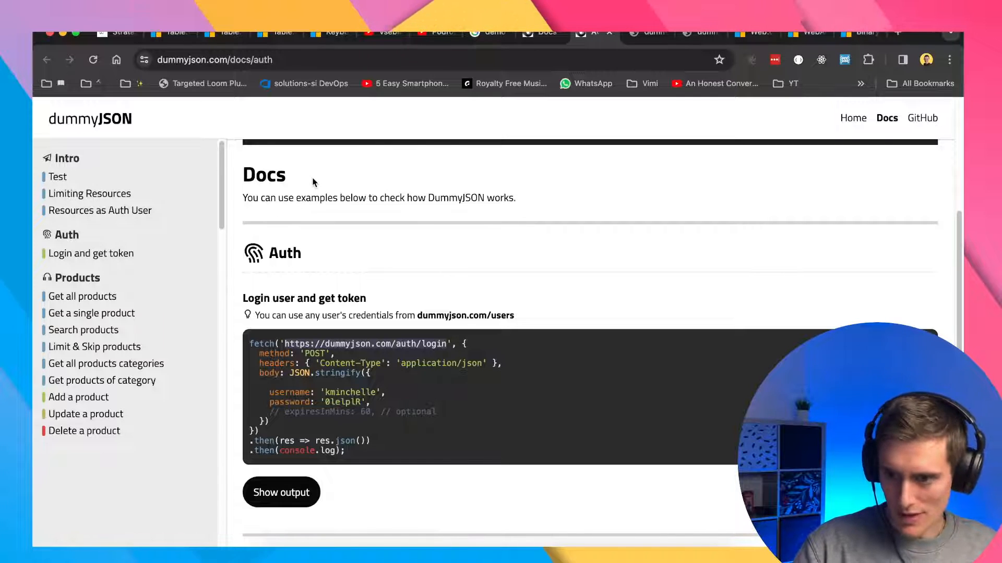
Select the dummyjson.com/docs/auth page address in Chrome's address bar.
click(213, 60)
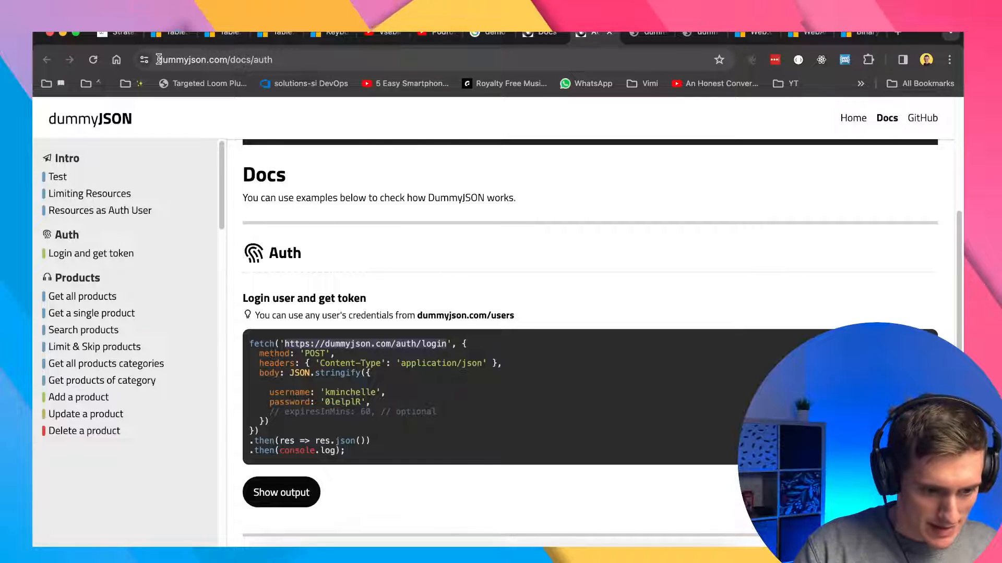
click(256, 59)
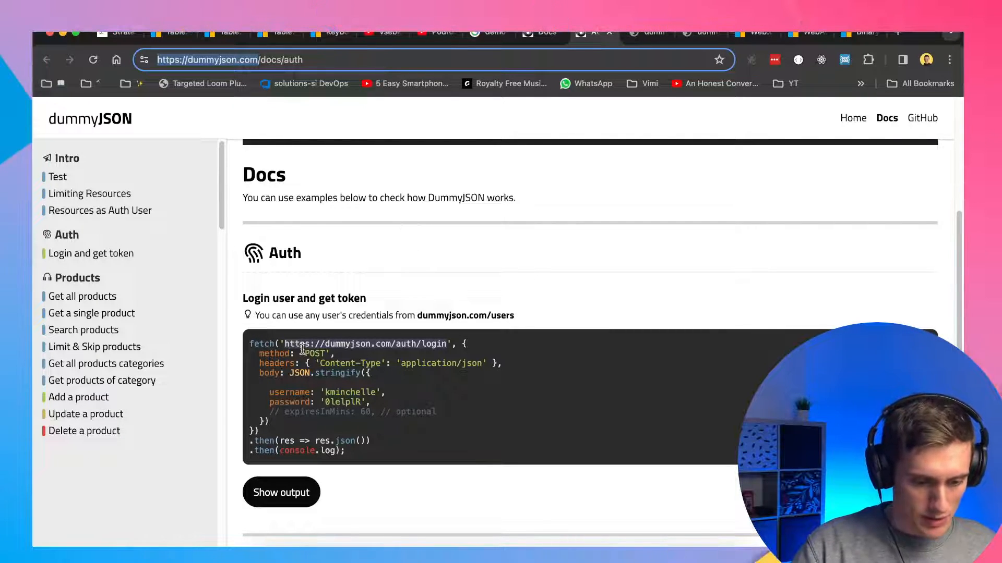
mouse_move(542, 276)
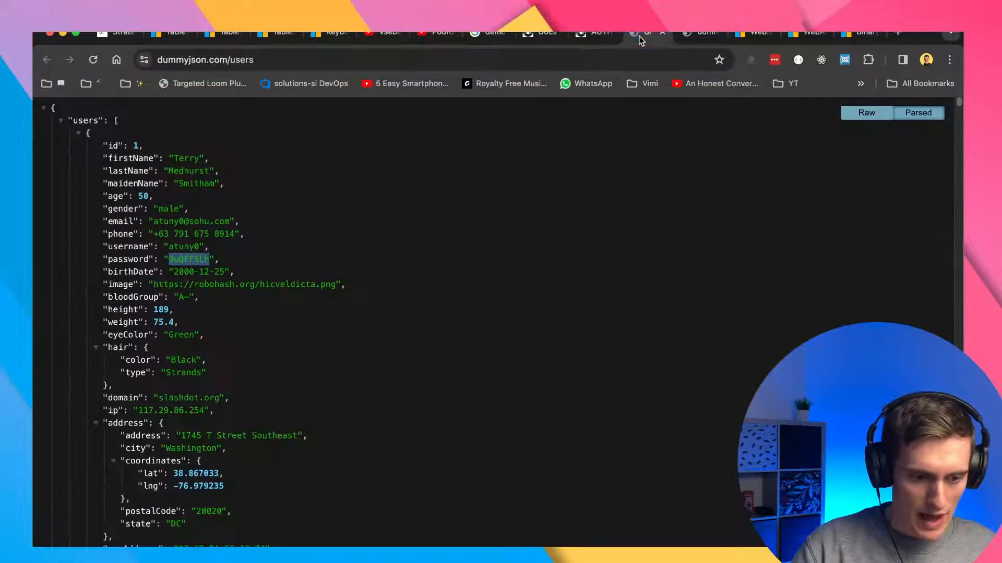
Browse the dummyJSON users list for the password field, then move to the auth/products endpoint.
click(275, 59)
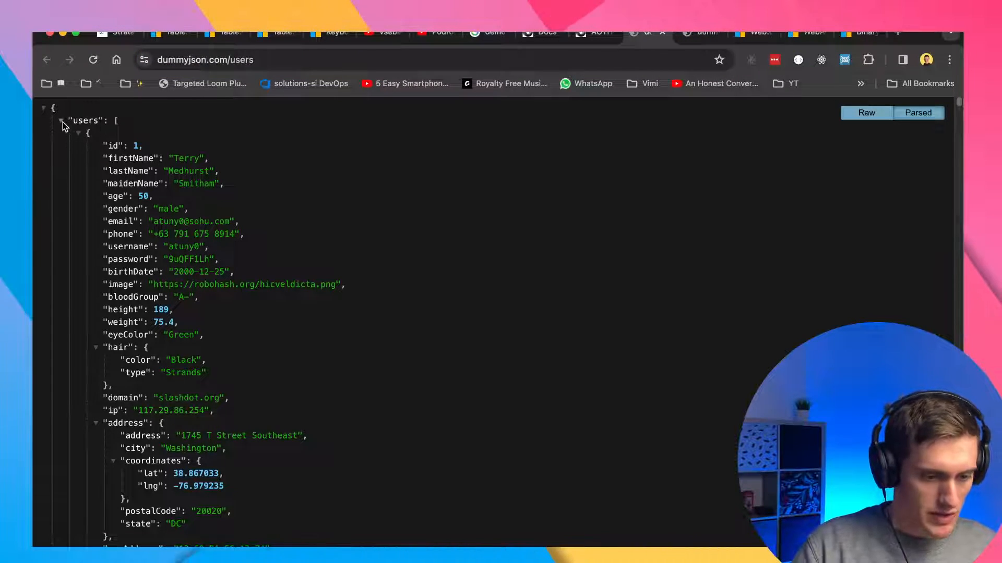
click(61, 121)
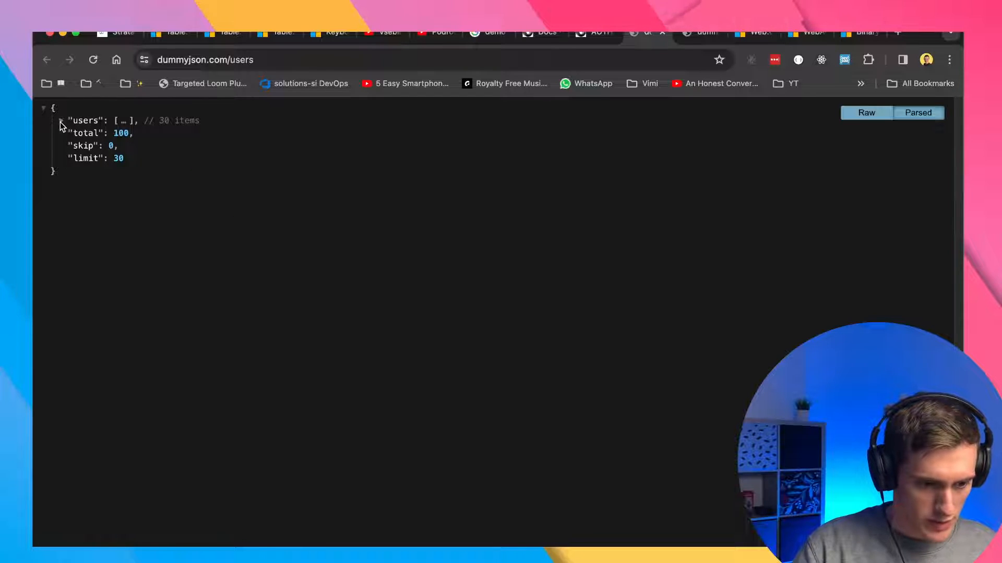
click(61, 121)
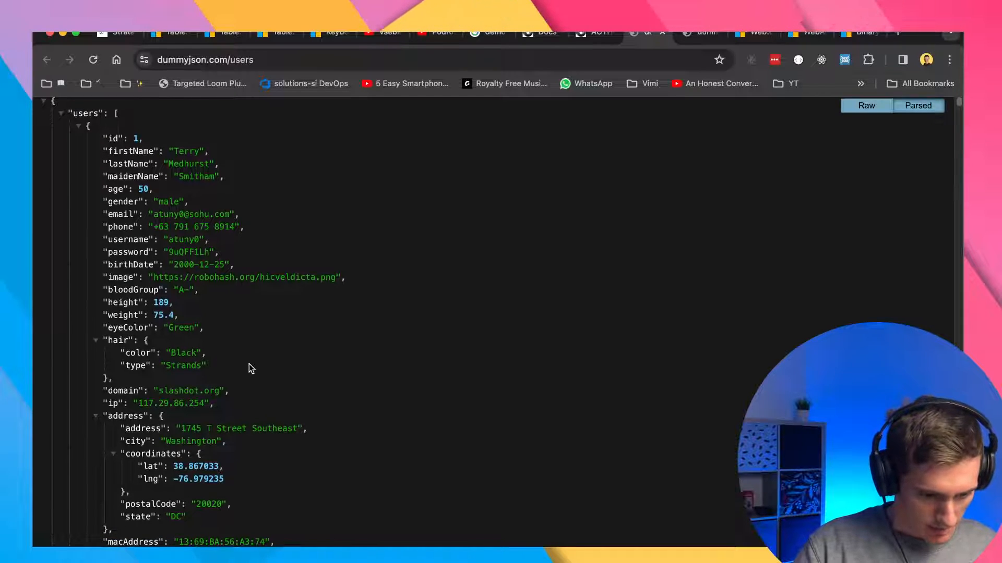
double_click(127, 252)
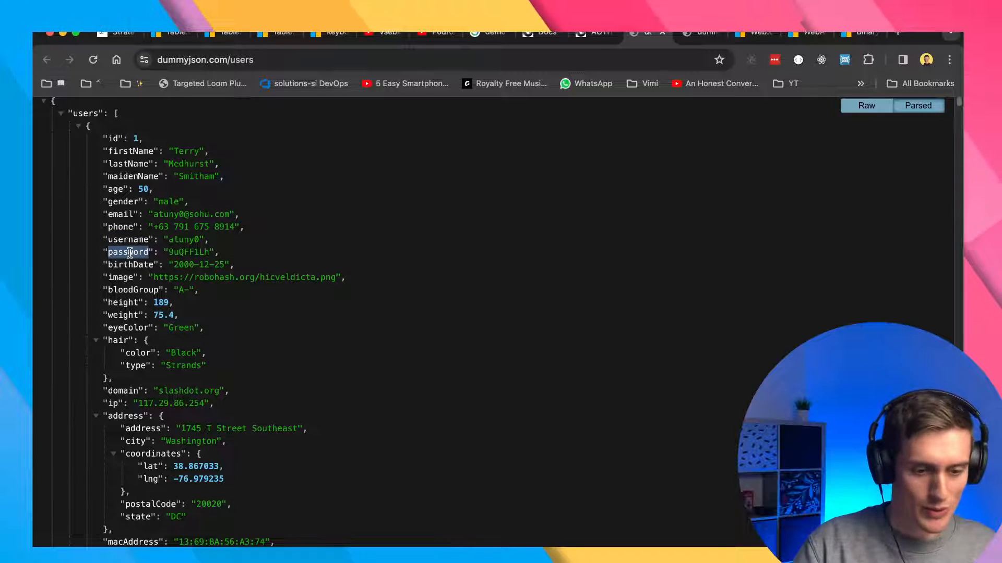
mouse_move(285, 233)
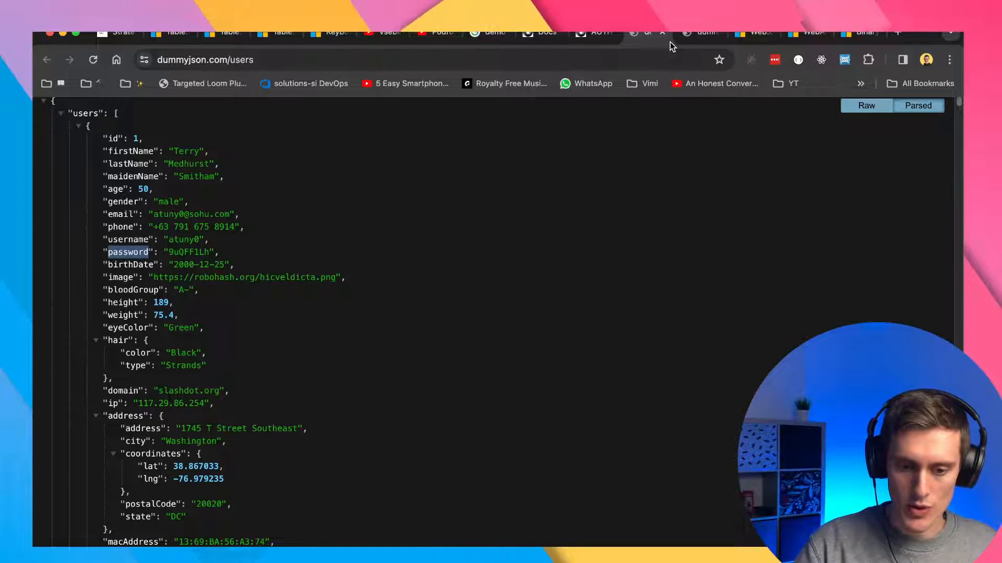
click(223, 60)
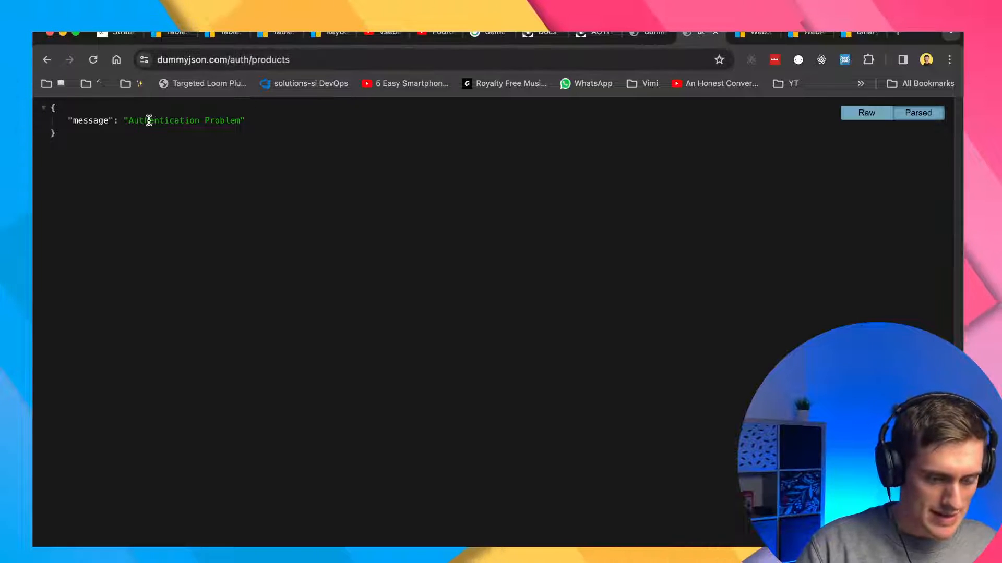
Highlight the Authentication Problem message returned by the auth/products endpoint.
double_click(163, 120)
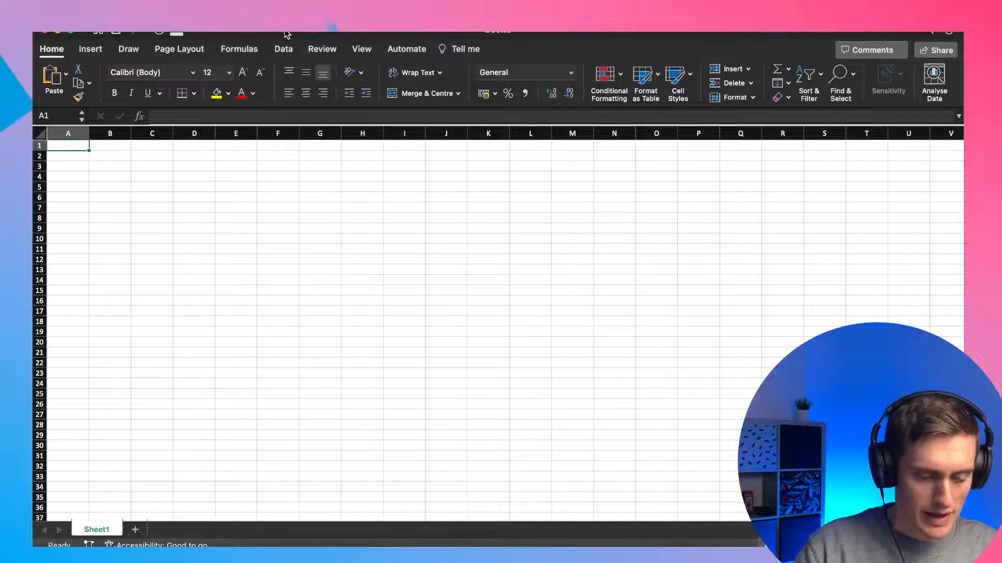
Start Get Data (Power Query) from the Data ribbon to create a blank query.
click(283, 49)
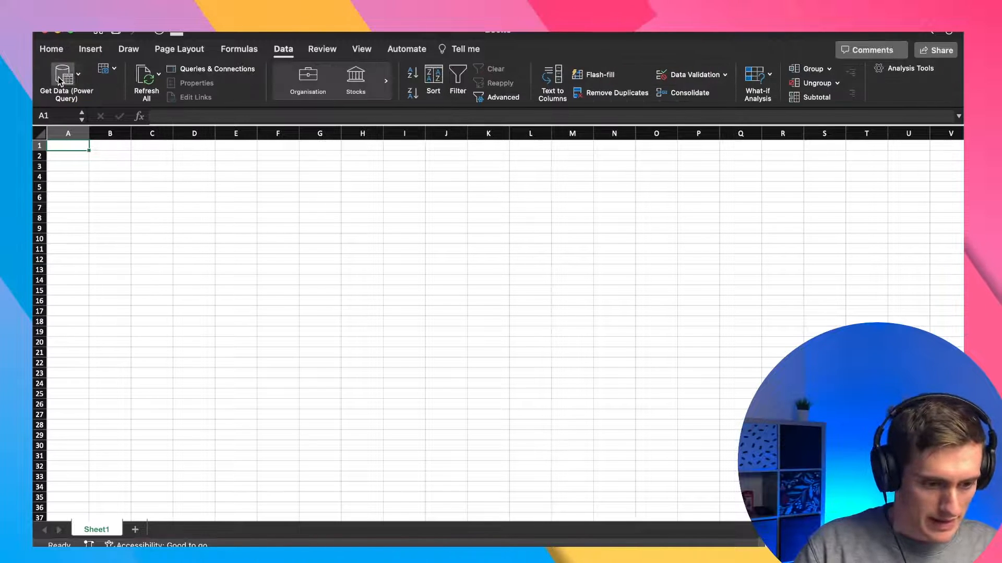
click(65, 76)
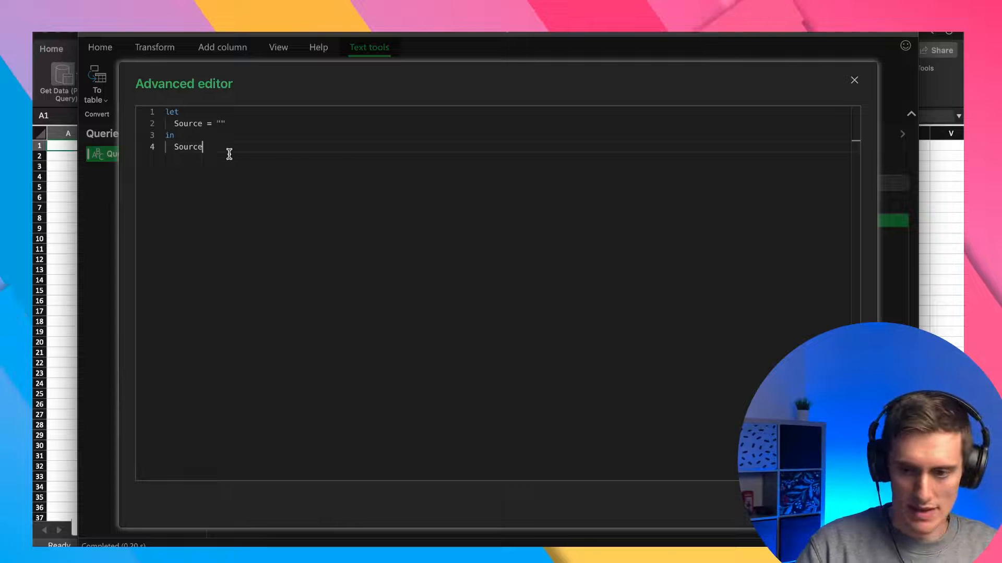
click(223, 123)
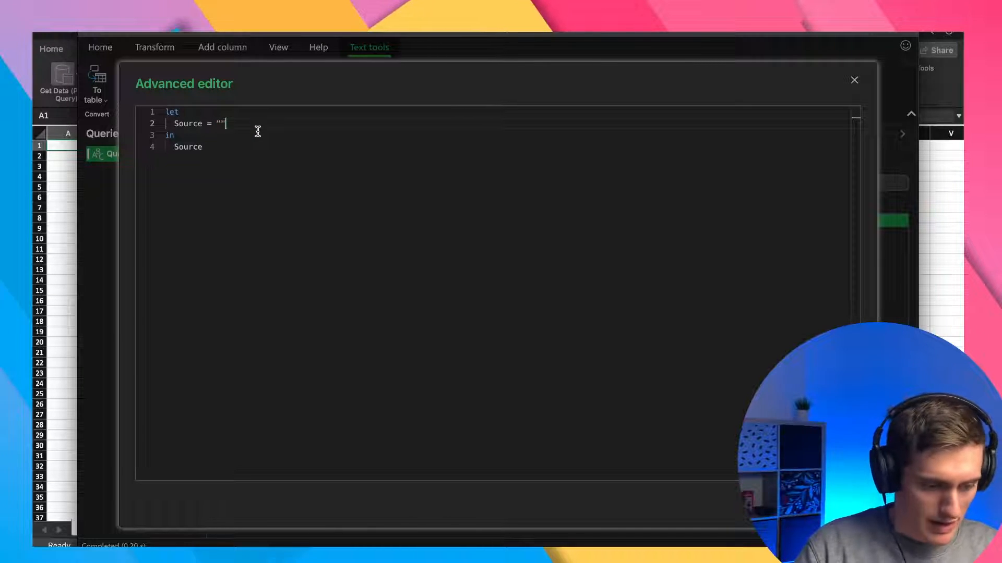
key(Backspace)
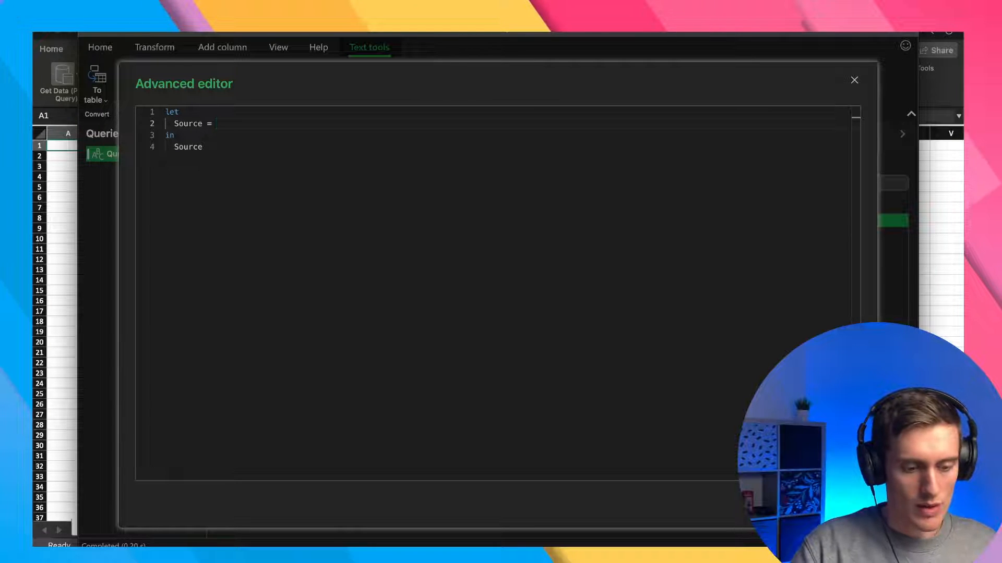
text(W)
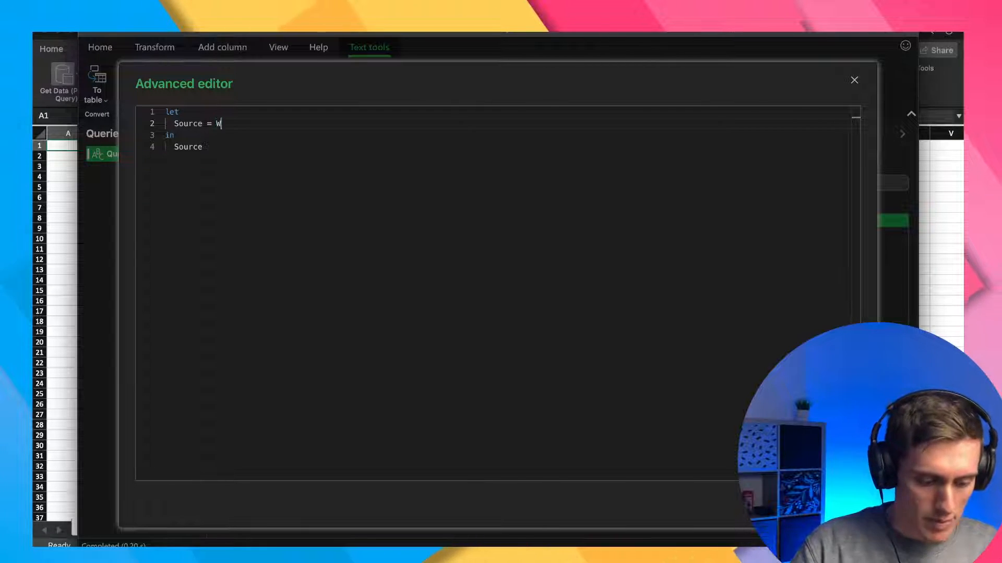
text(eb.Cont)
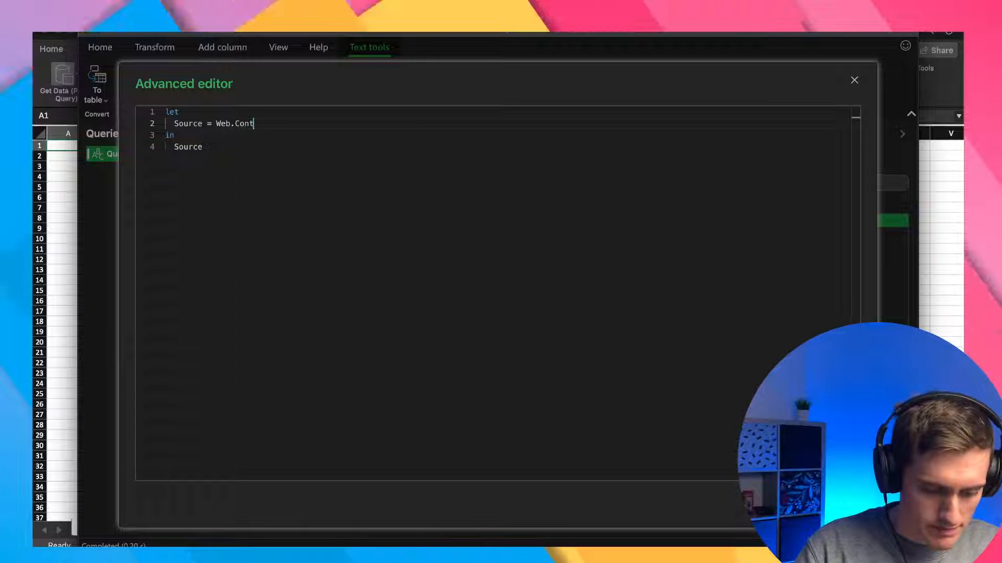
text(ents(""))
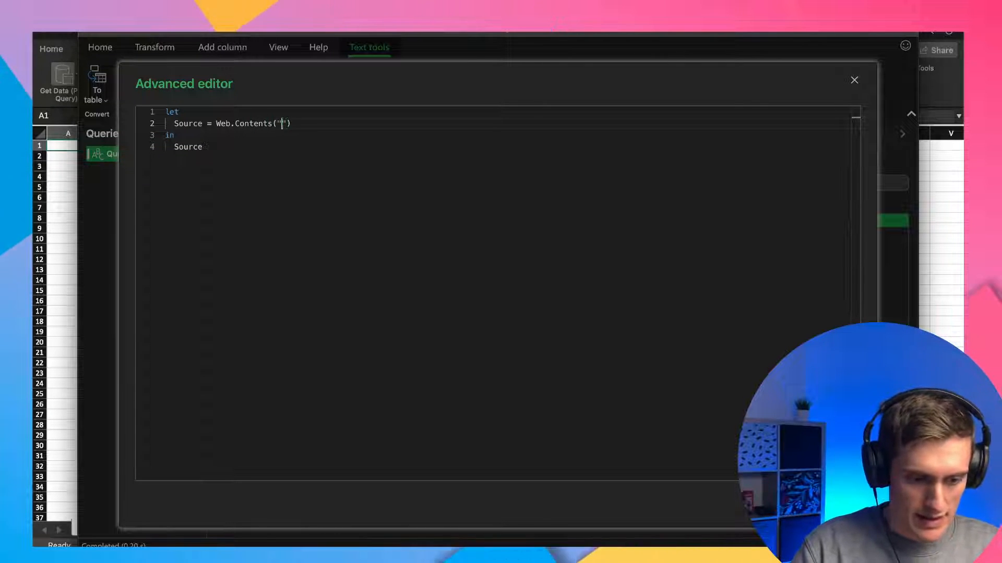
text(https://dummyjson.com/auth/products)
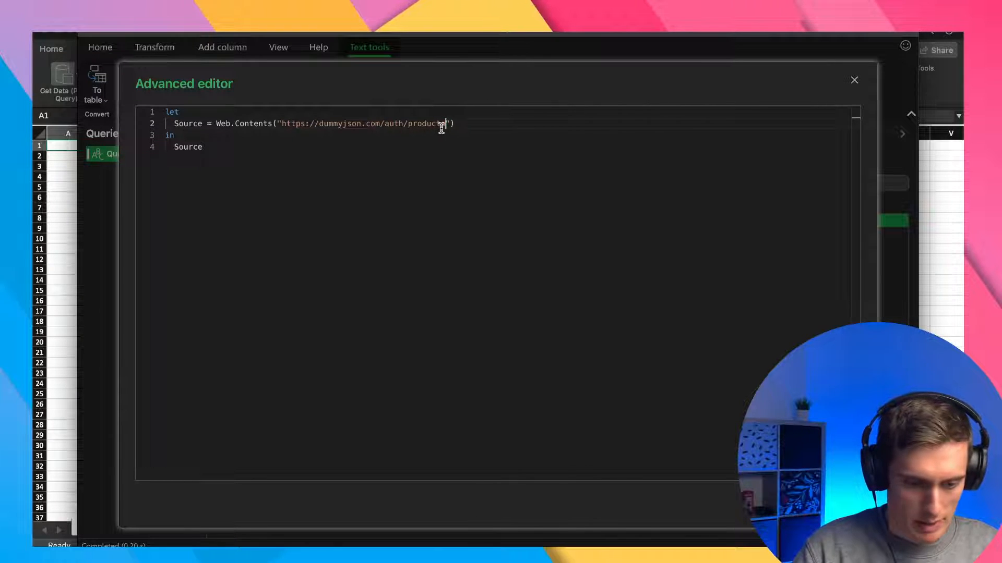
text(s)
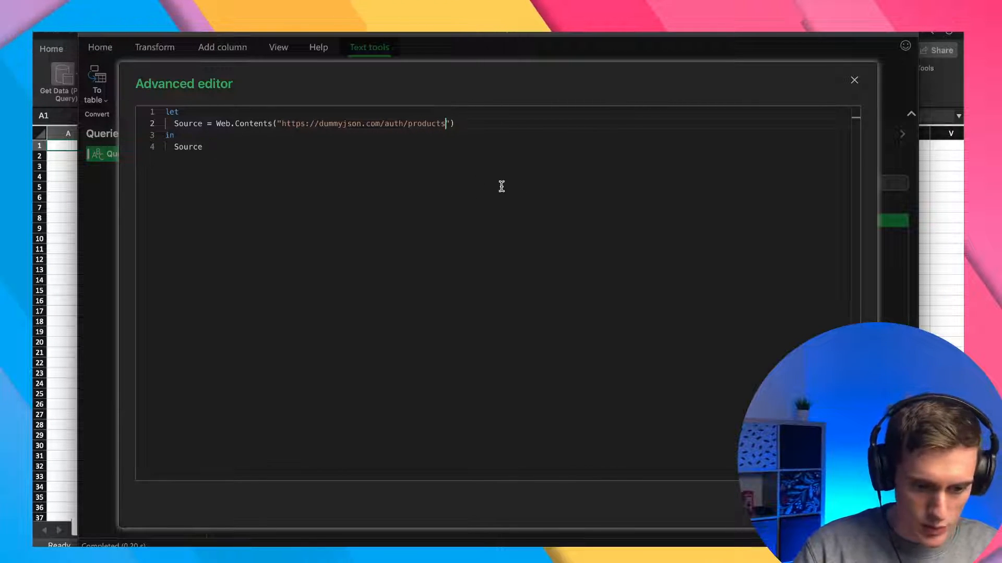
click(854, 80)
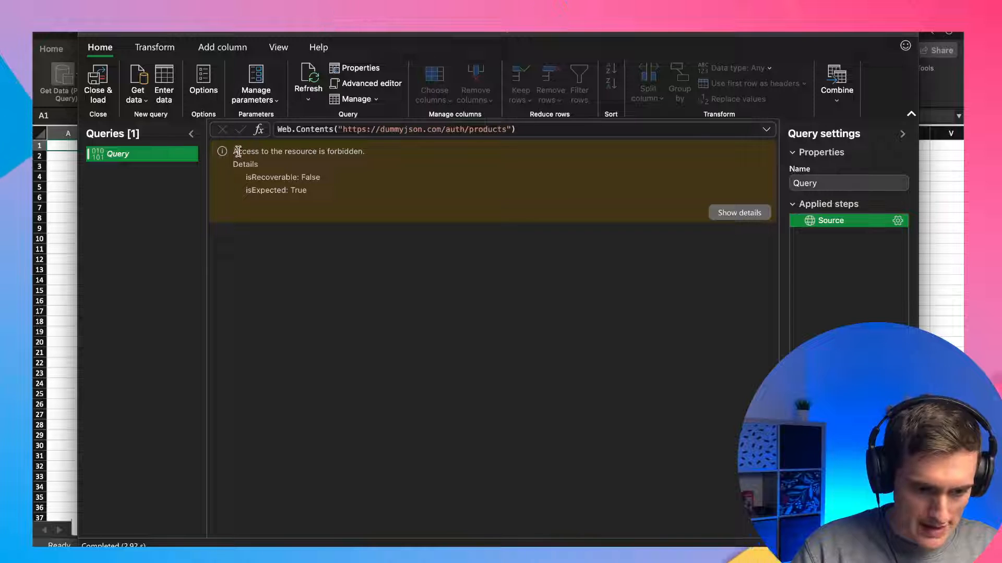
Note the access-forbidden error, close the Power Query editor and answer the keep-changes prompt.
double_click(298, 152)
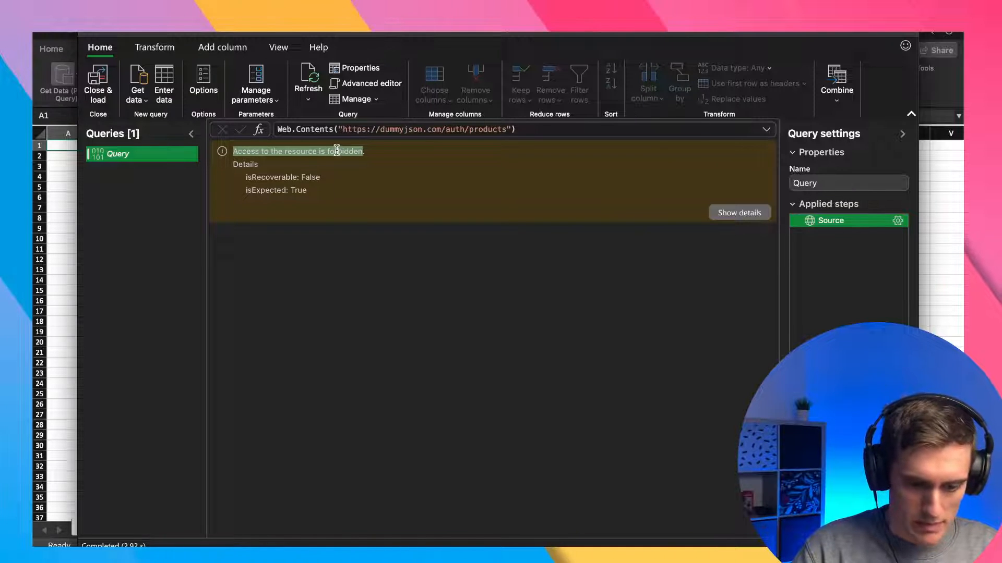
mouse_move(372, 213)
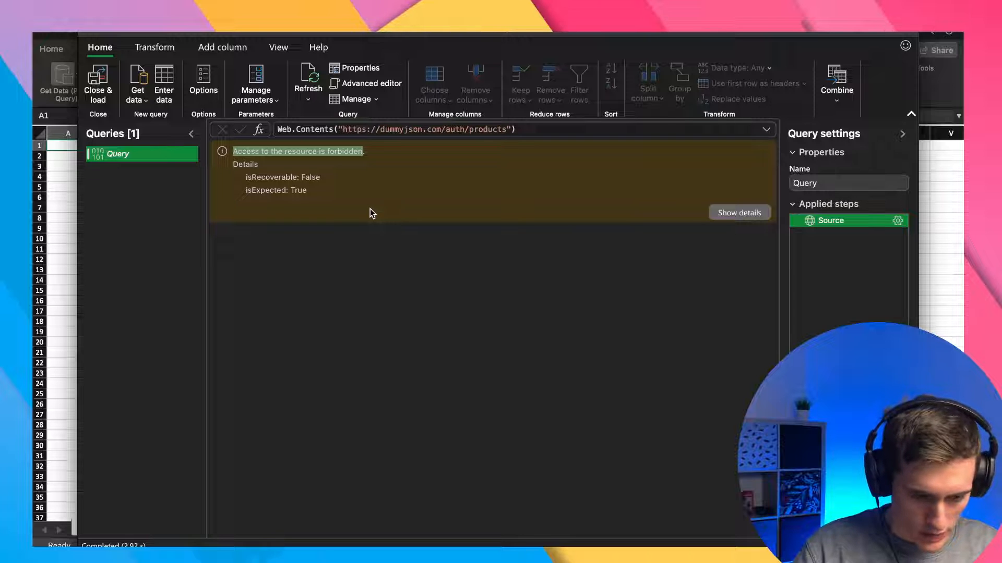
click(98, 84)
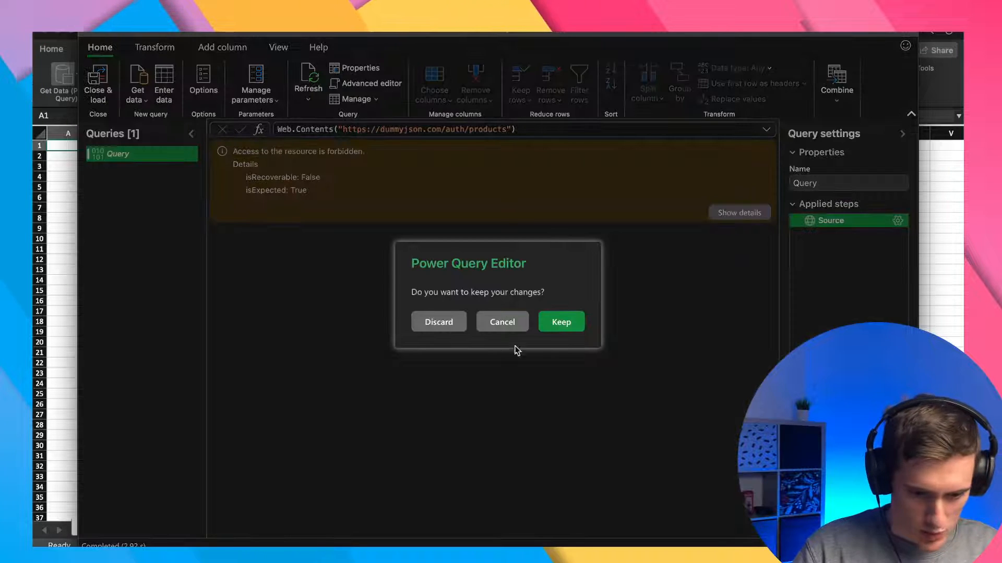
click(439, 321)
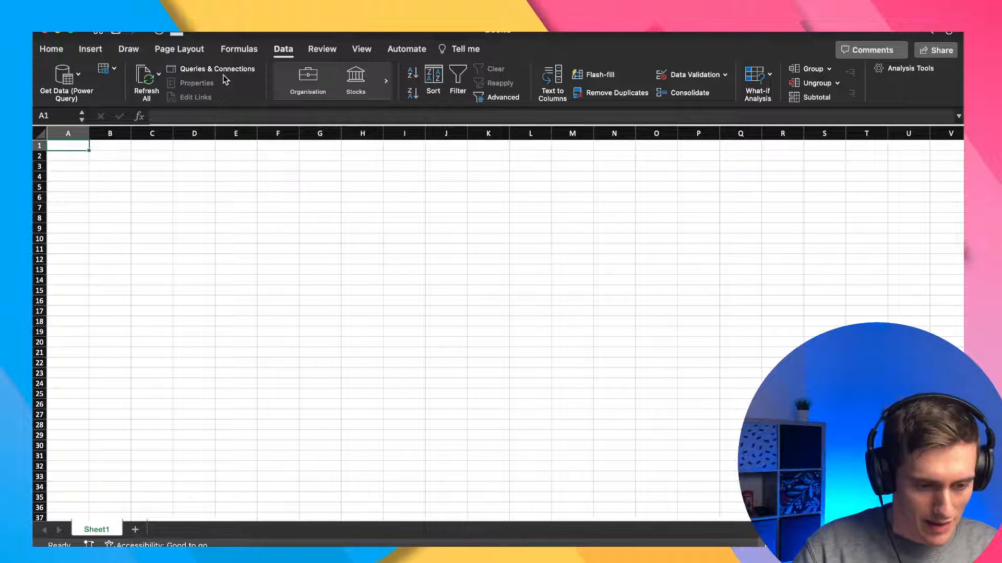
mouse_move(211, 246)
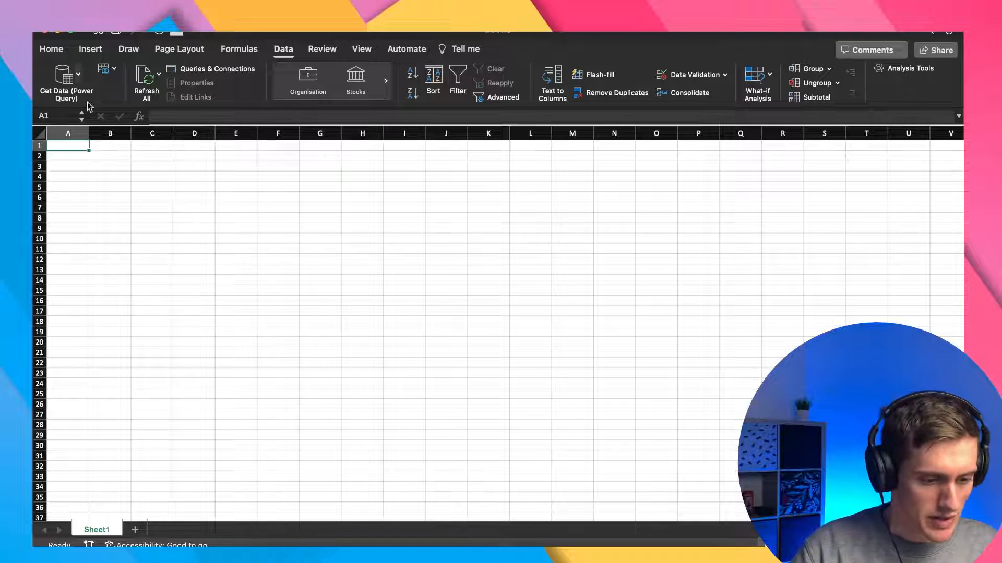
mouse_move(81, 78)
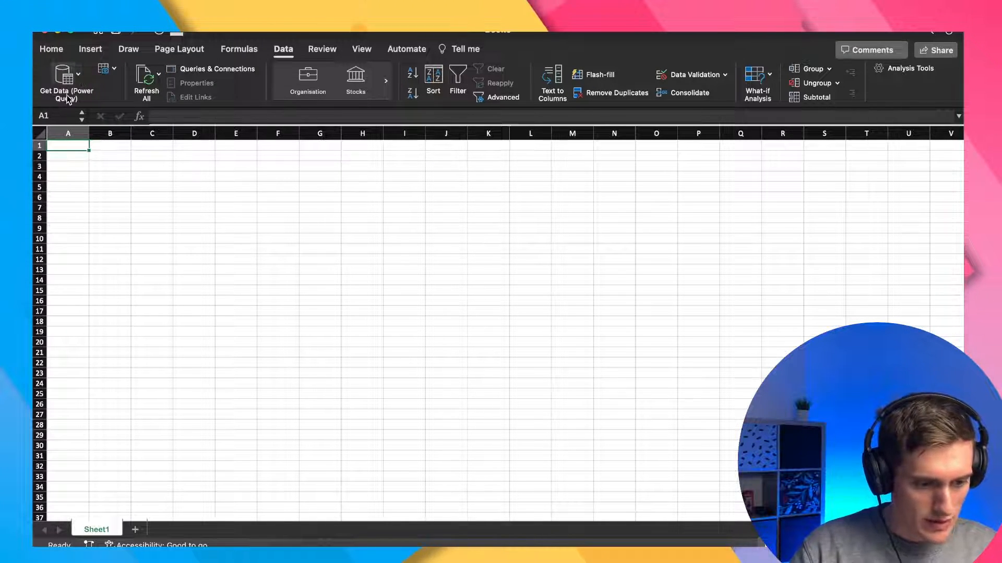
Check Data Source Settings shows no sources, then reopen the Get Data menu.
click(67, 81)
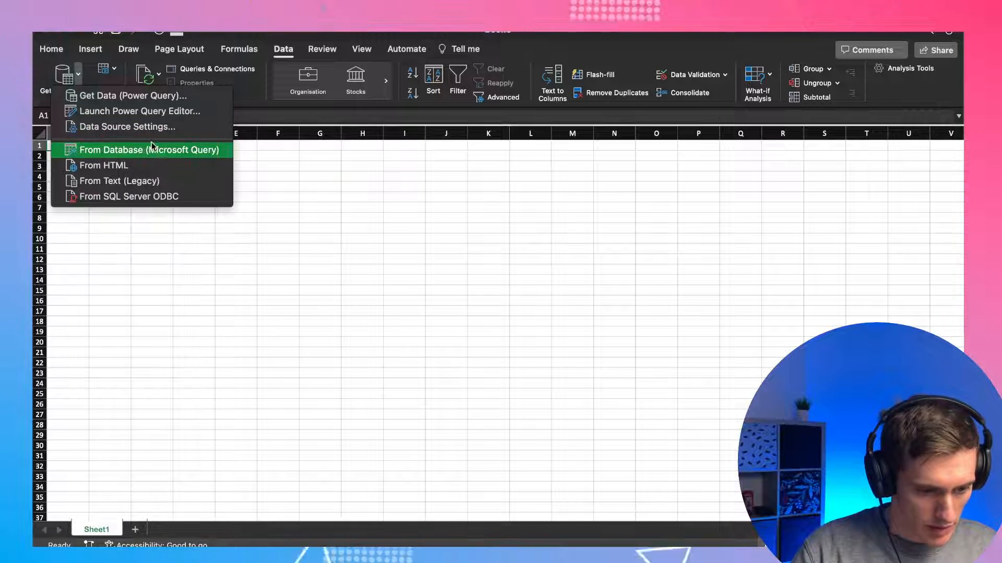
click(126, 126)
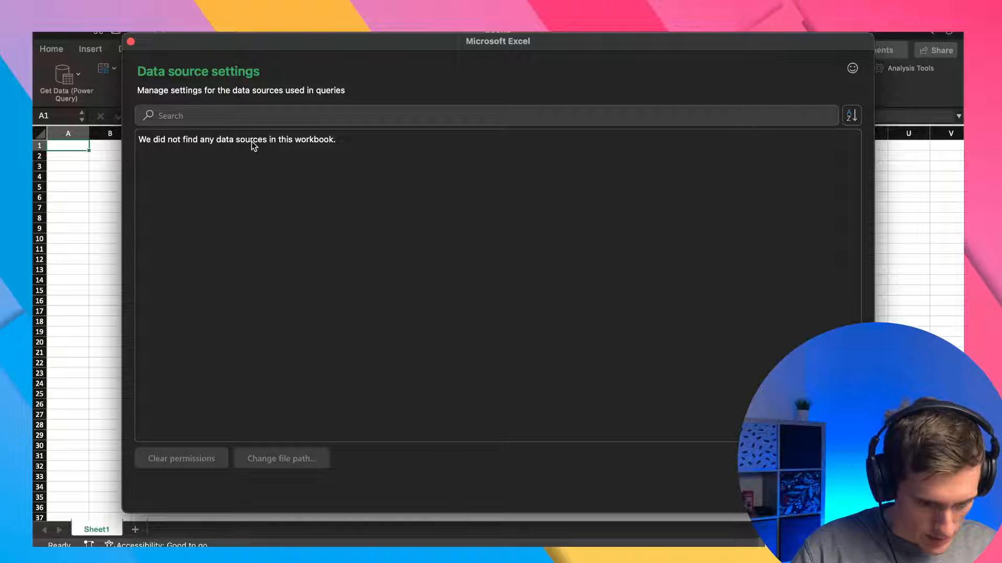
mouse_move(320, 155)
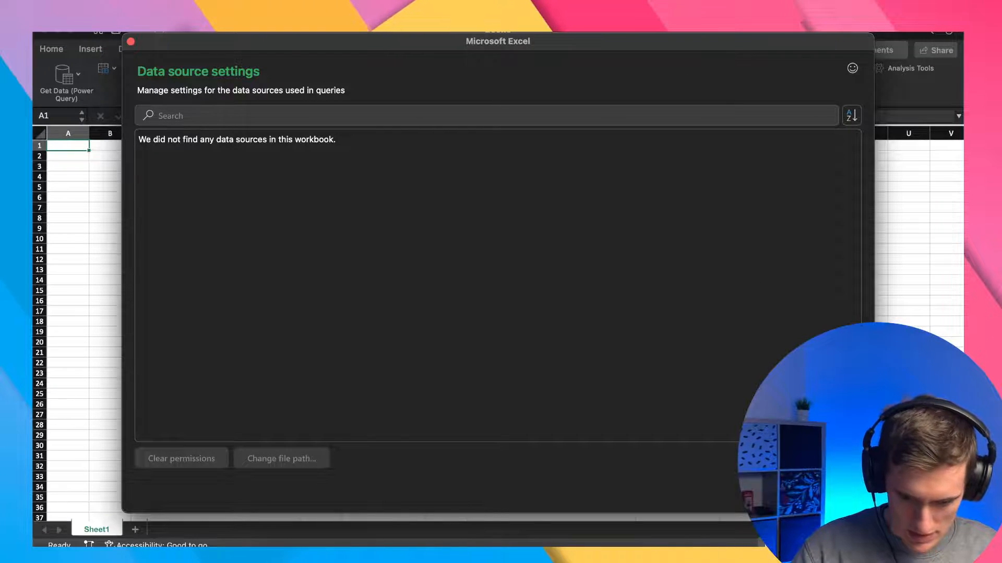
click(78, 76)
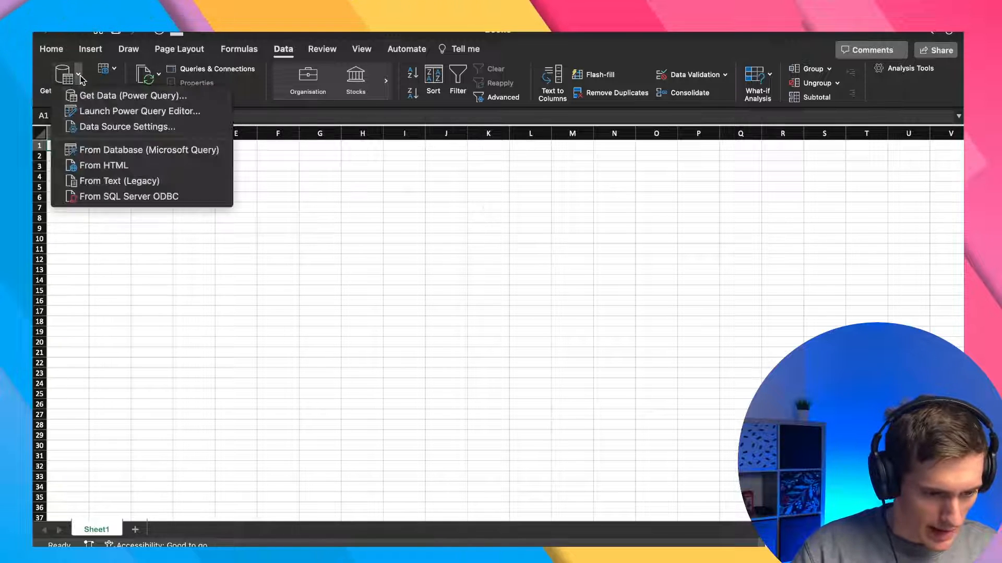
mouse_move(138, 111)
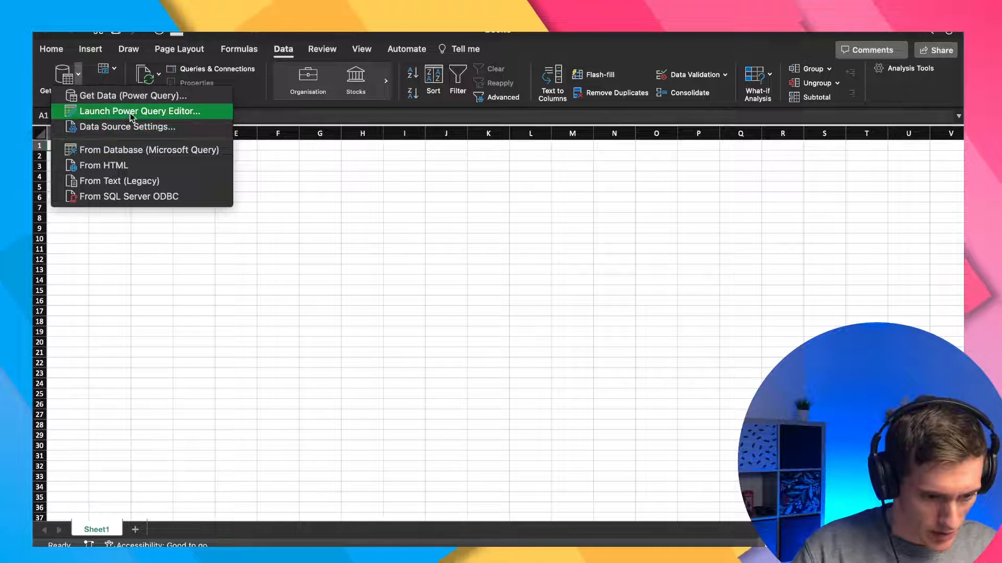
click(138, 111)
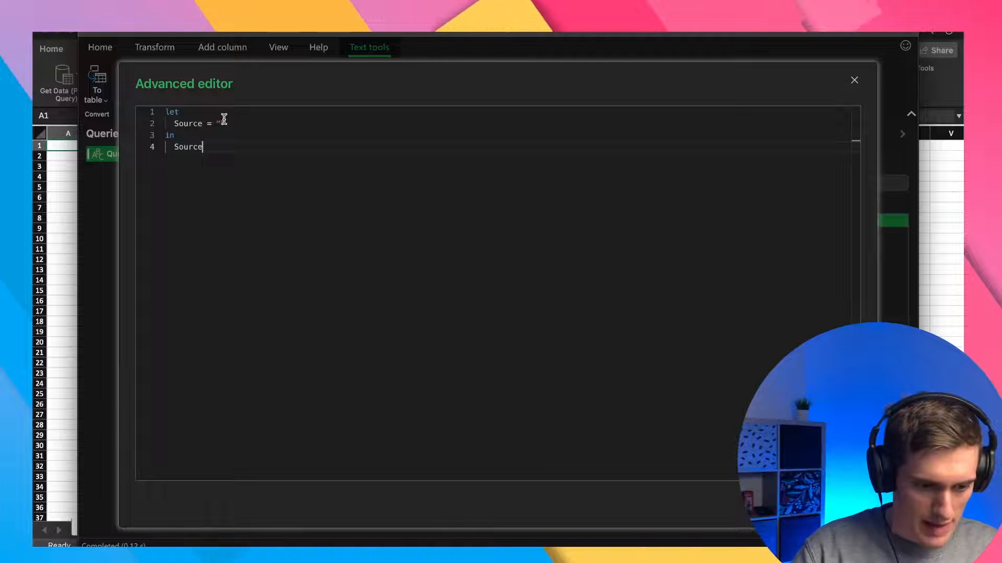
text(Web.)
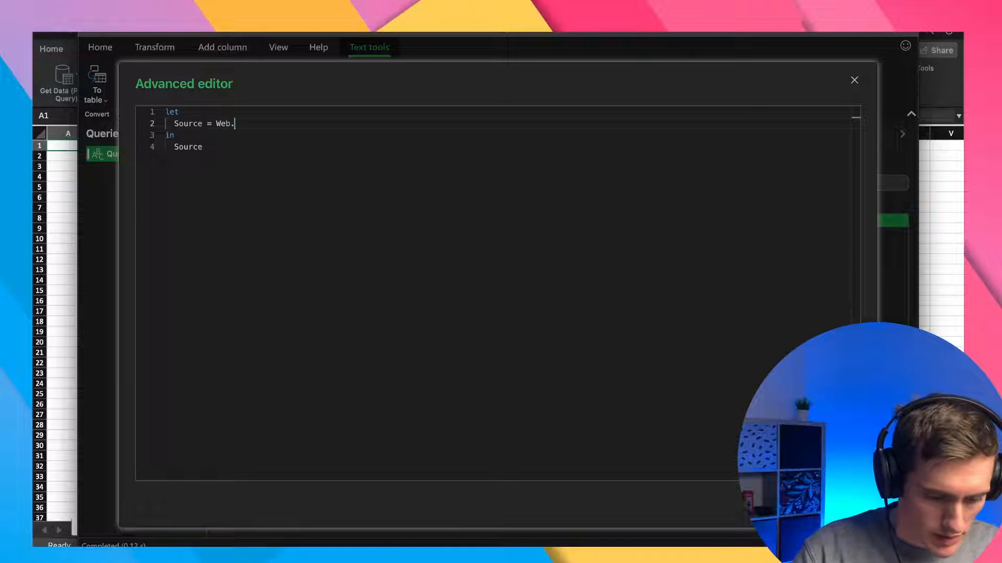
text(Contents())
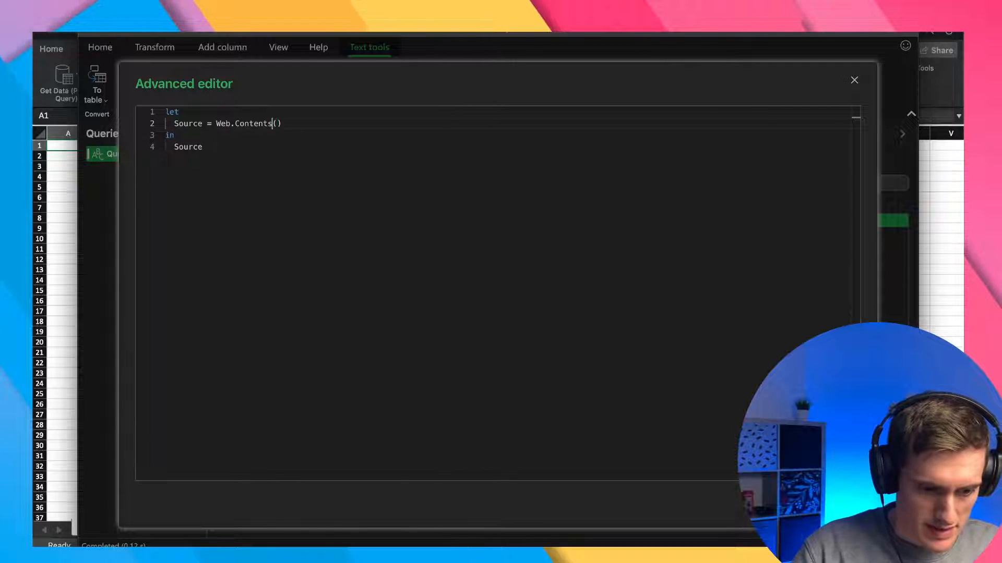
text("https://dummyjson.com/auth/products")
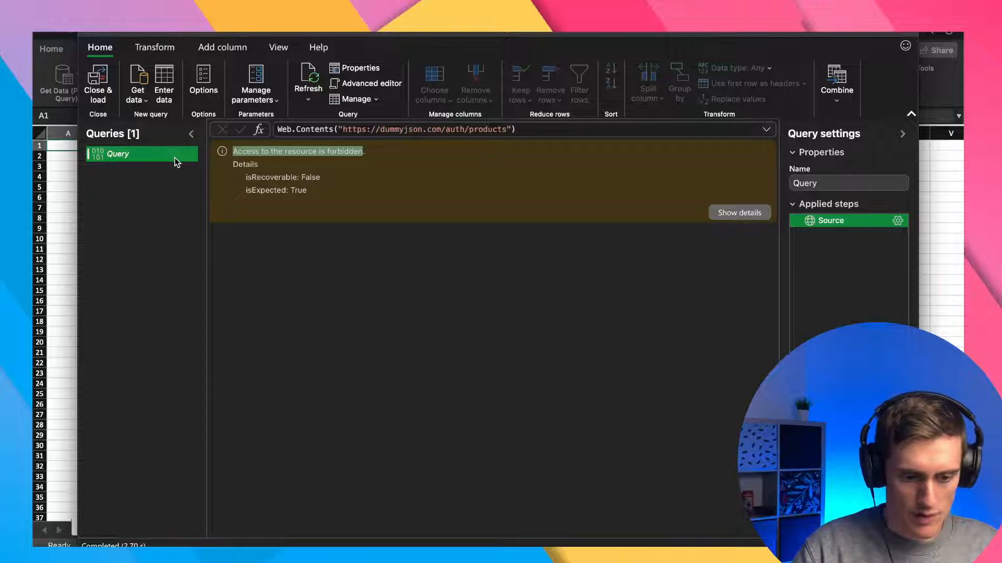
right_click(118, 154)
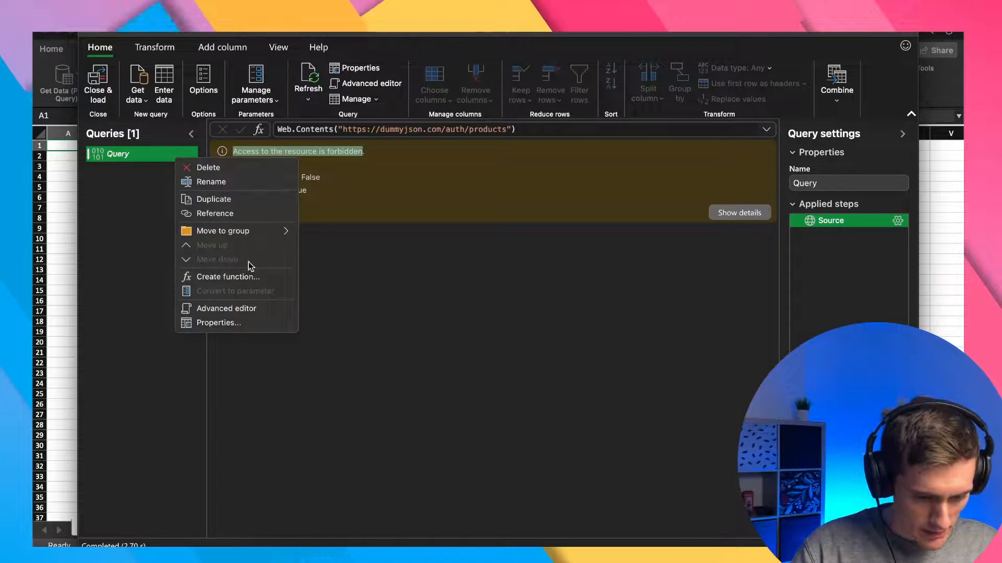
click(542, 327)
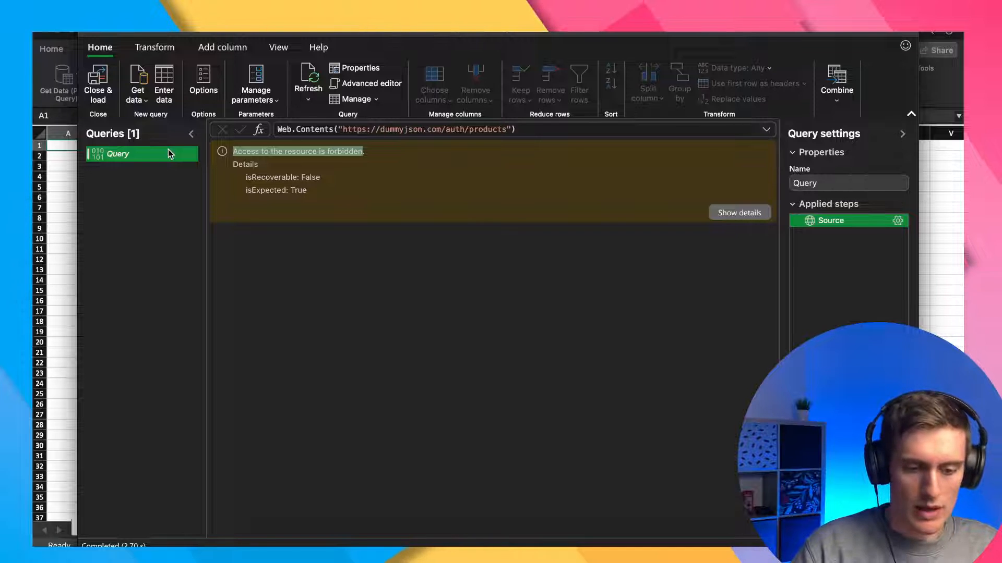
mouse_move(274, 262)
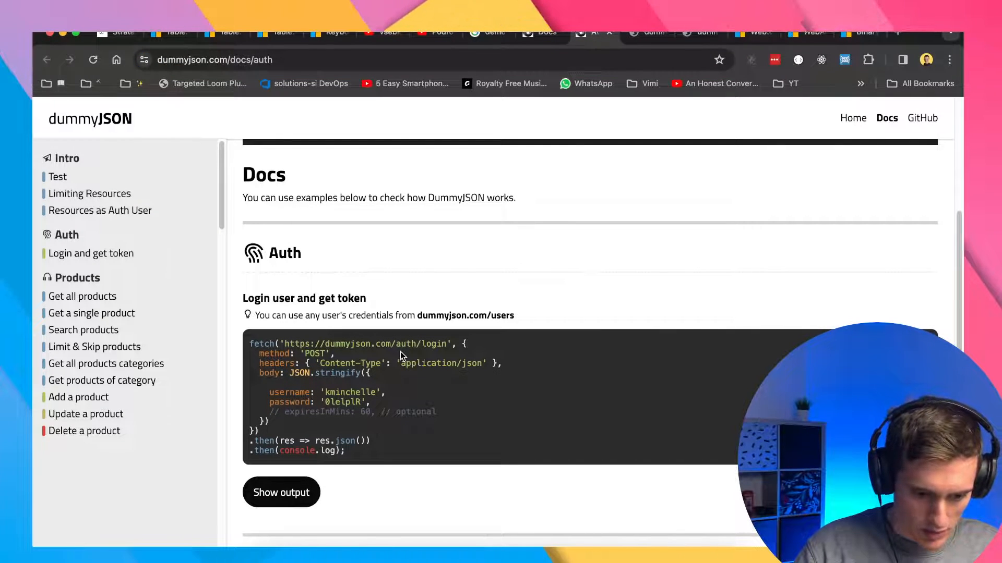
mouse_move(433, 343)
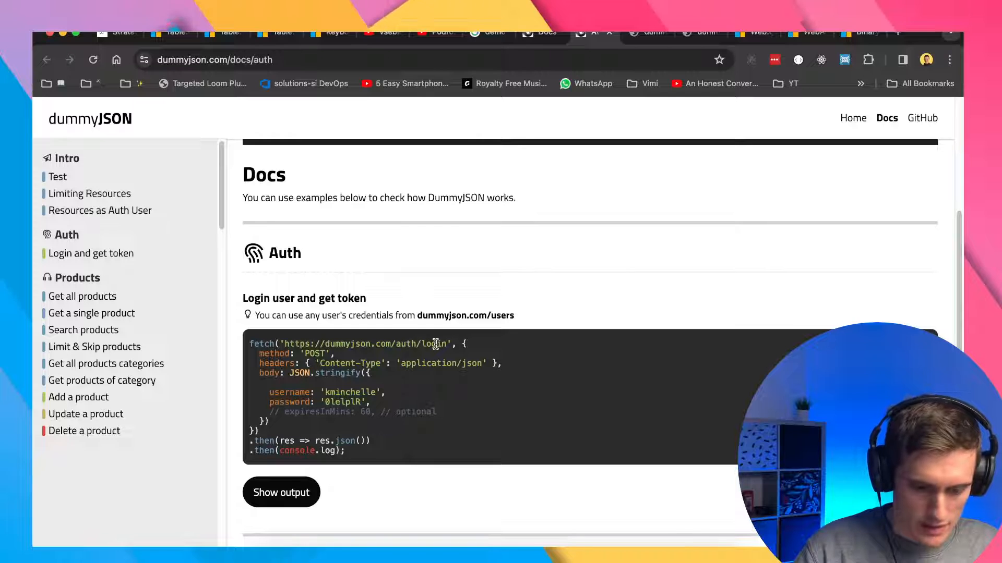
mouse_move(272, 386)
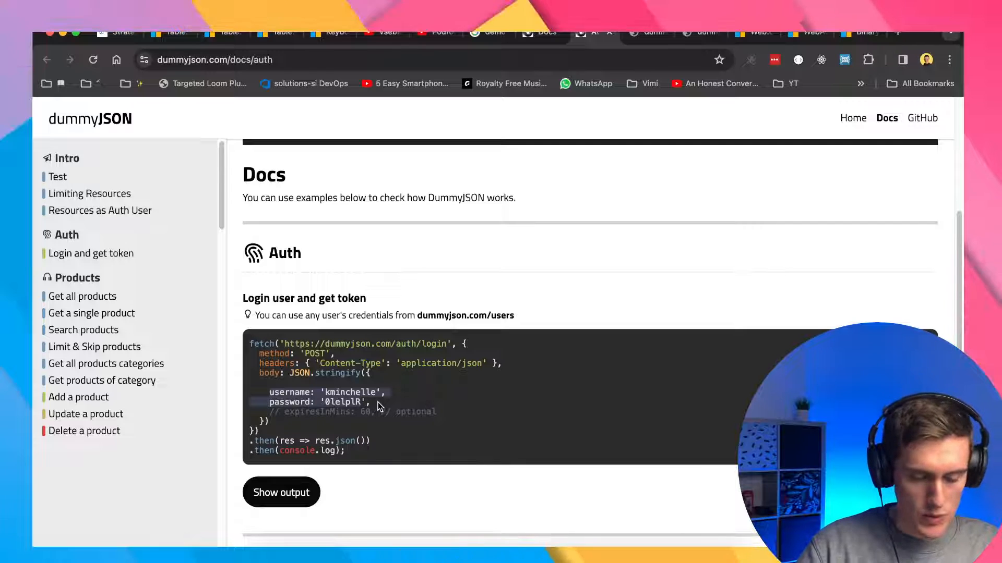
mouse_move(328, 363)
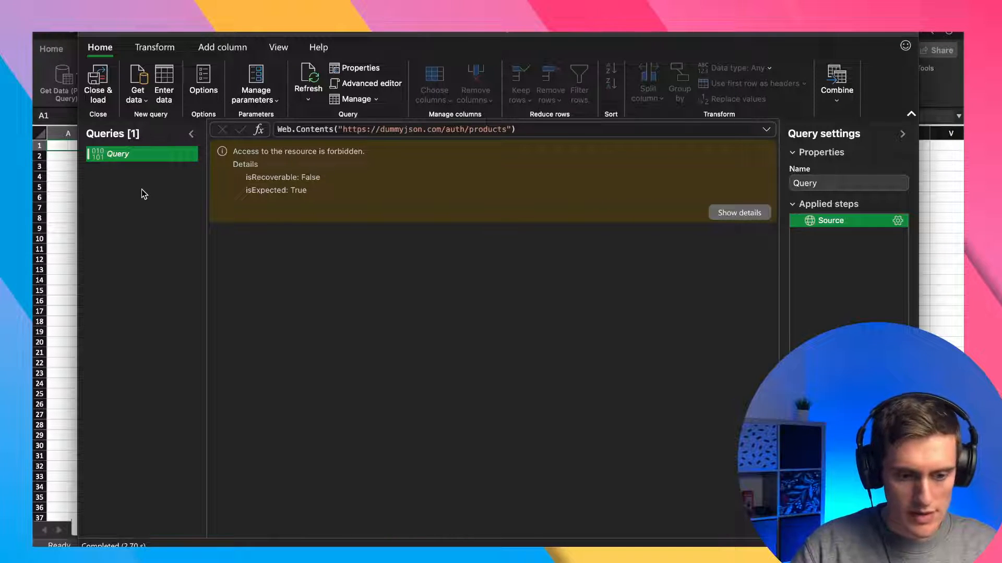
mouse_move(255, 89)
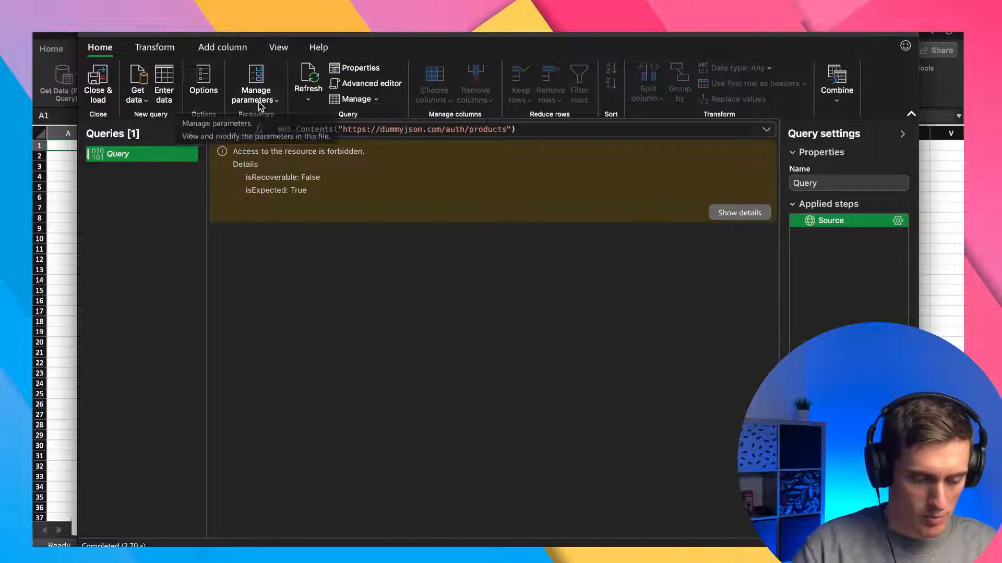
Create a Text parameter User holding the first dummyJSON username atuny0.
click(255, 95)
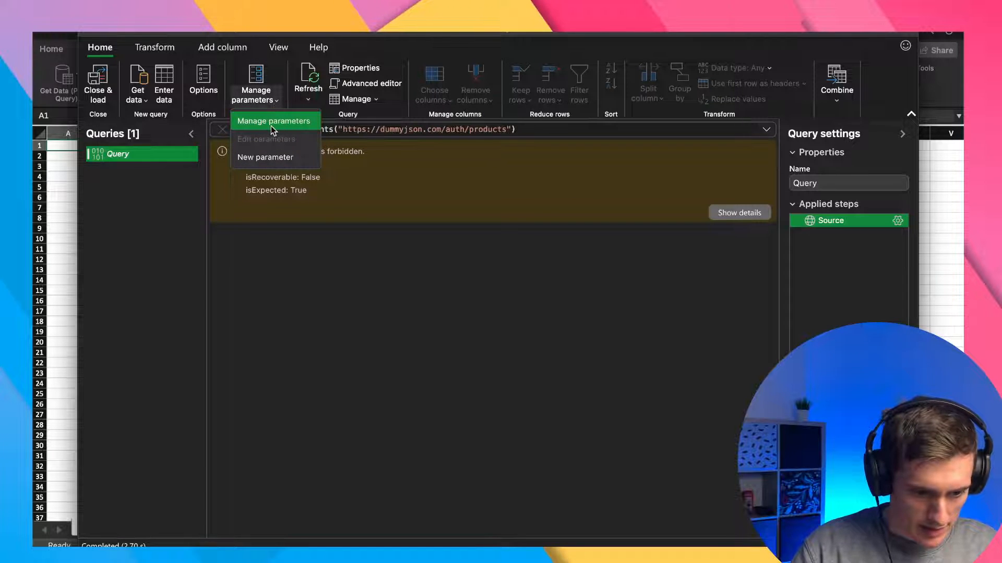
click(274, 121)
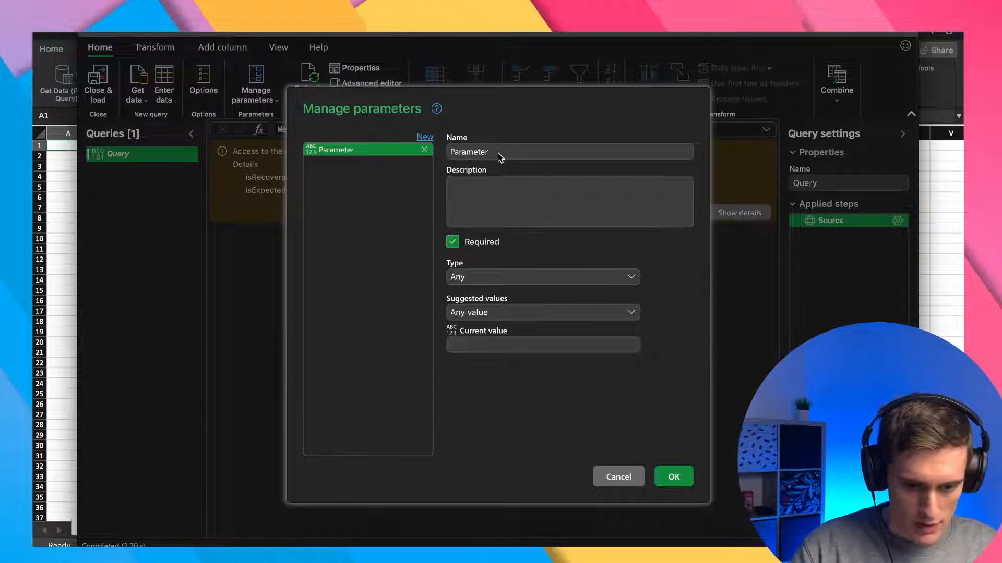
text(User)
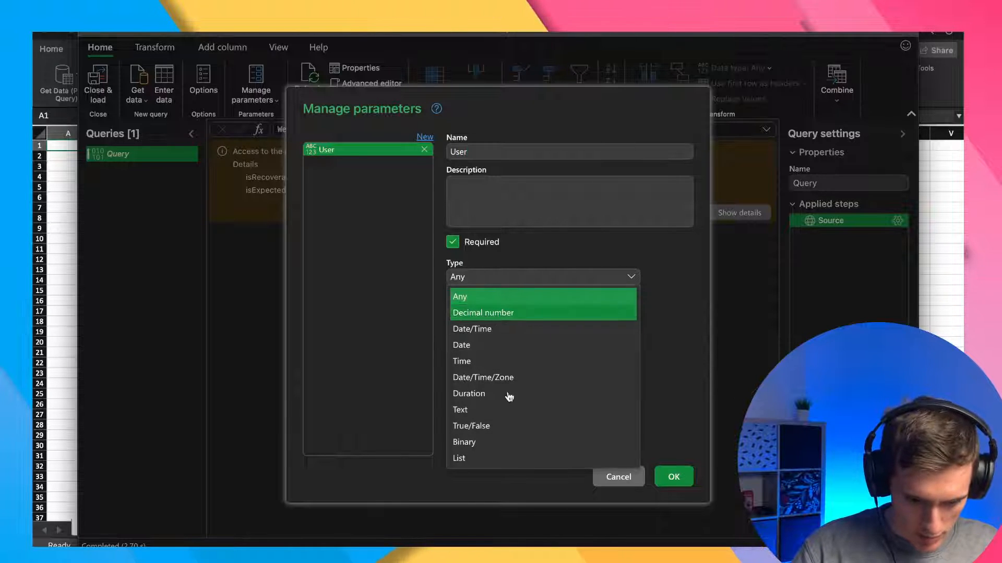
click(460, 409)
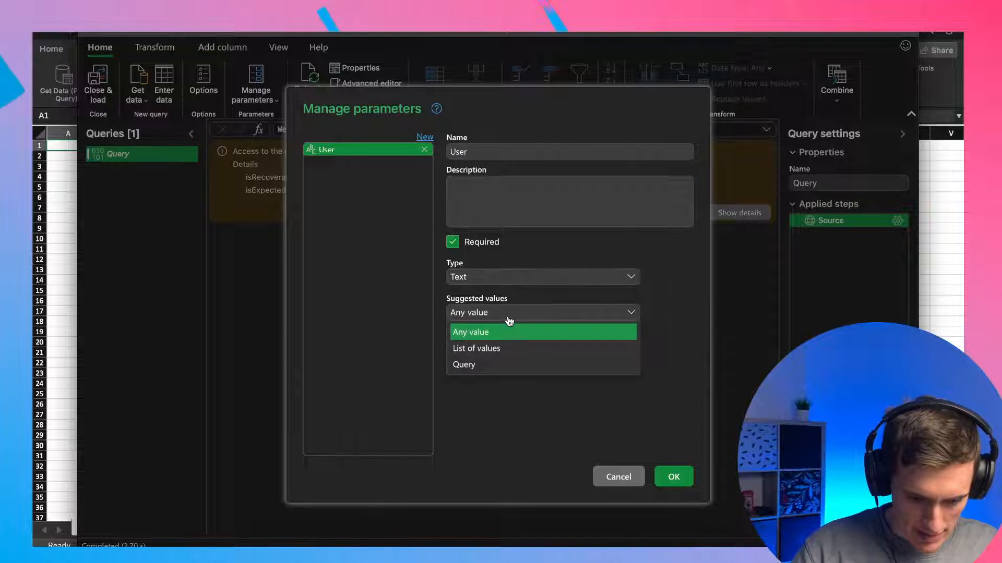
click(471, 332)
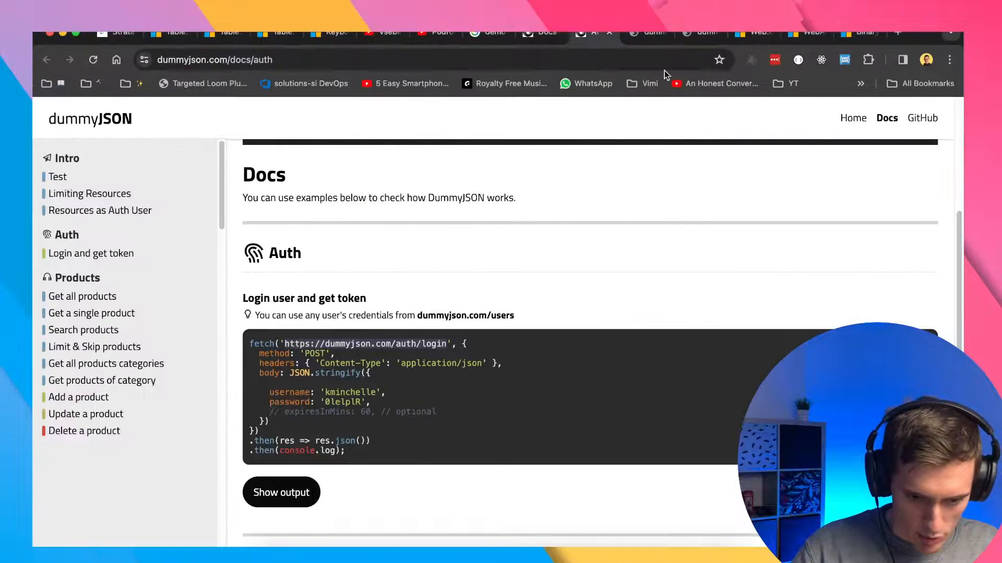
click(465, 315)
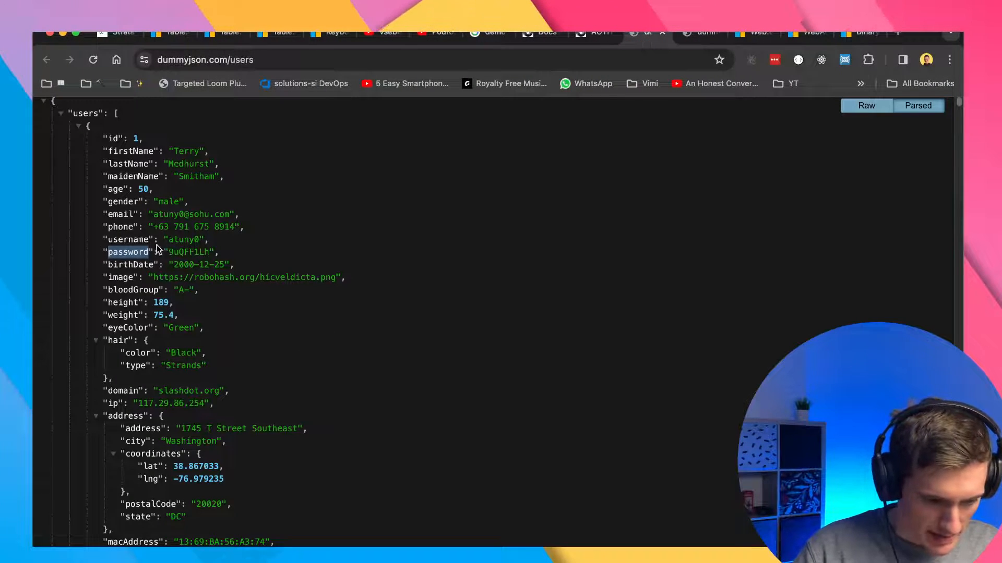
double_click(184, 240)
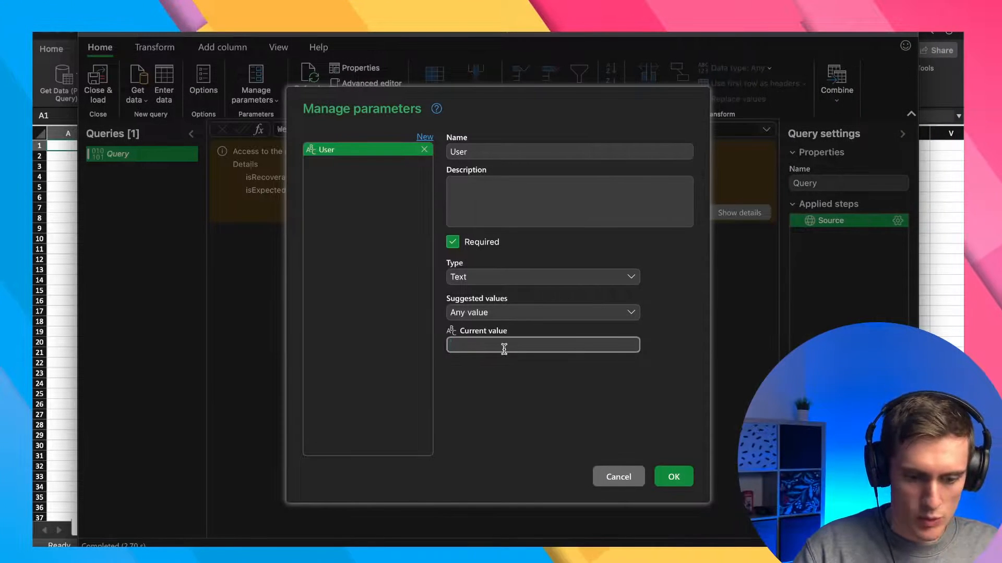
text(atuny0)
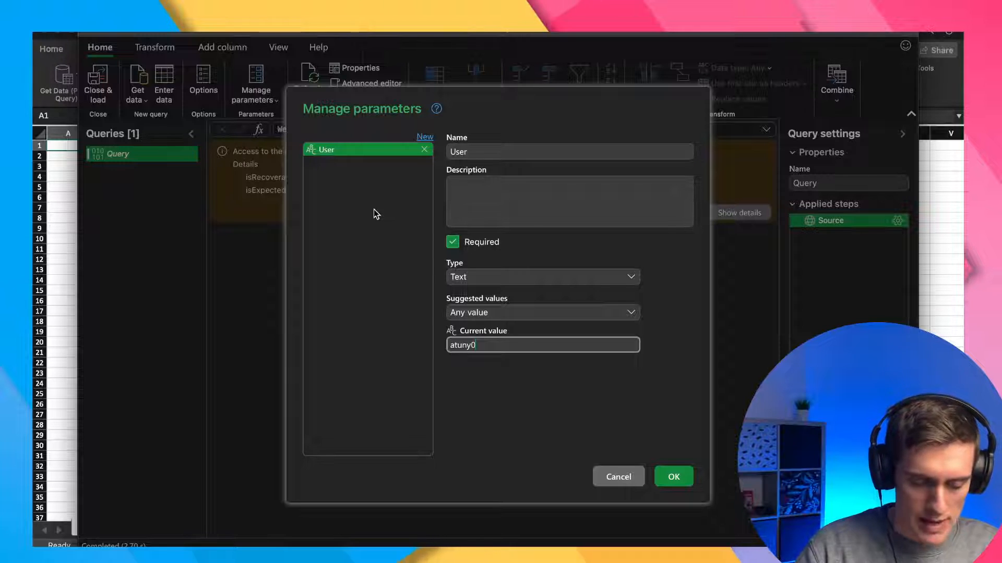
click(424, 137)
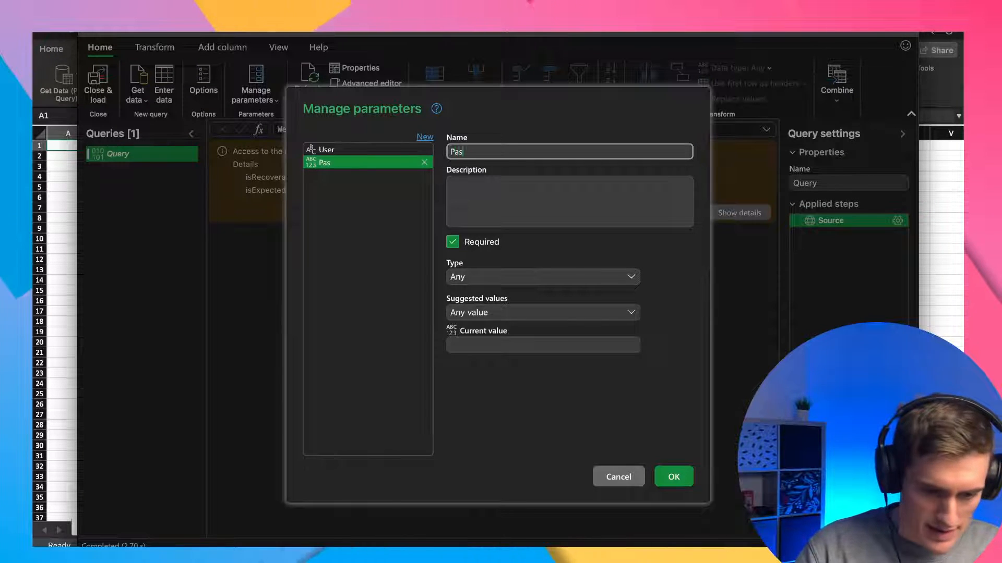
click(541, 277)
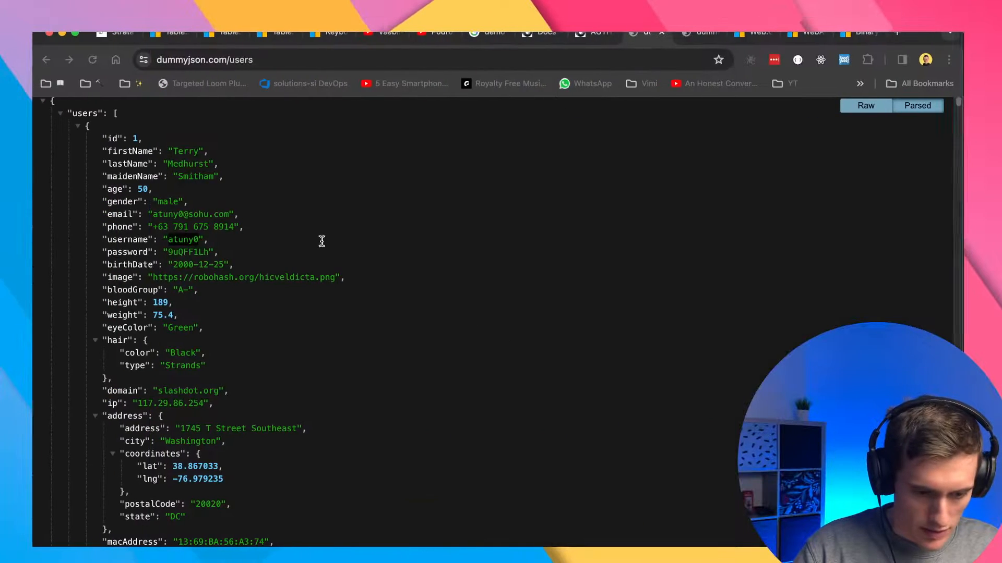
double_click(187, 251)
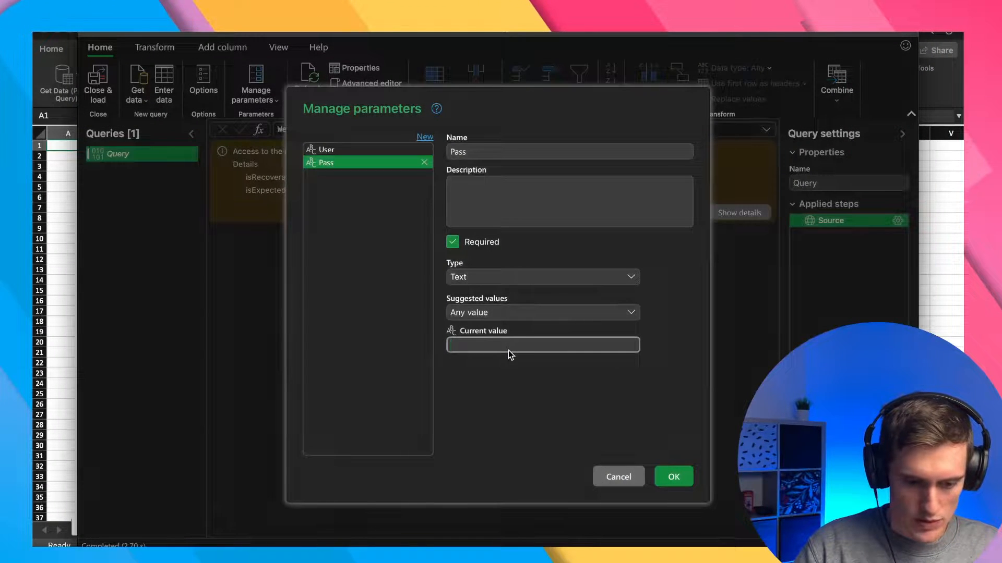
text(9uQFF1Lh)
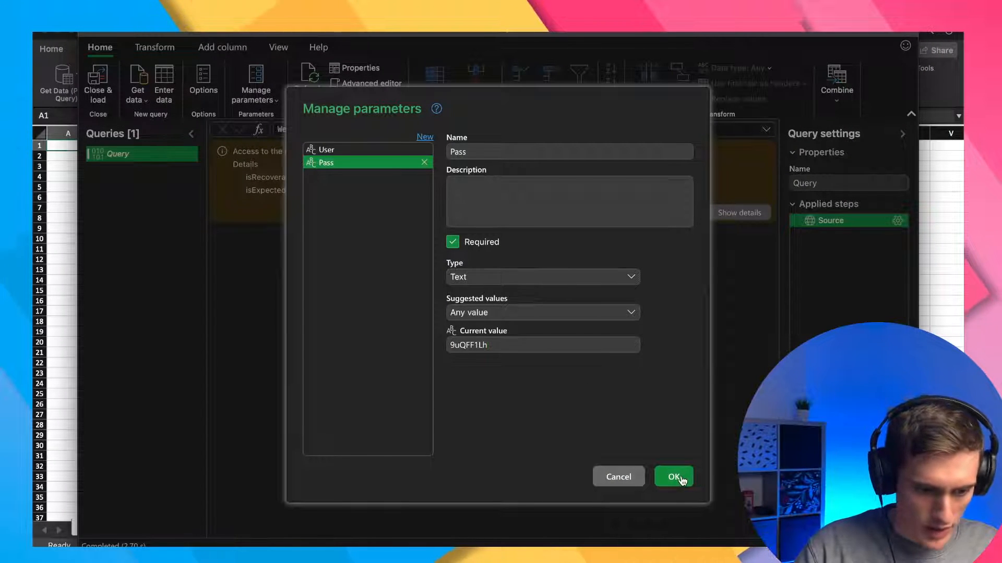
click(673, 477)
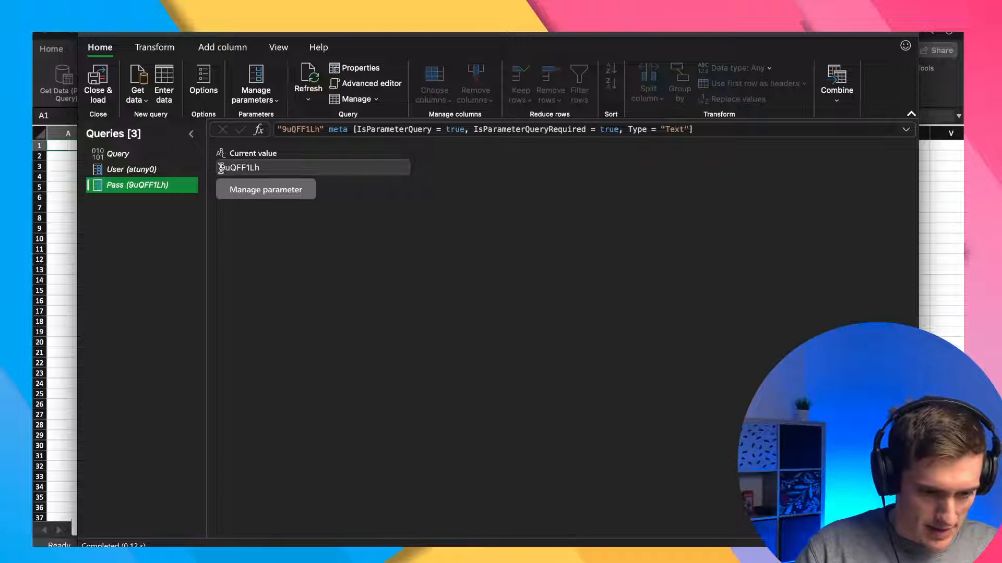
mouse_move(160, 241)
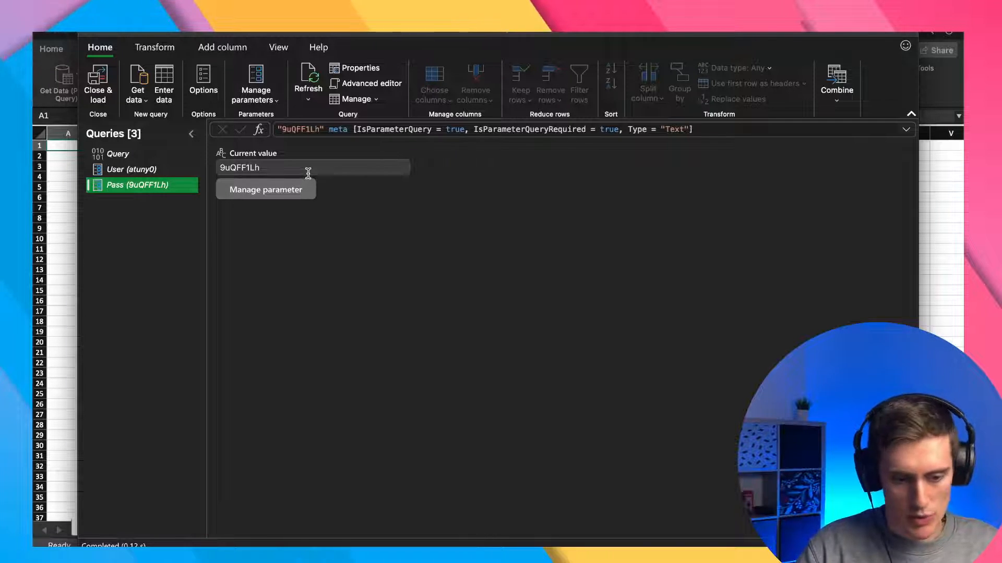
mouse_move(139, 248)
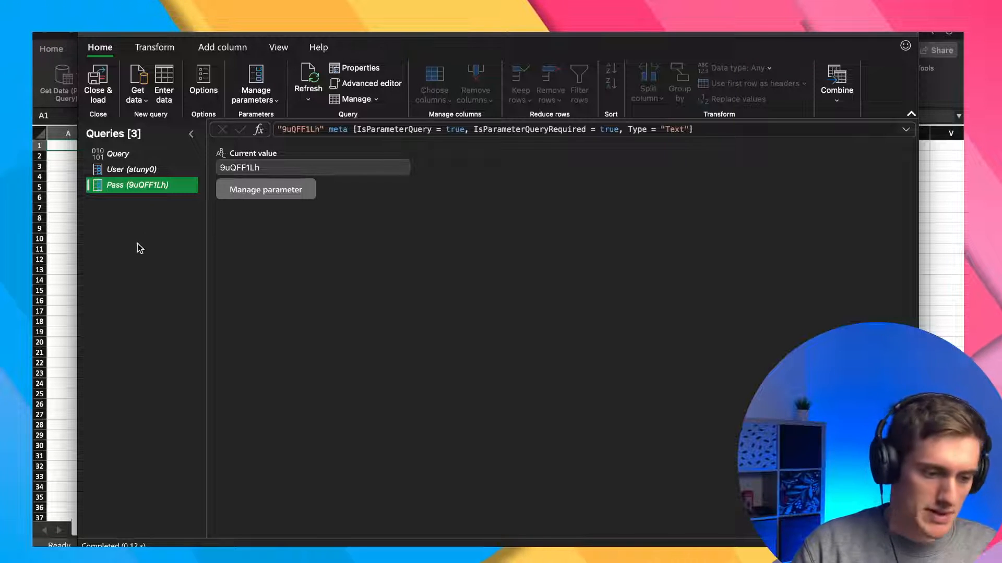
mouse_move(127, 157)
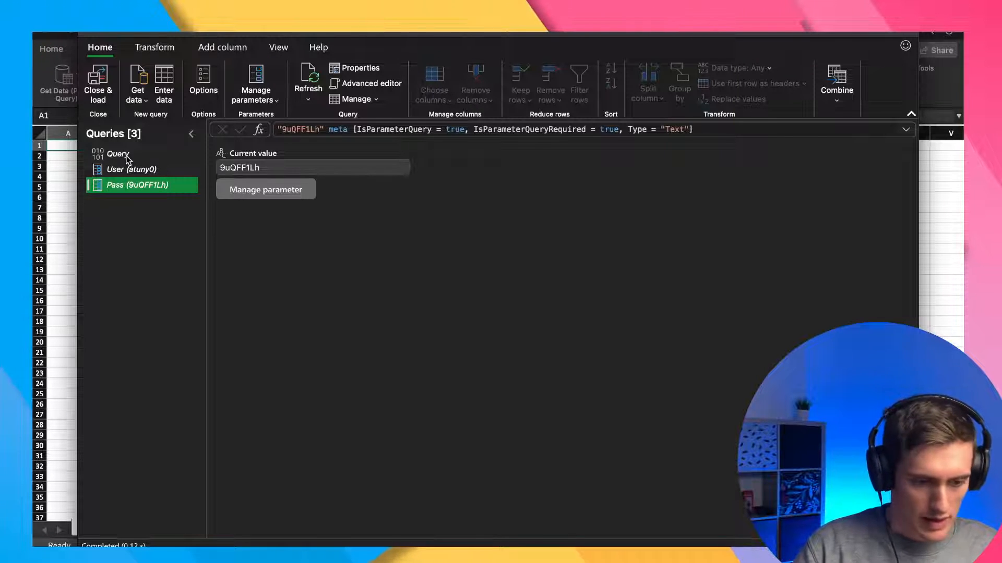
Switch to the main Query and open its code in the Advanced editor.
click(118, 155)
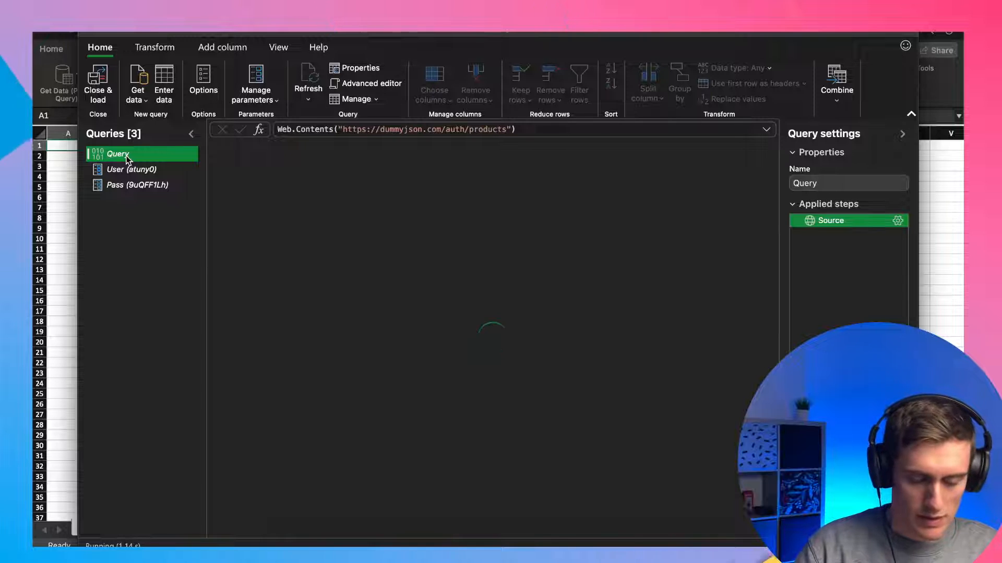
click(372, 84)
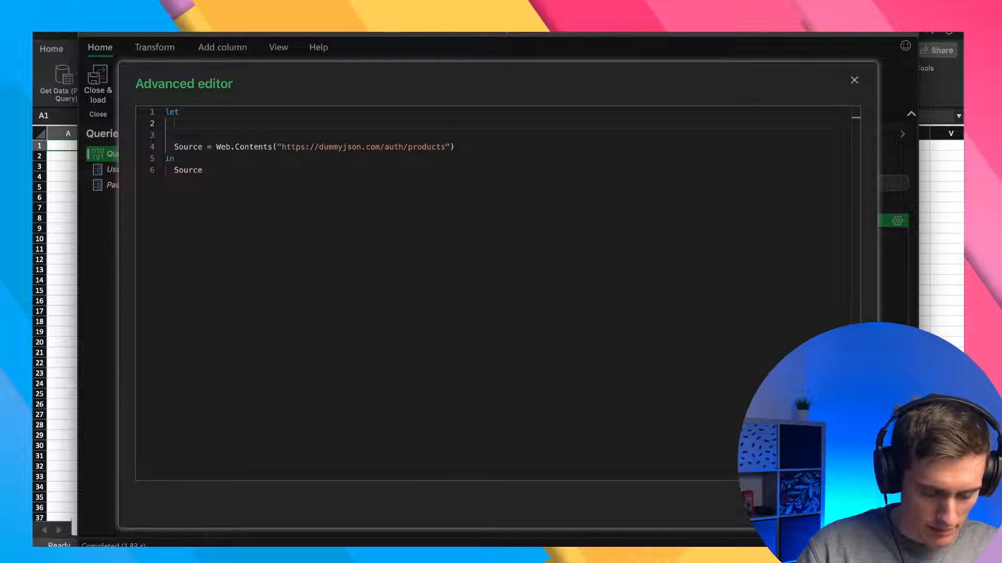
text(Toke)
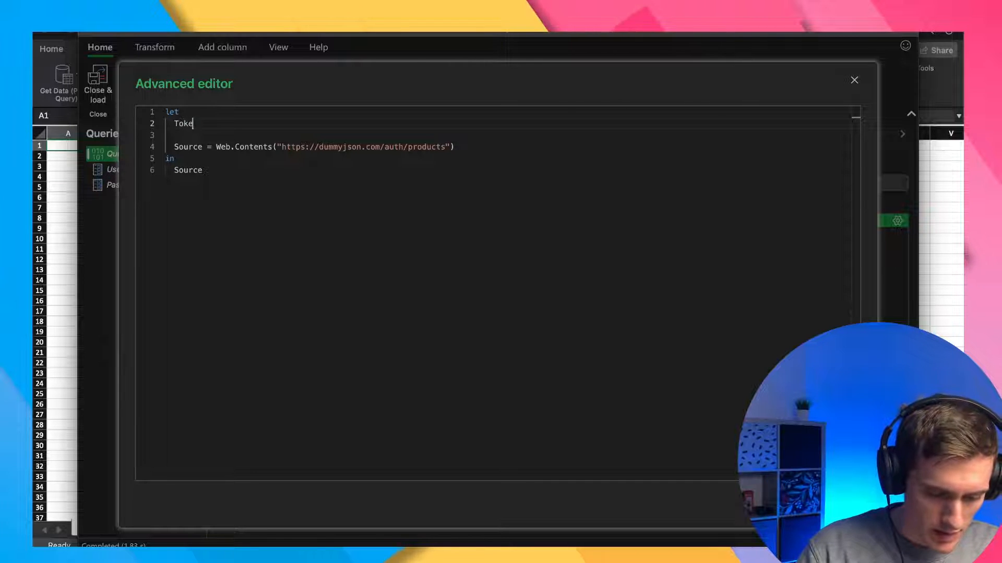
text(nReq)
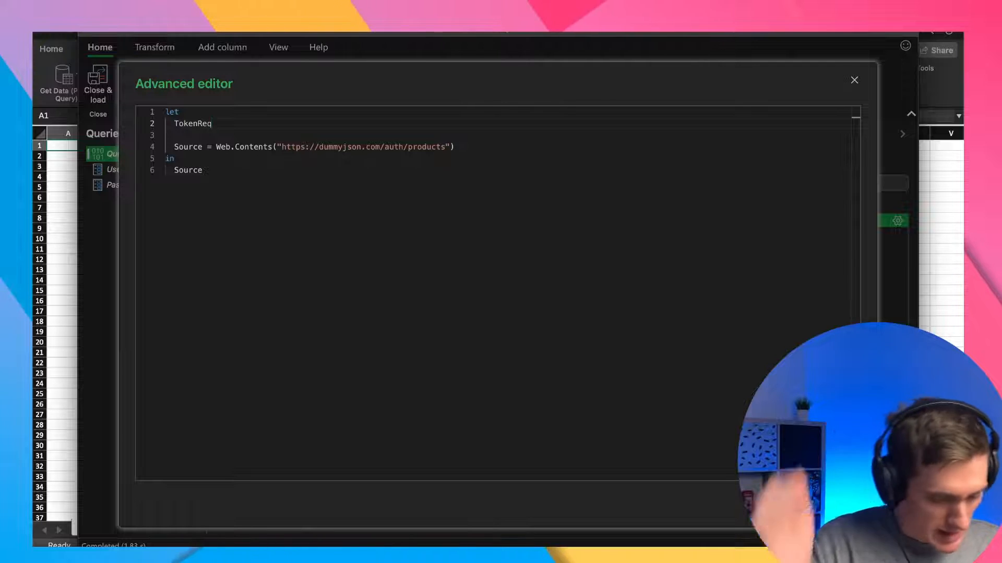
text(=)
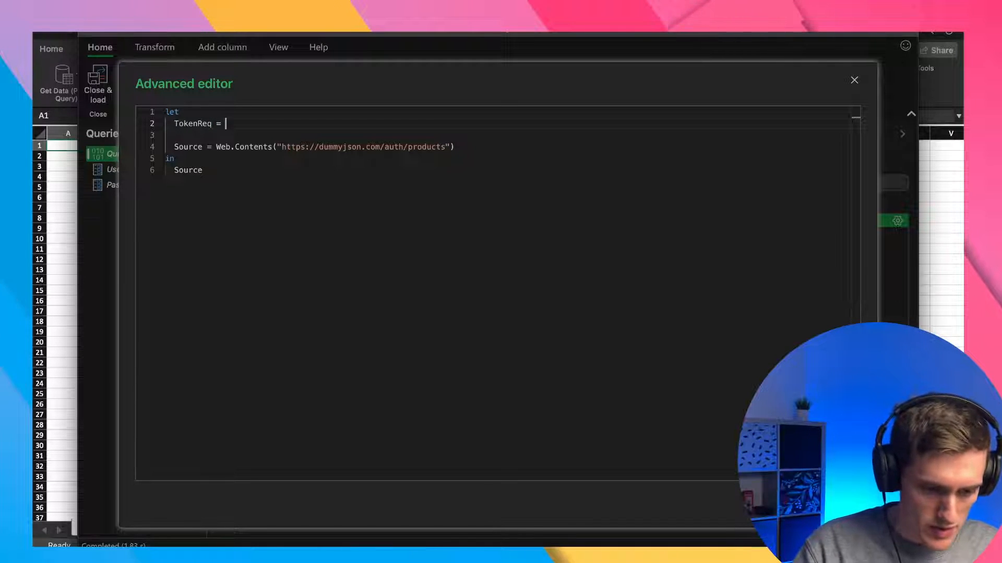
text(Web.)
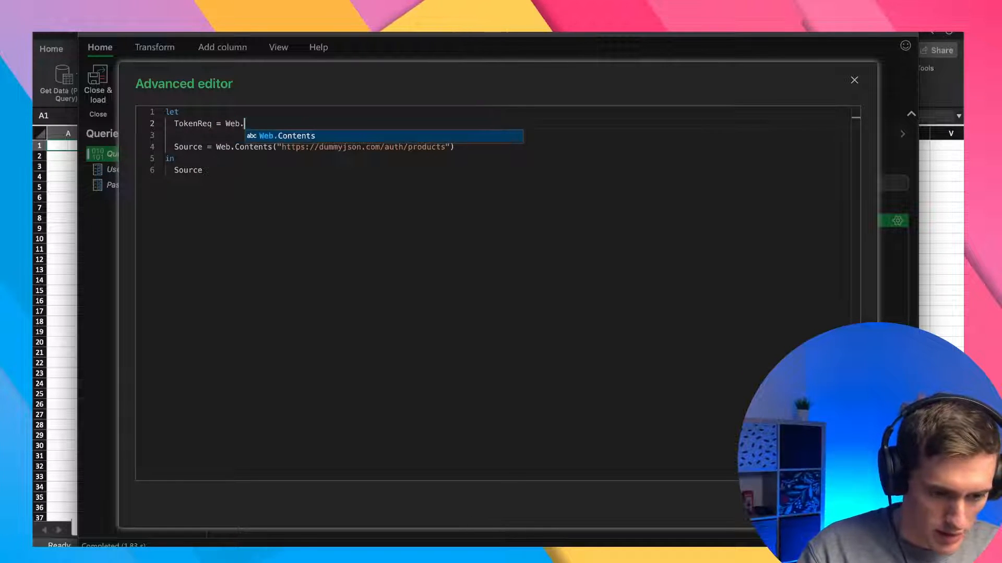
text(Contents()
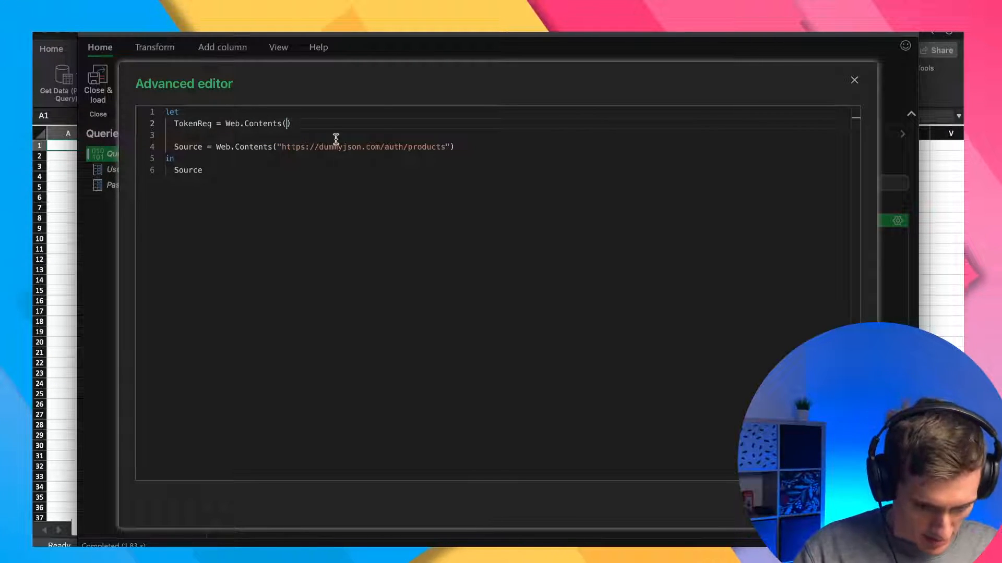
text("")
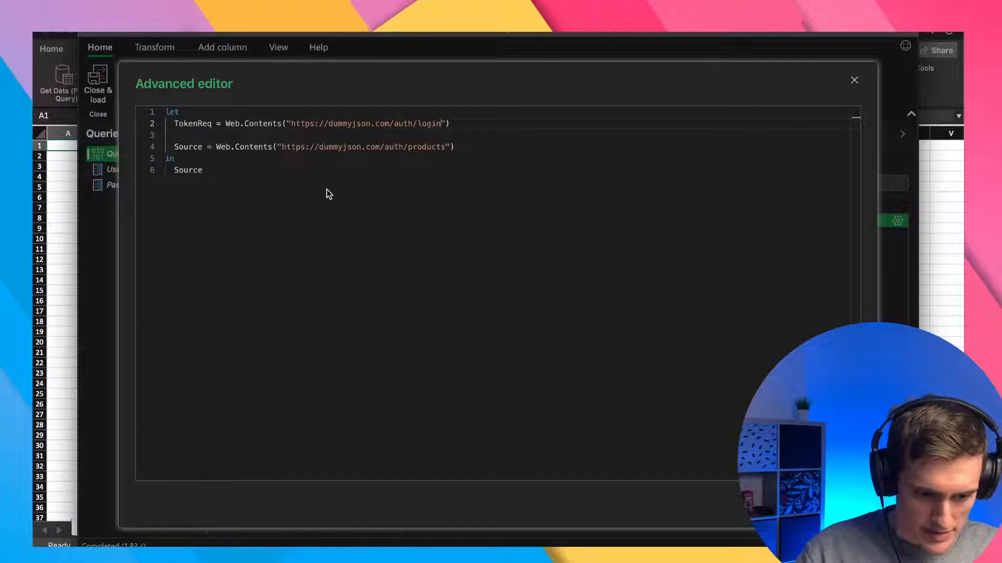
mouse_move(441, 120)
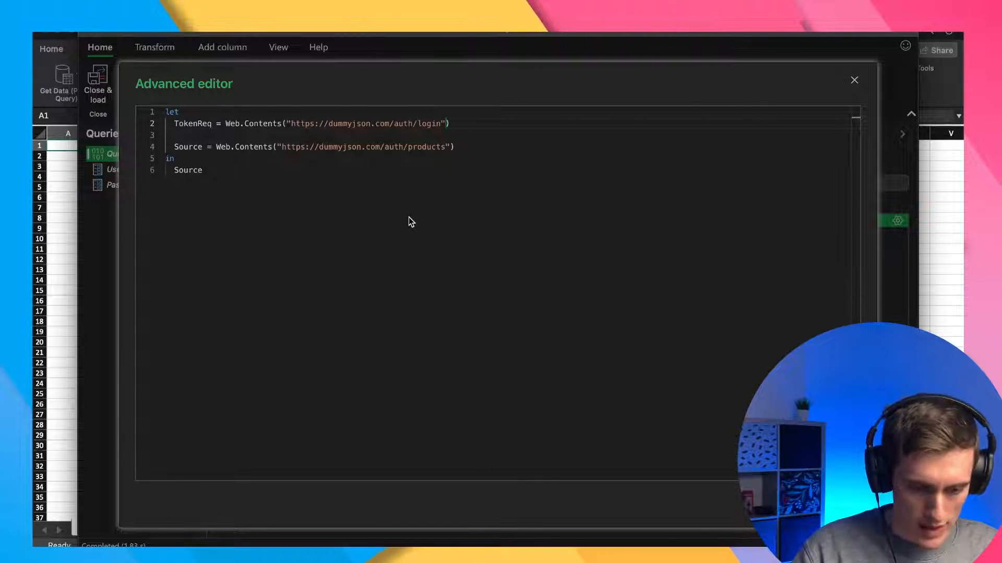
mouse_move(373, 257)
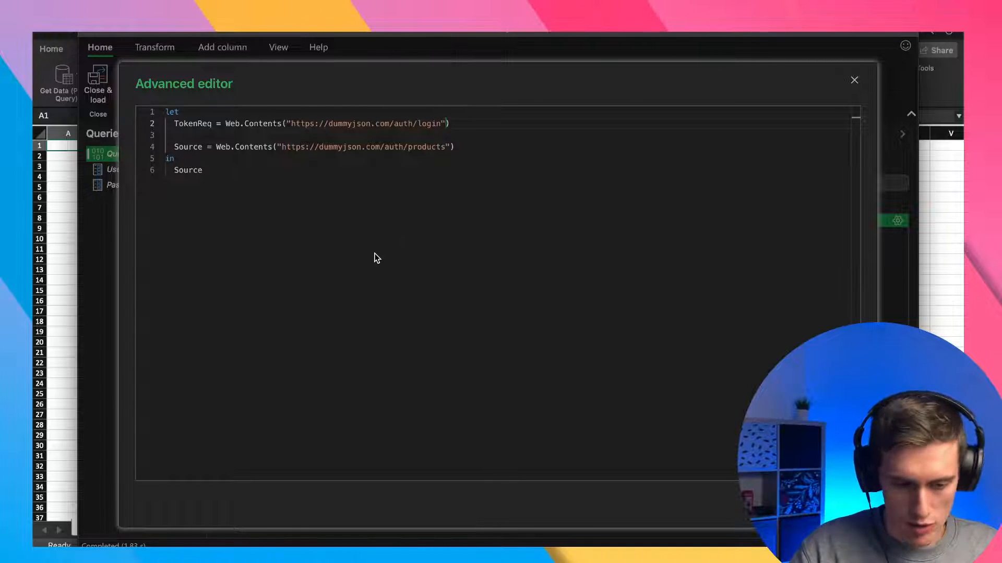
text(, [)
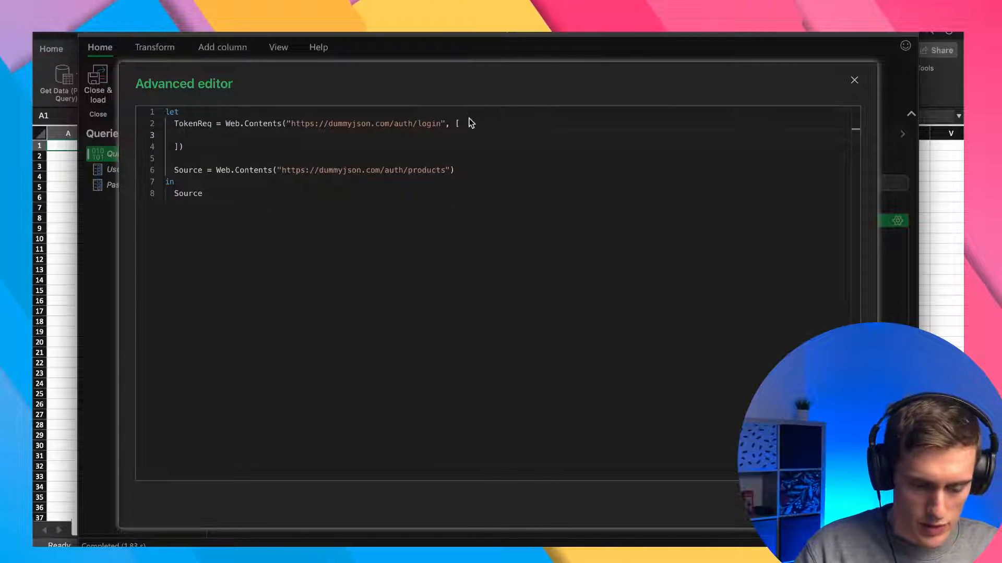
mouse_move(373, 158)
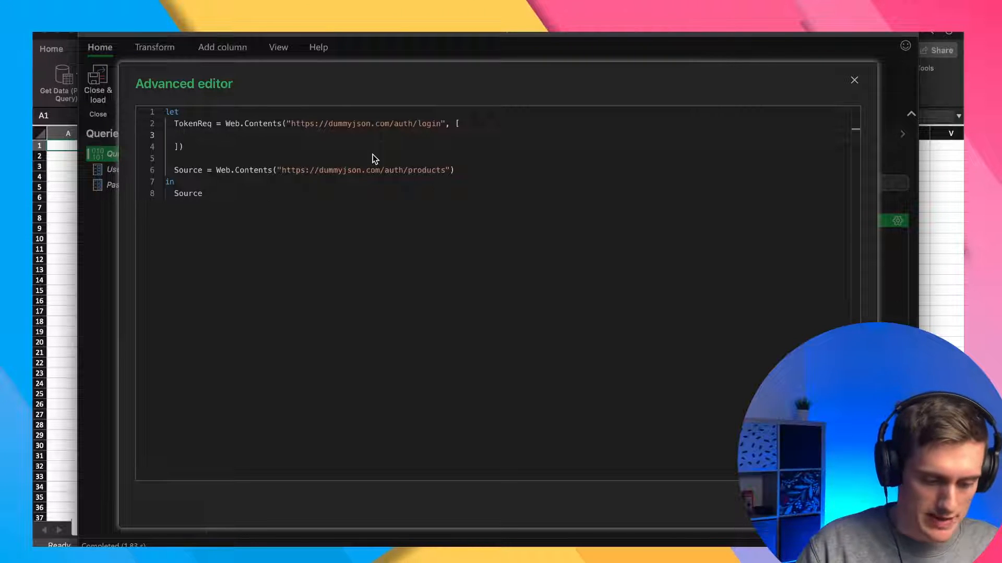
Write the options record with an empty Headers = [] and start a Contents field.
text(Head)
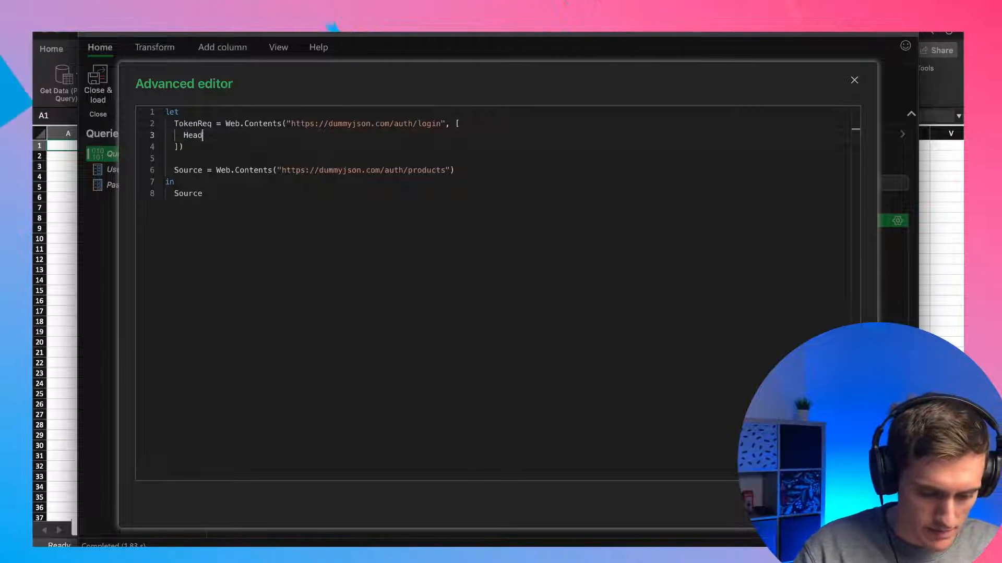
text(ers = [)
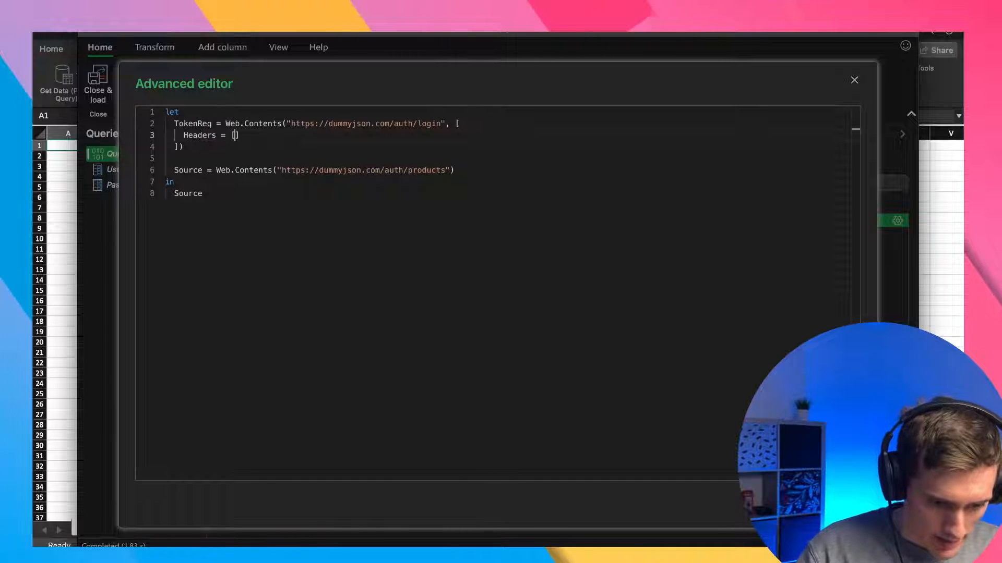
text(,)
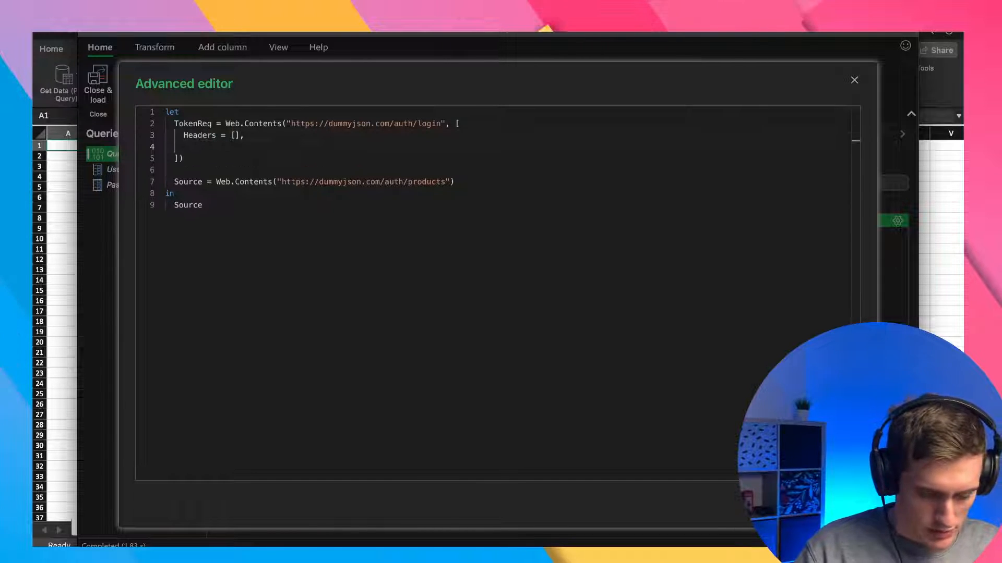
text(Contents =)
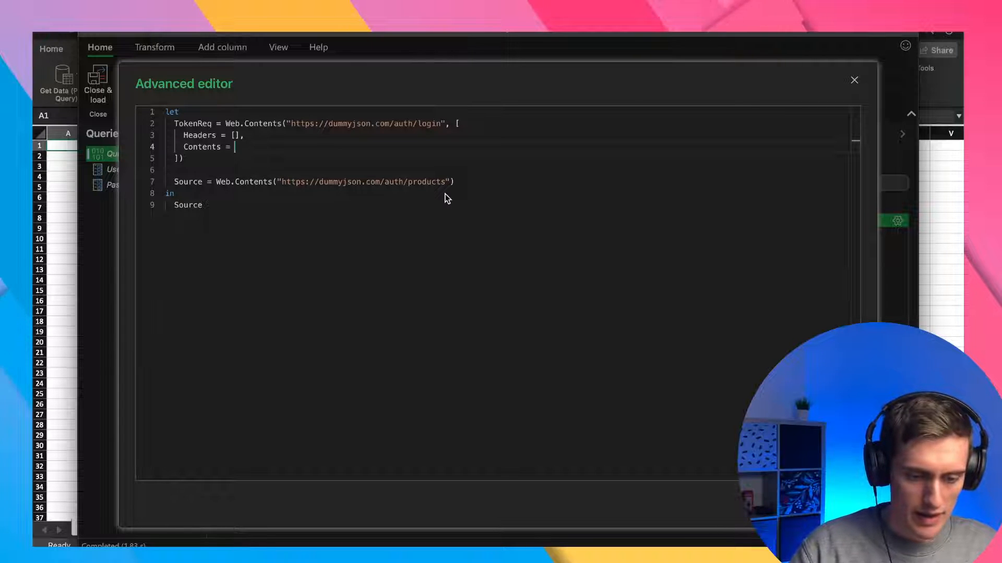
mouse_move(463, 220)
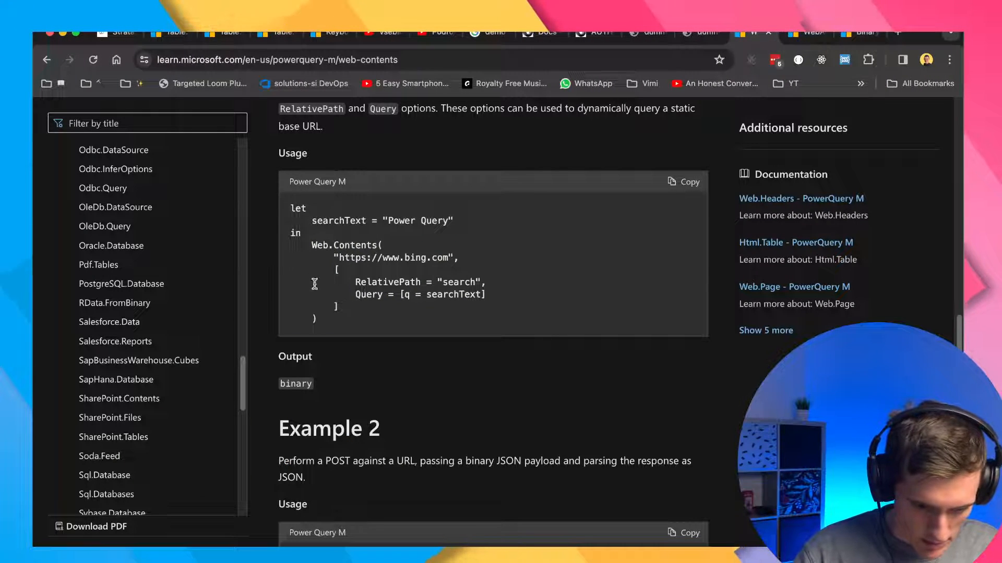
Scroll the Microsoft Learn Web.Contents page down to Example 2's POST request.
scroll(up, 3)
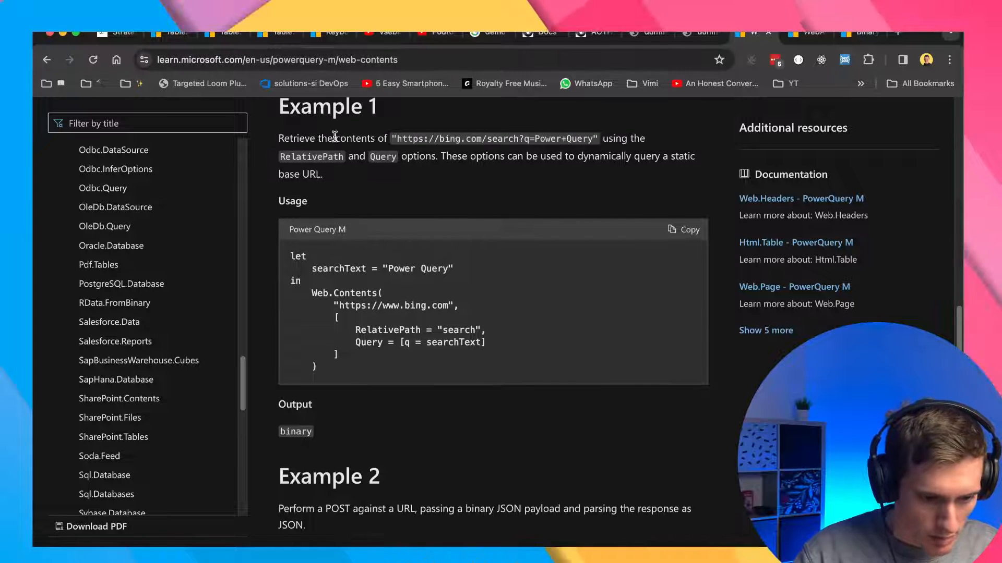
click(288, 60)
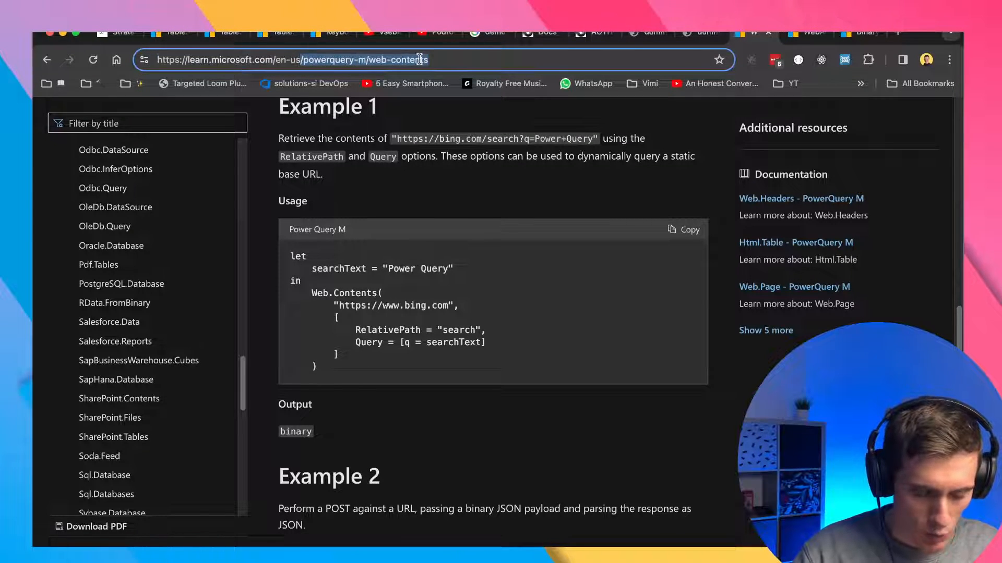
scroll(up, 3)
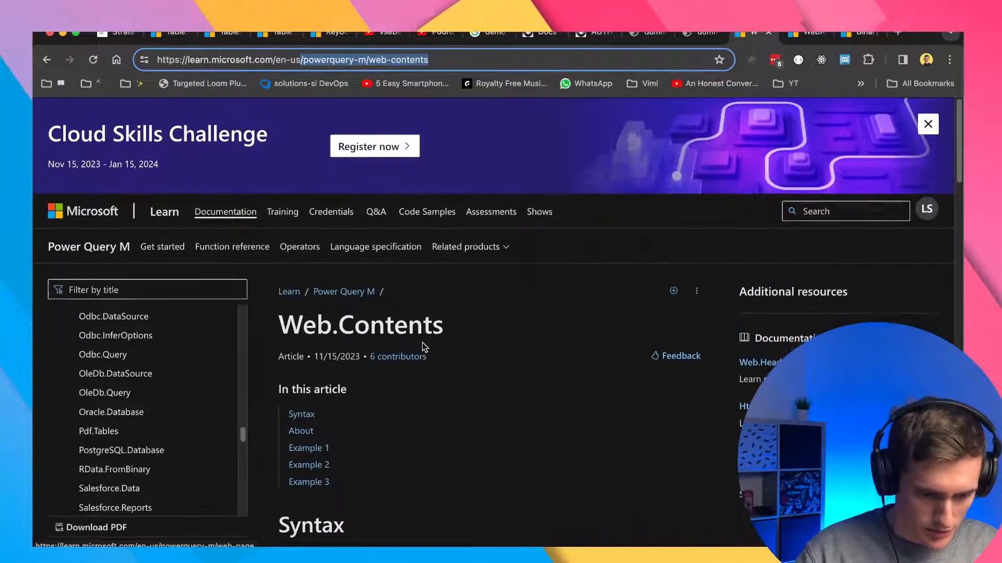
double_click(360, 324)
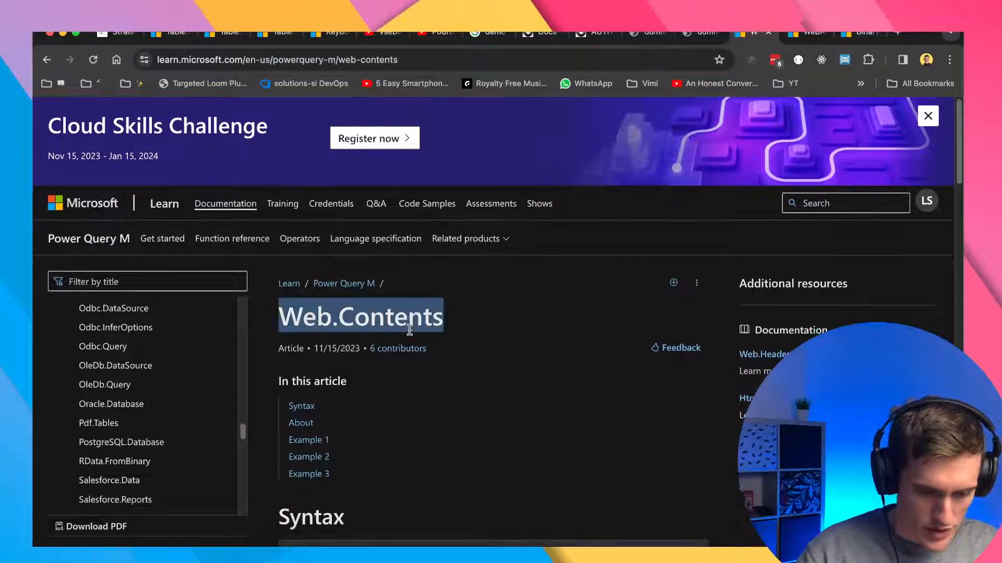
scroll(down, 3)
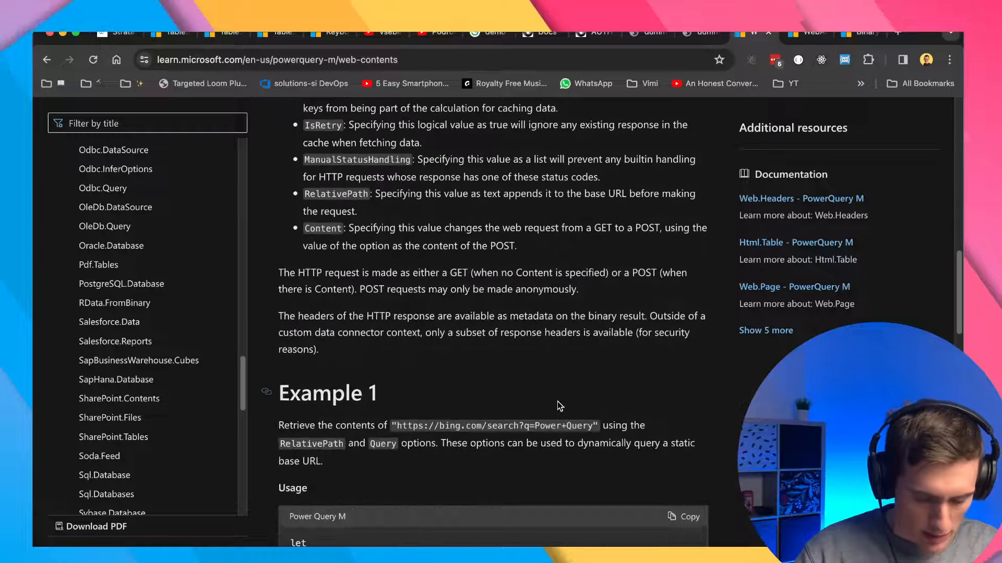
scroll(down, 3)
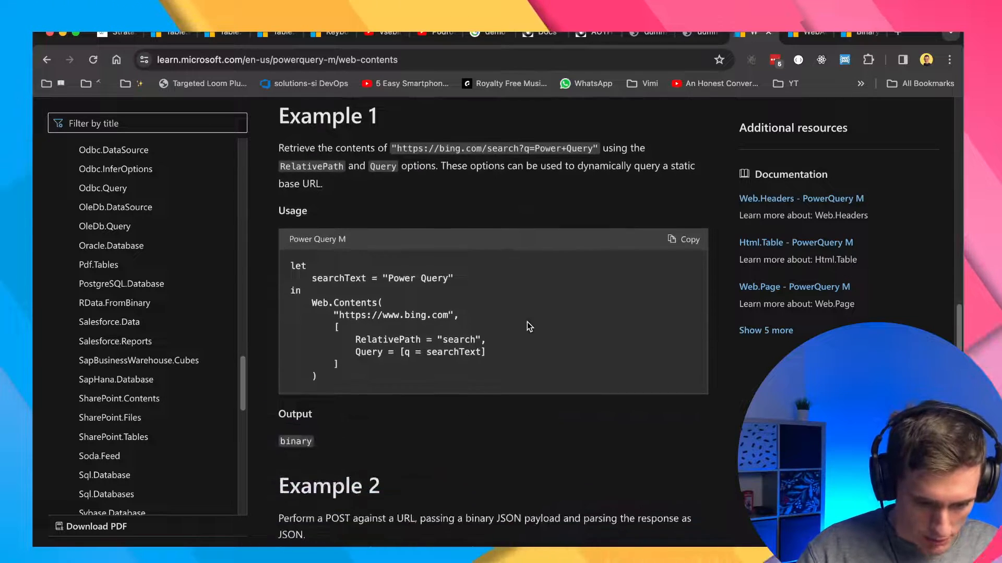
scroll(down, 3)
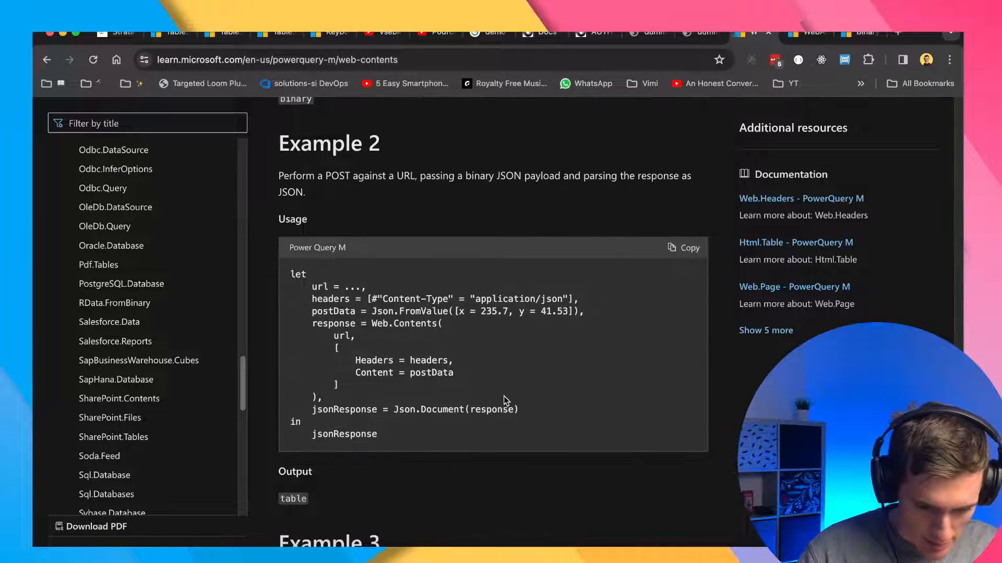
mouse_move(416, 367)
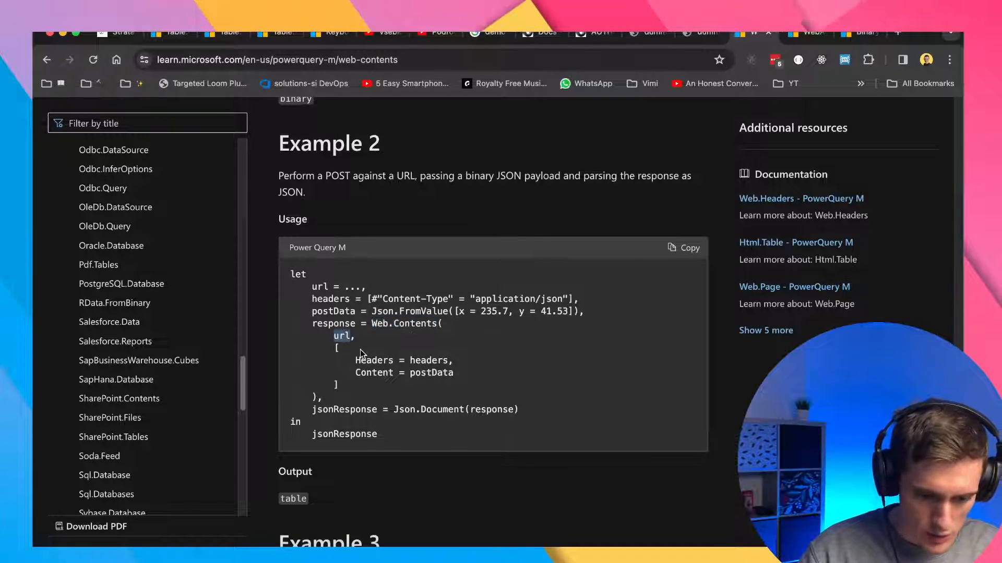
Highlight the example's url, postData Content and the Json.FromValue record to copy.
double_click(372, 374)
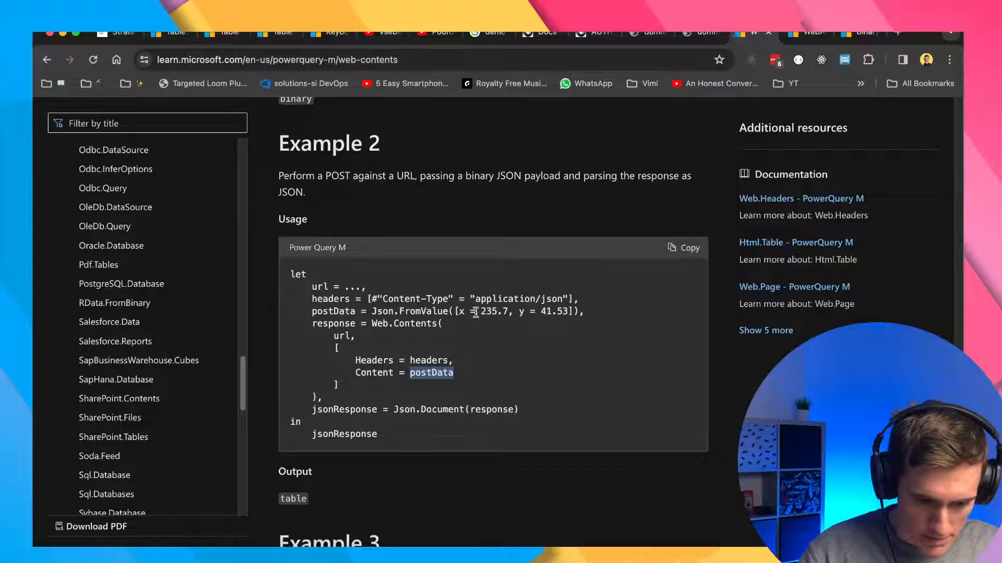
double_click(409, 311)
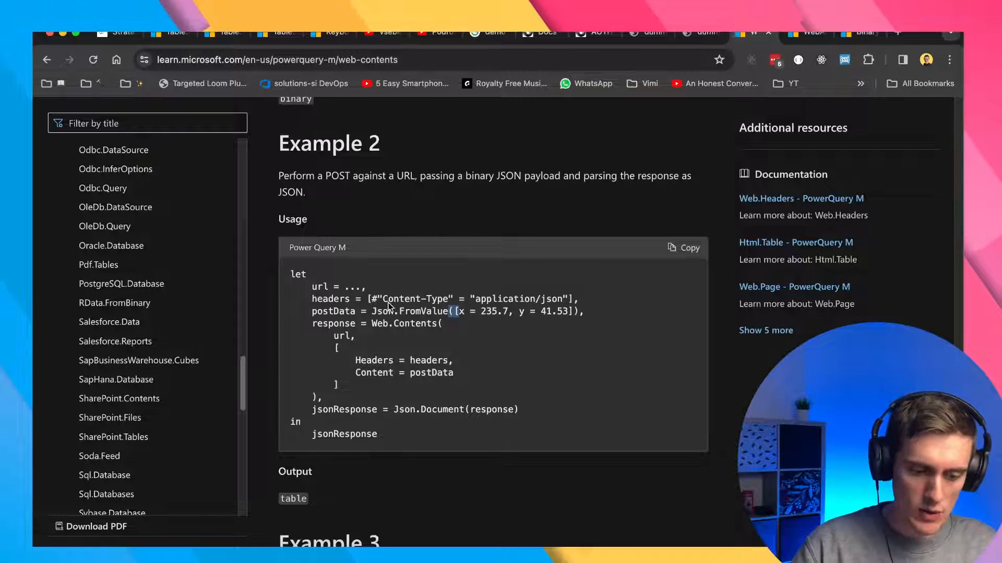
double_click(409, 311)
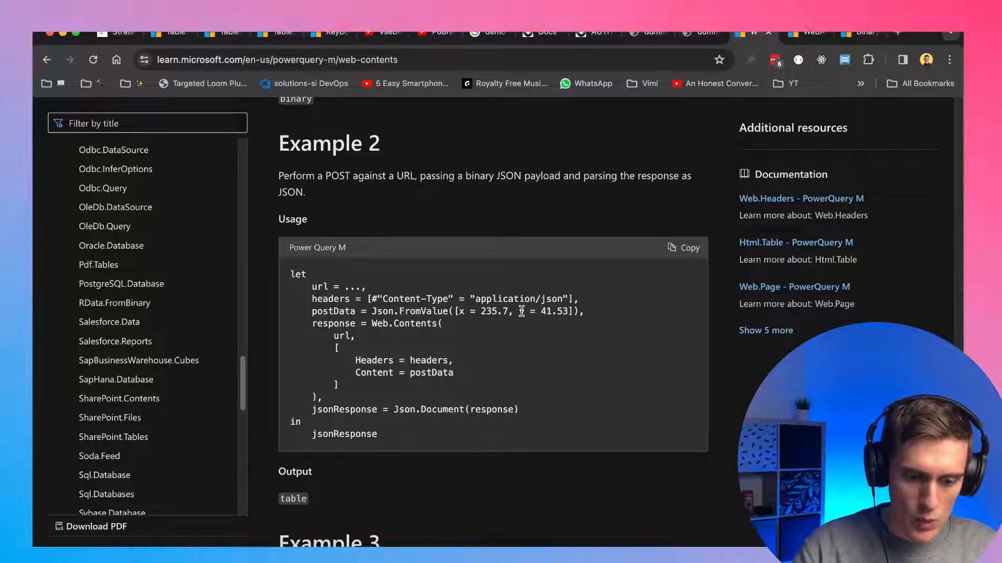
mouse_move(552, 343)
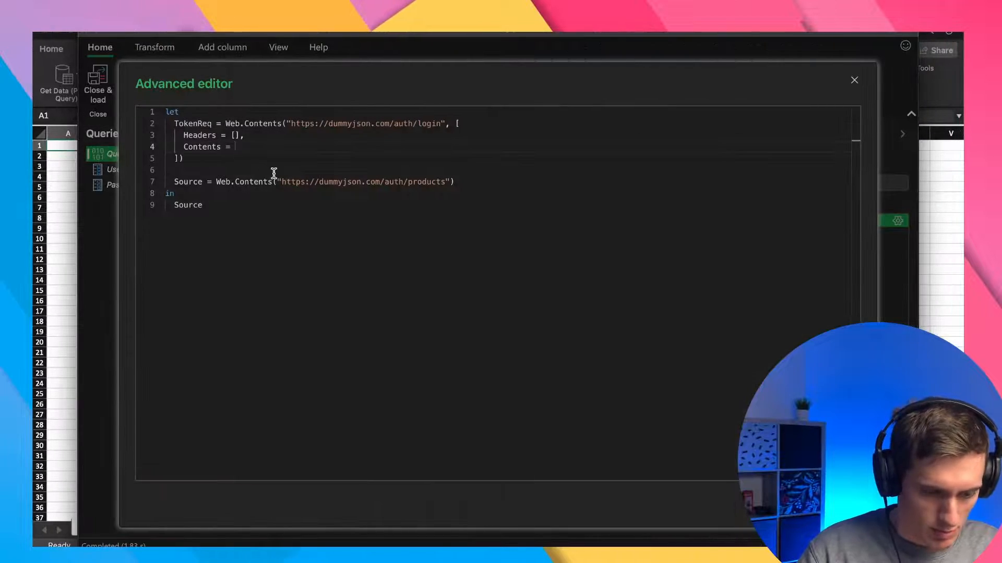
mouse_move(249, 210)
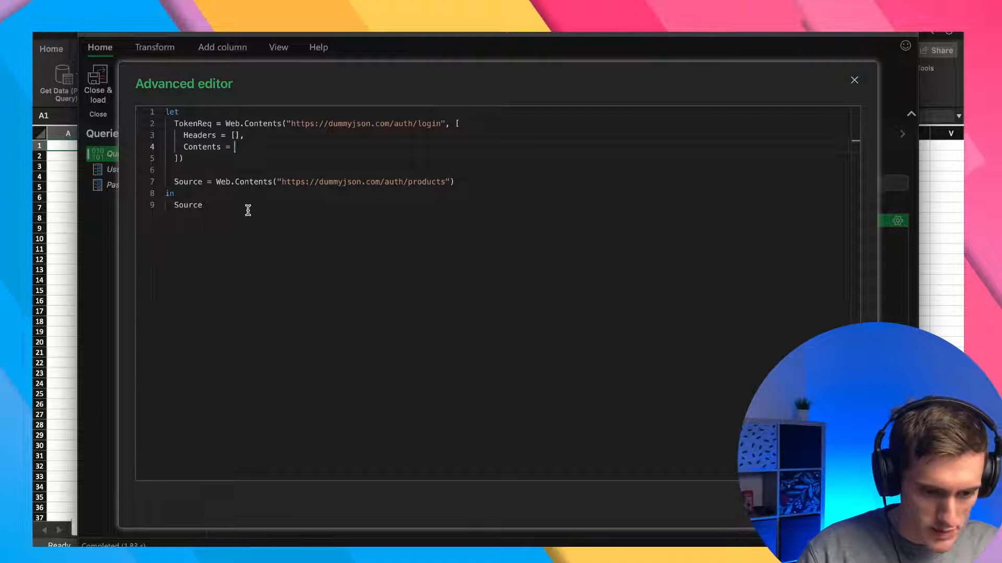
Paste Json.FromValue([x = 235.7, y = 41.53]) as Contents and rename x to username.
text(Json.FromValue([x = 235.7, y = 41.53]),)
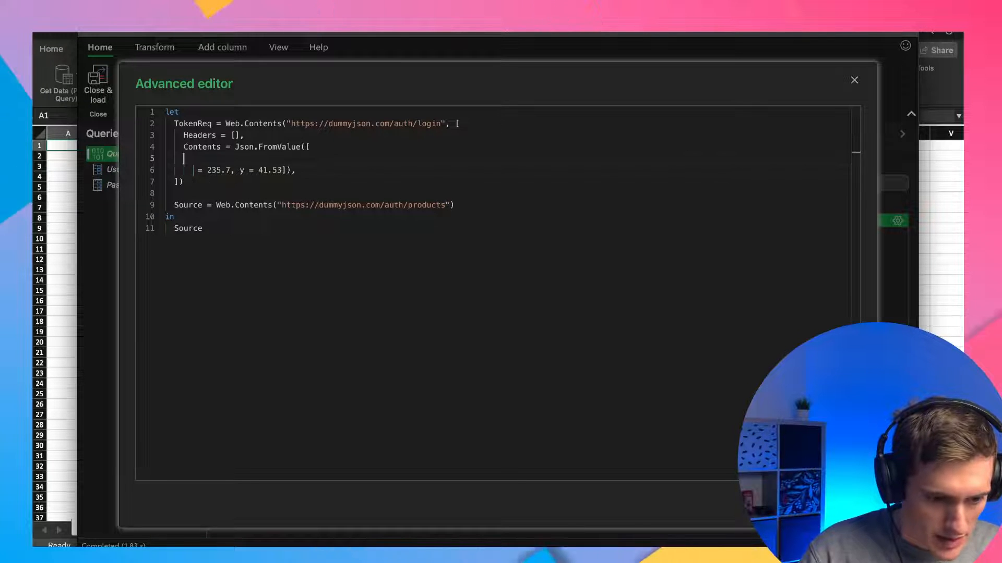
text(use)
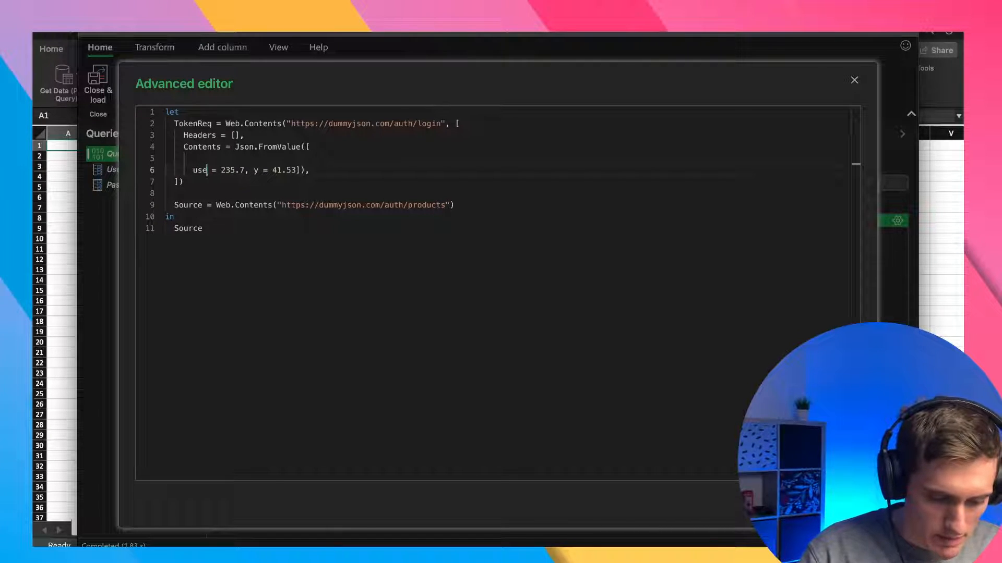
text(rname)
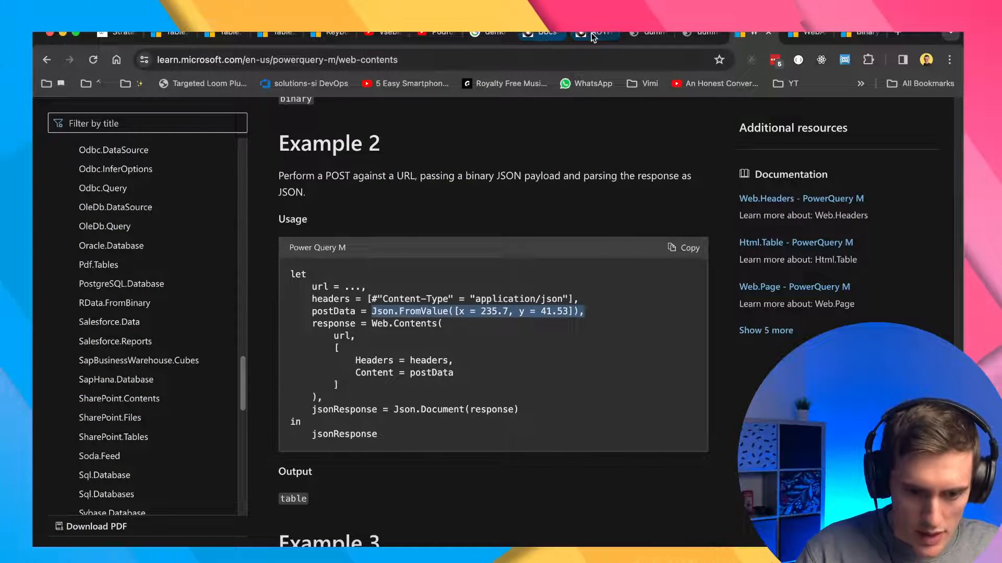
click(594, 32)
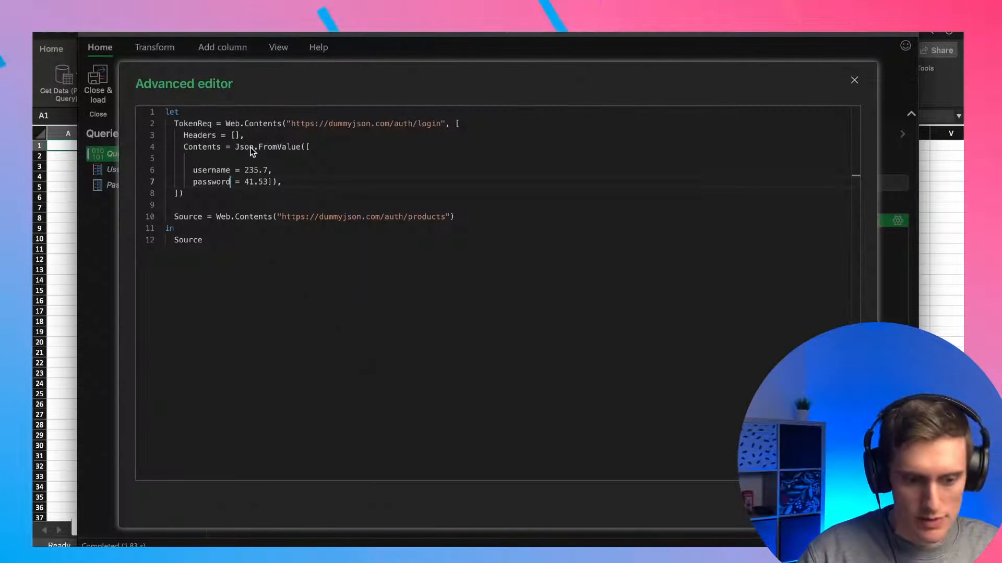
Replace the sample numbers so the payload sends username = User and password = Pass.
click(540, 34)
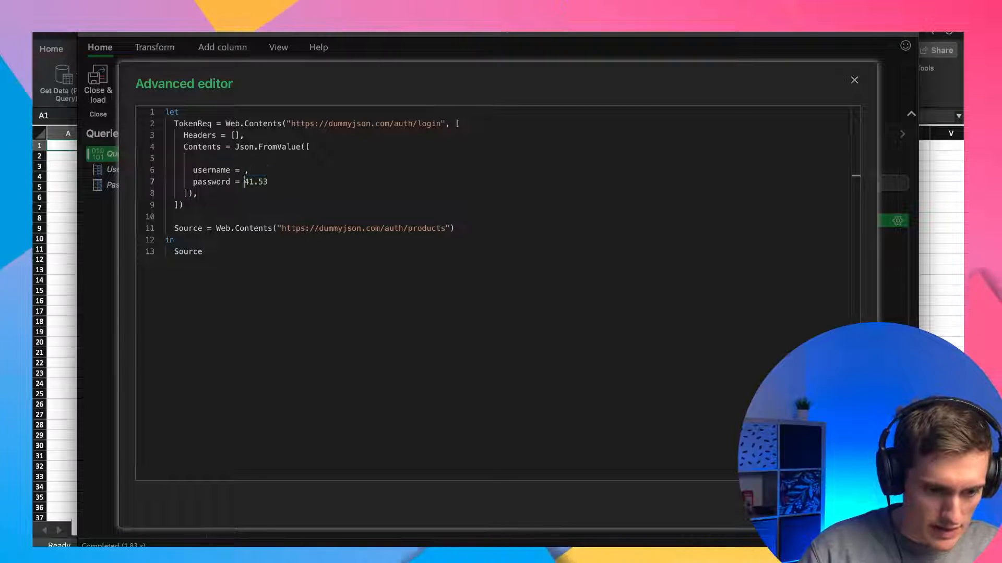
key(Backspace)
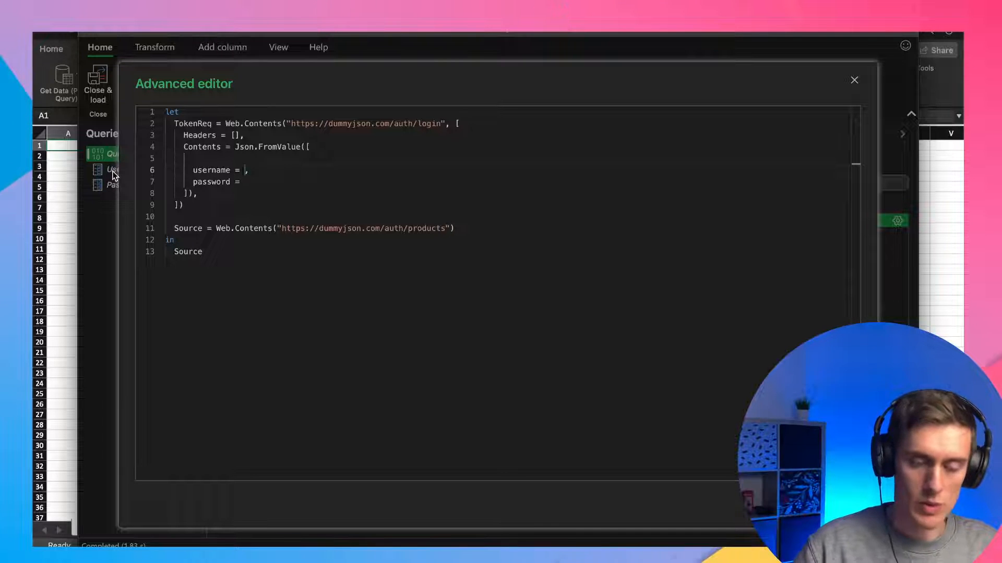
text(User)
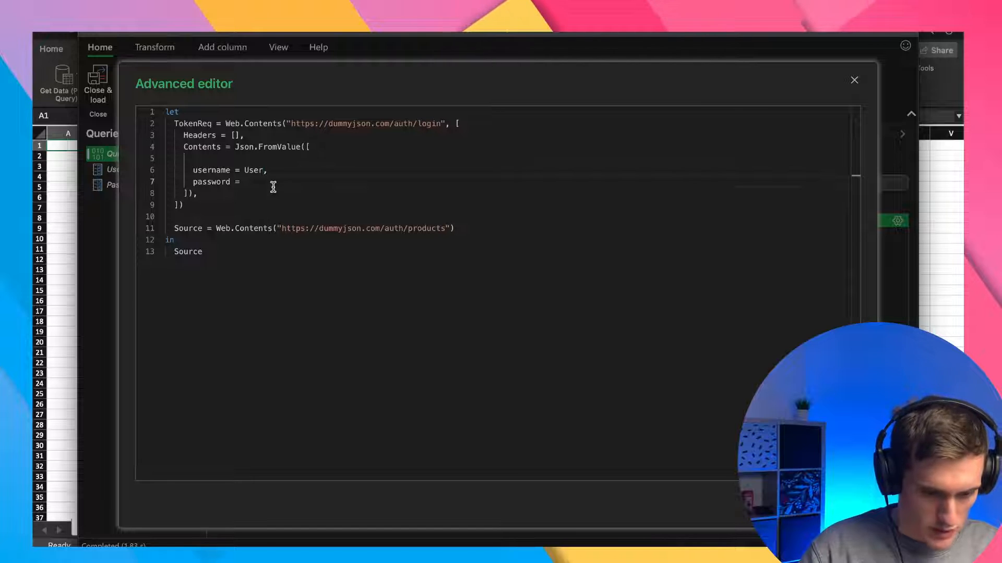
text(Pass)
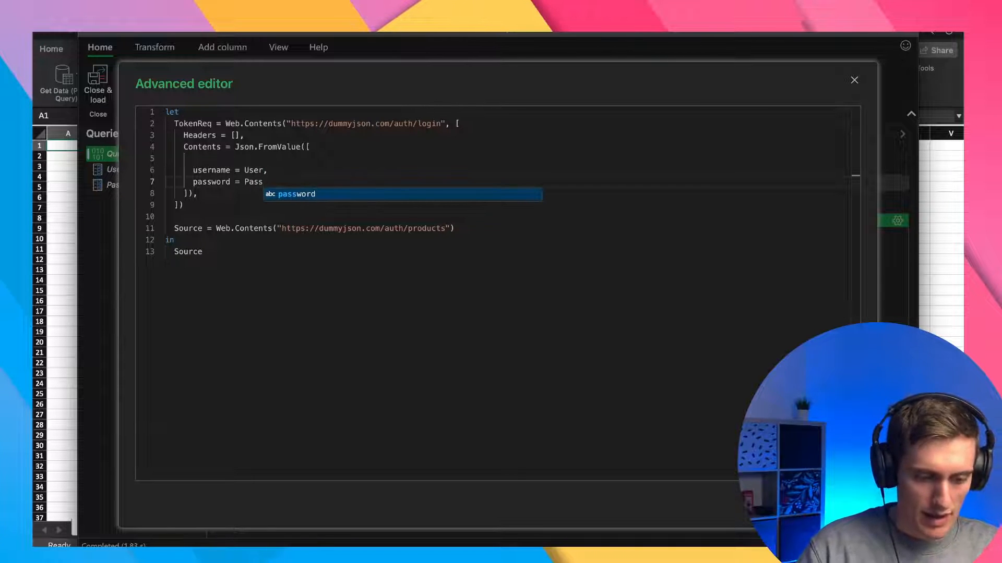
key(Escape)
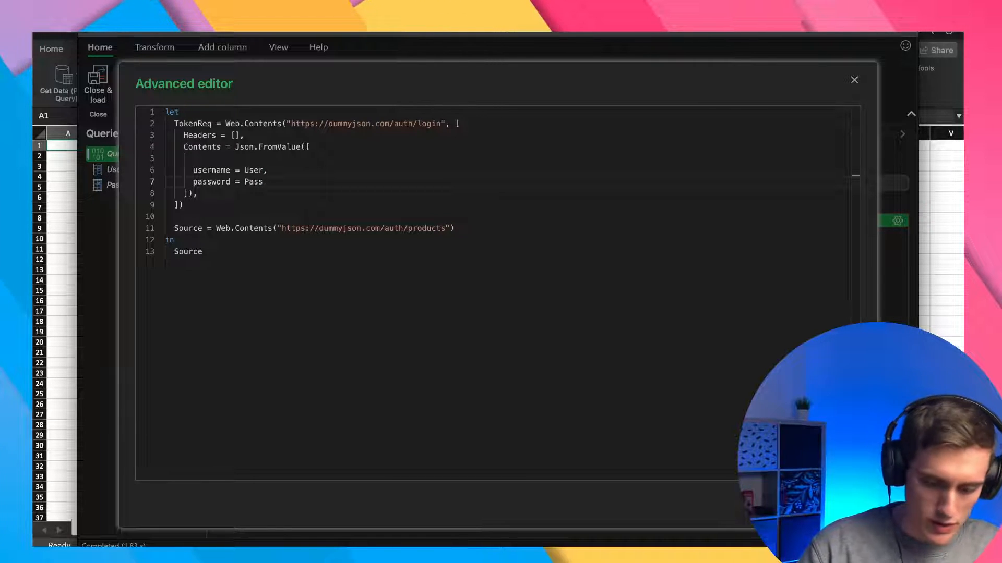
text("")
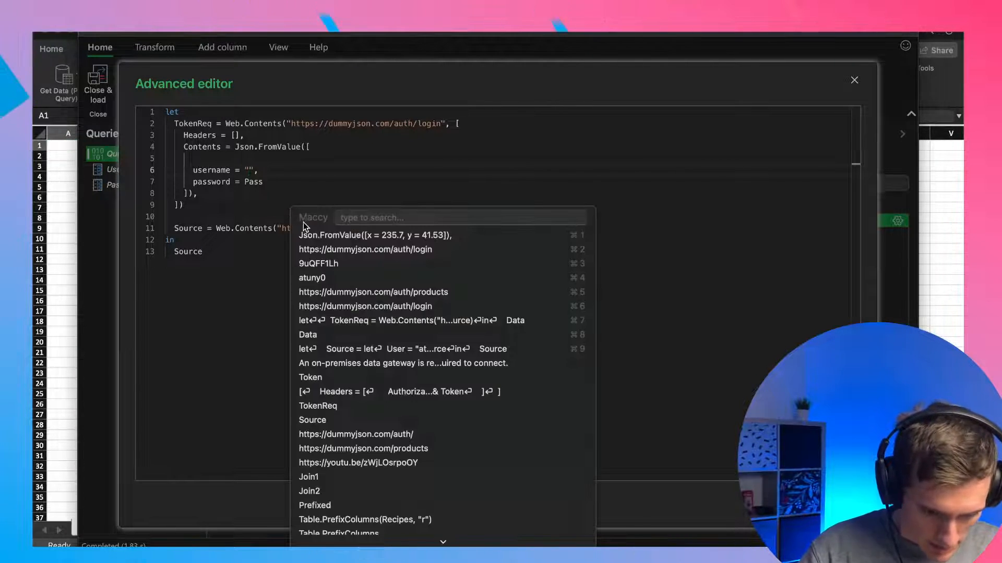
mouse_move(352, 277)
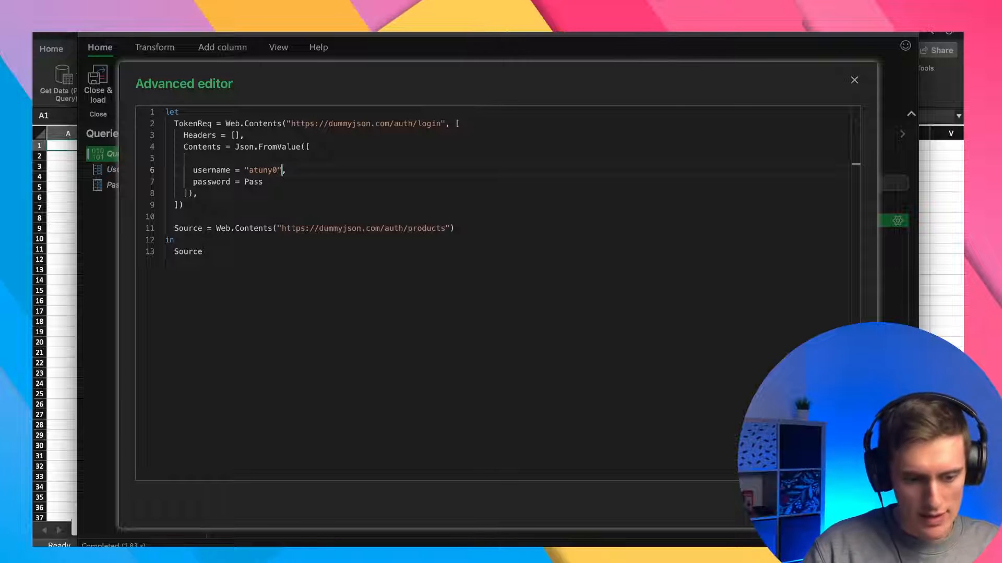
Undo the pasted literal username so the payload keeps the User parameter.
key(Backspace)
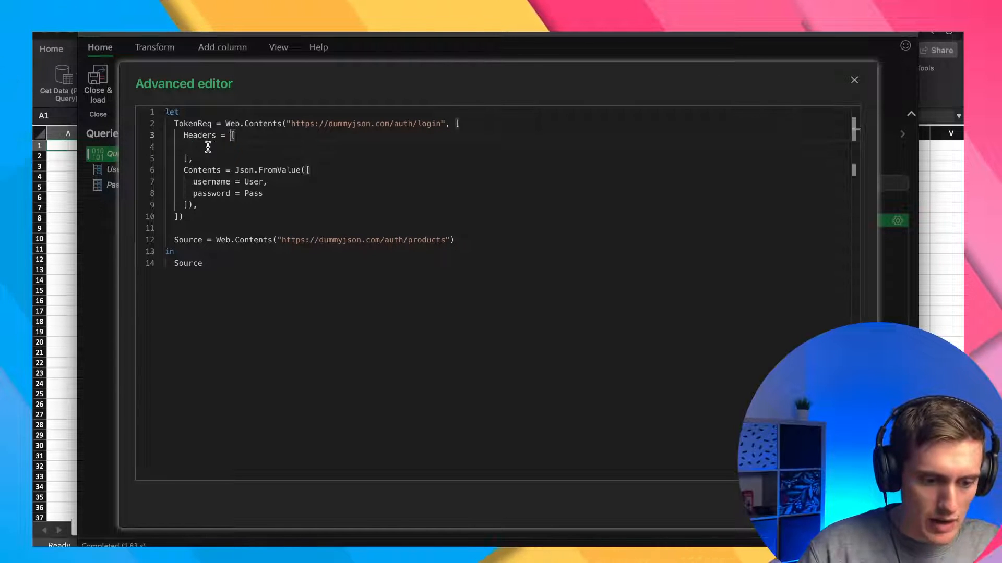
Add #"Content-Type" = "application/json" inside the Headers record.
text(Content-Type)
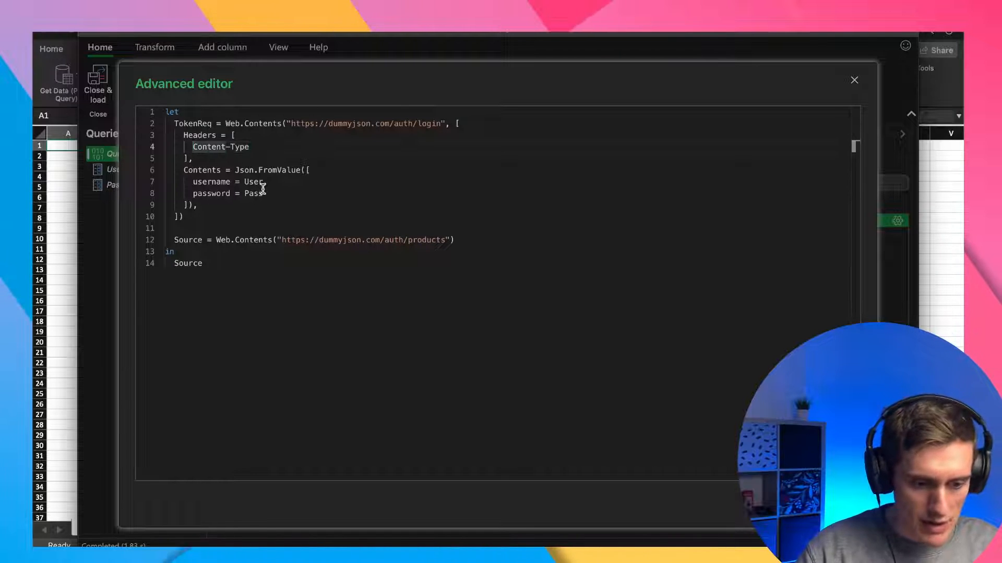
text(#")
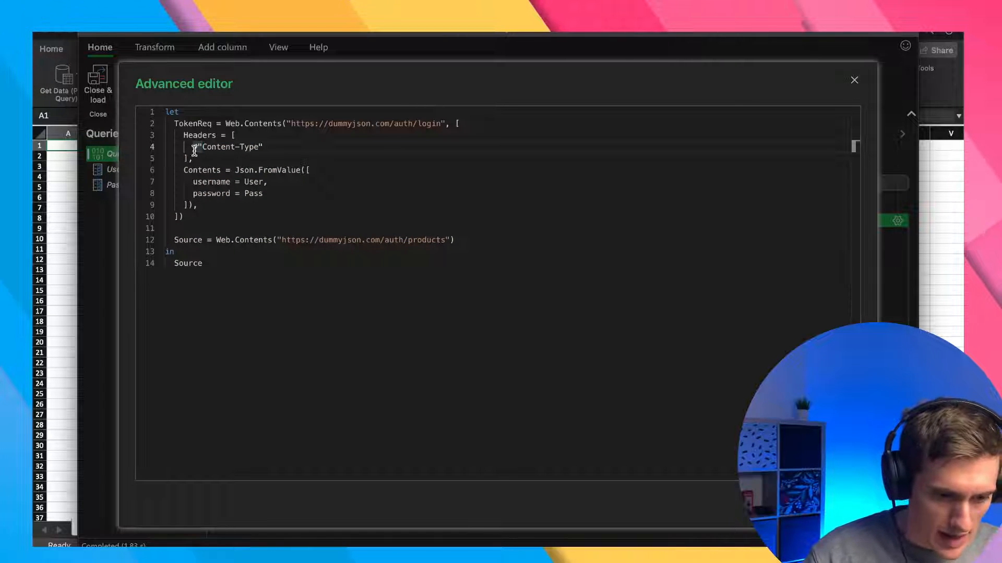
double_click(227, 147)
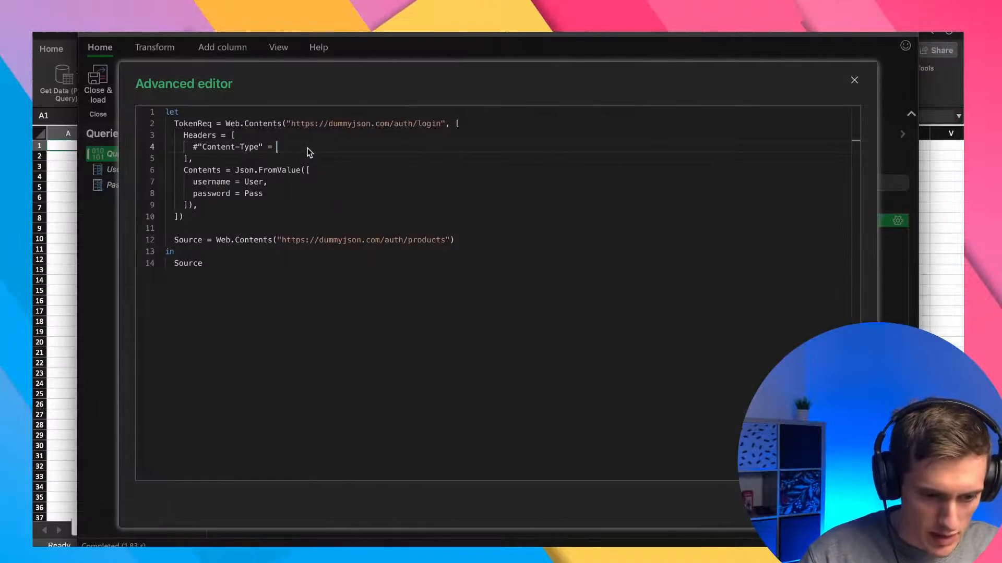
text("application/json")
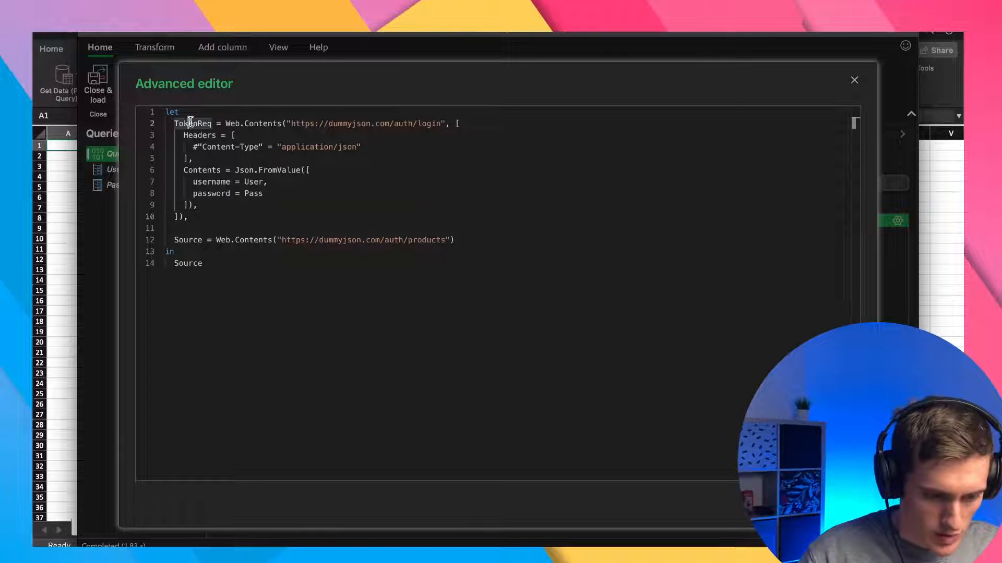
Make the query return TokenReq after 'in' instead of Source.
text(TokenReq = Web.Contents("https://dummyjson.com/auth/login", [)
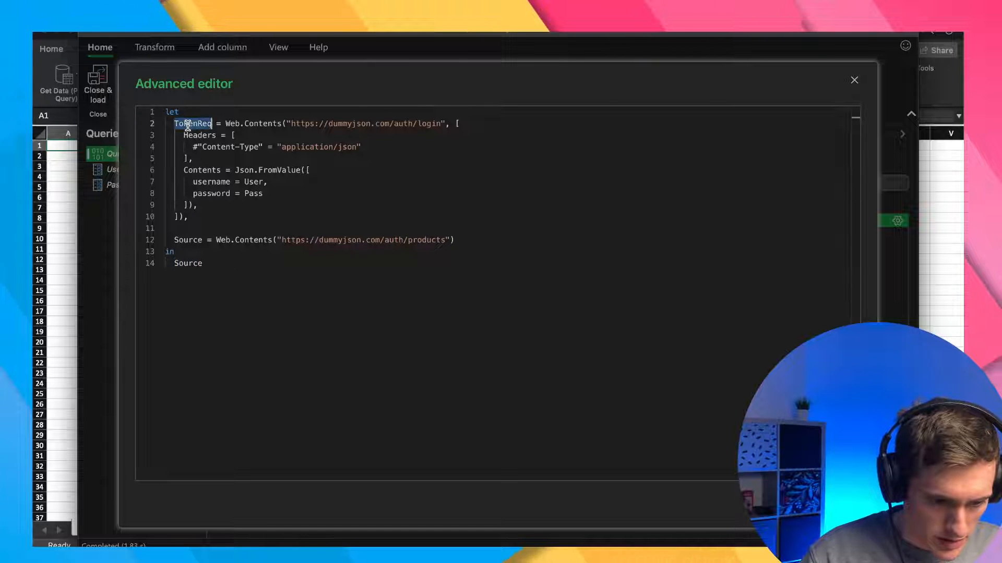
text(TokenReq)
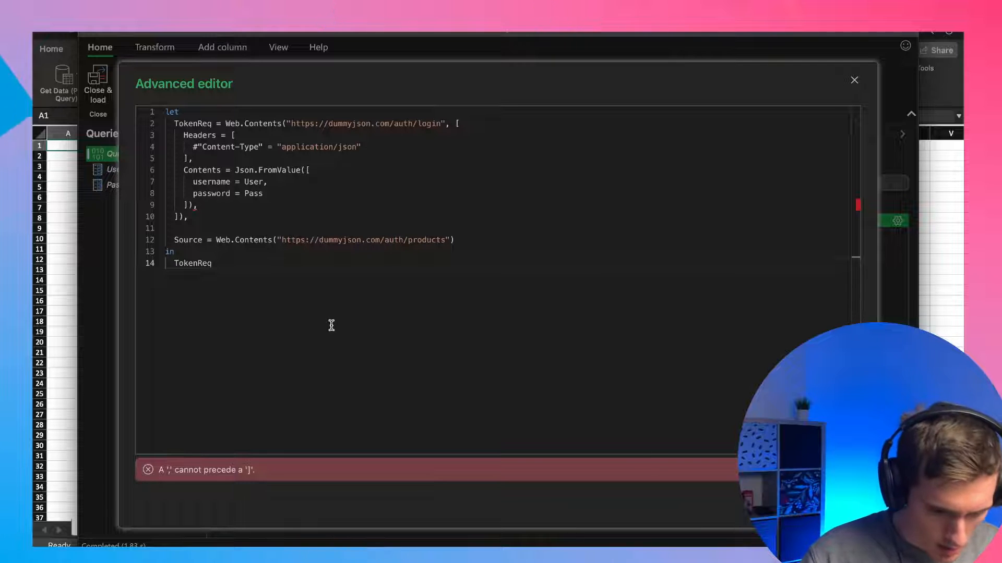
Remove the stray comma, rename Contents to Content and apply the corrected query.
key(Backspace)
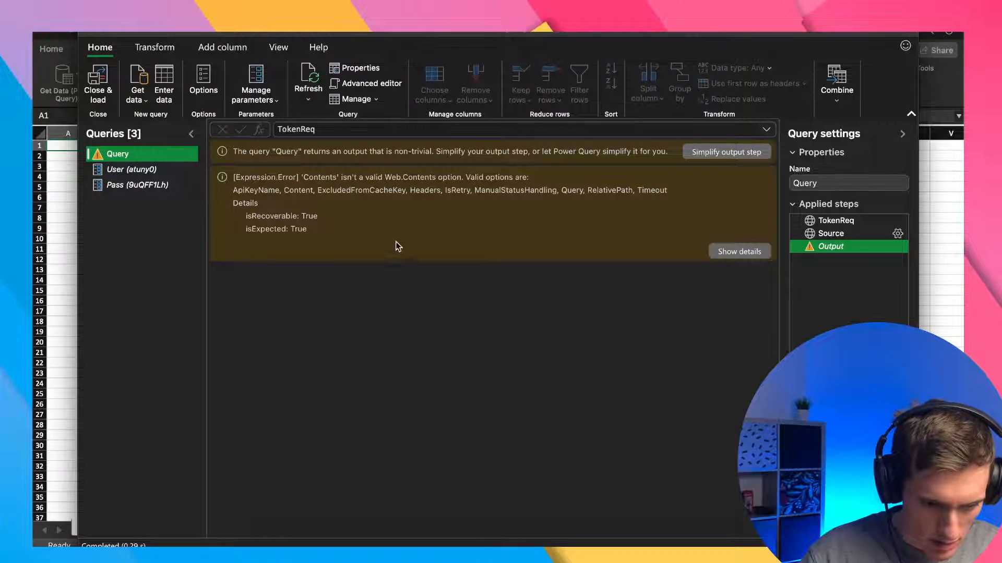
mouse_move(409, 199)
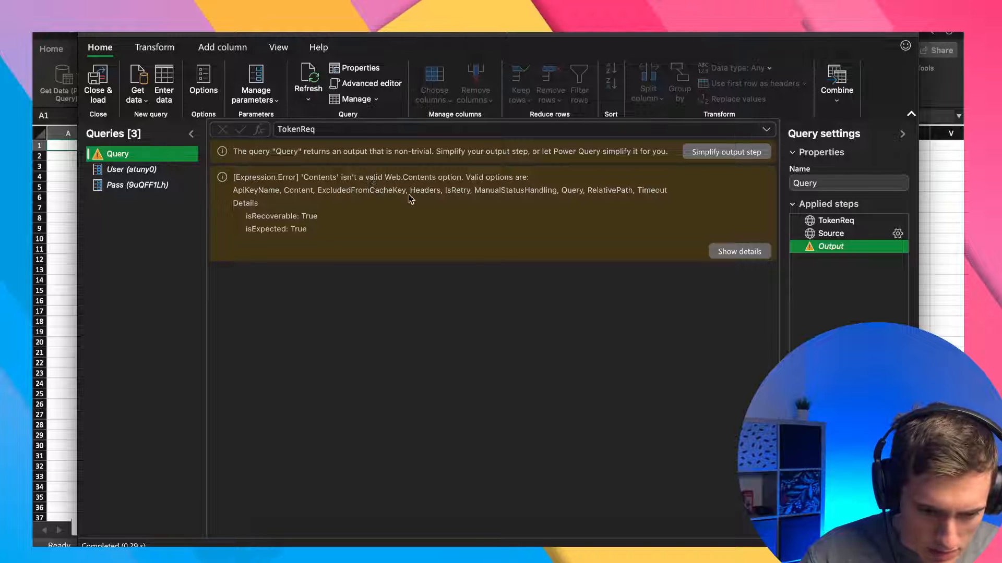
mouse_move(161, 153)
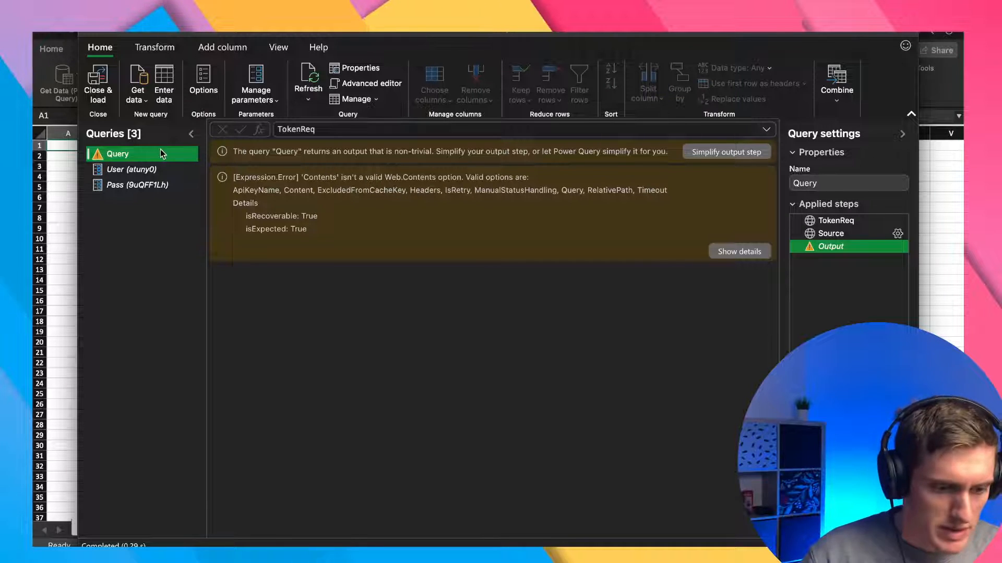
click(372, 84)
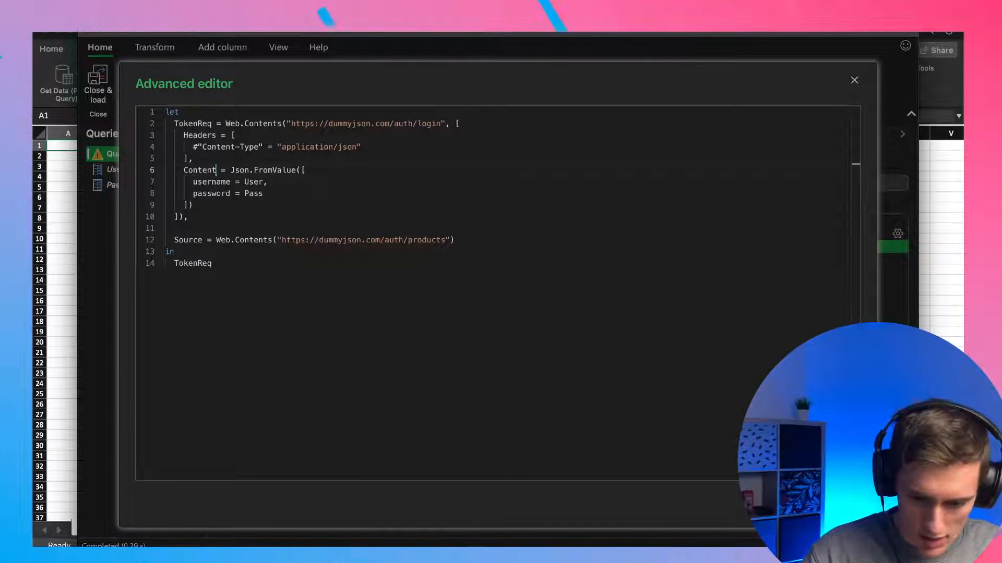
click(855, 80)
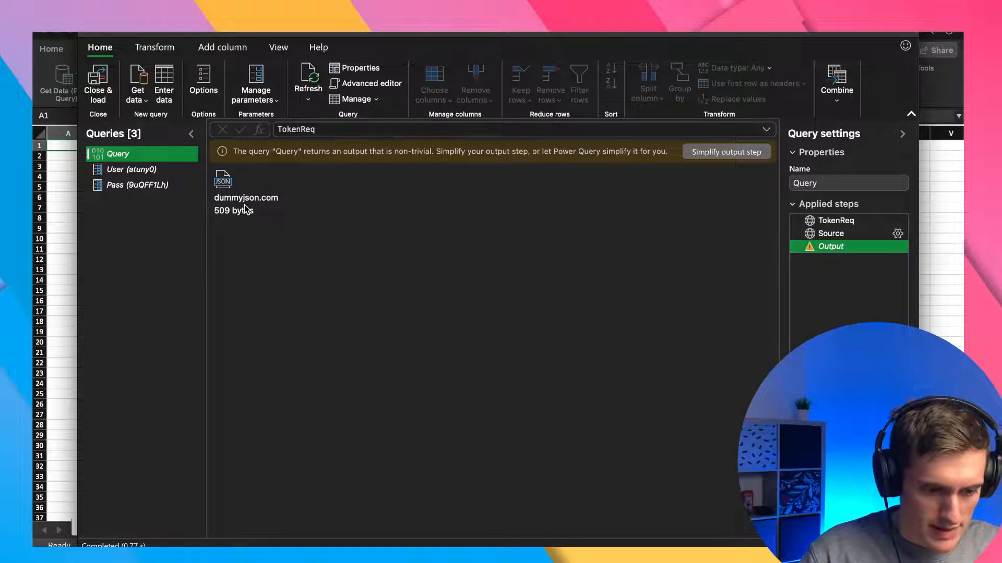
Add TokenJson = Json.Document(TokenReq) and return it to preview the user record.
click(371, 83)
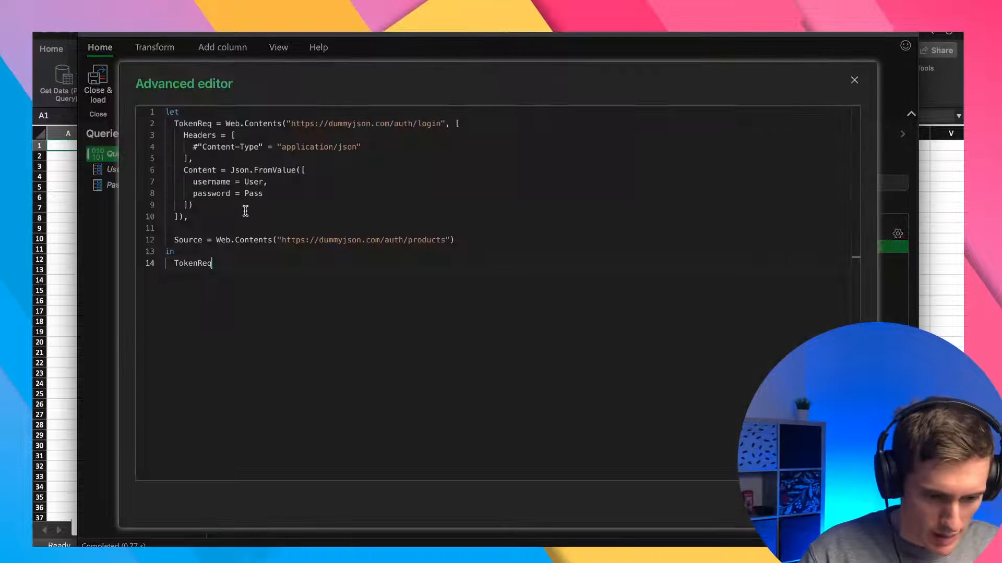
key(Enter)
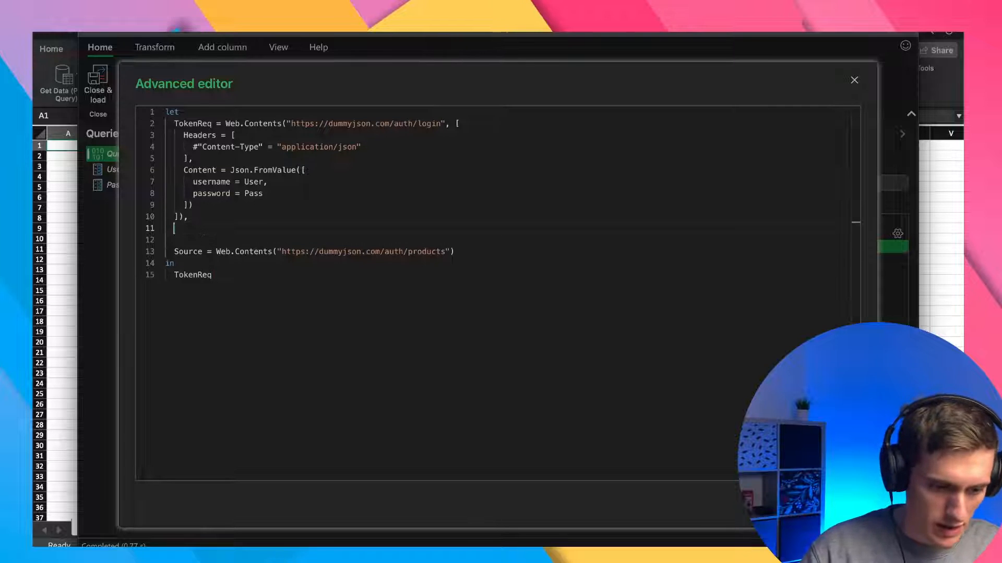
text(TokenJ)
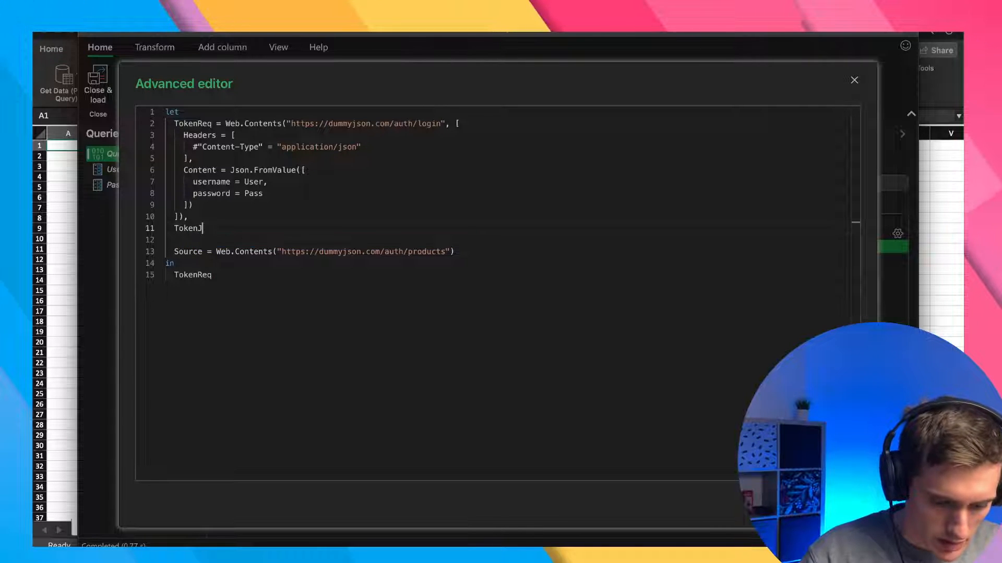
text(son =)
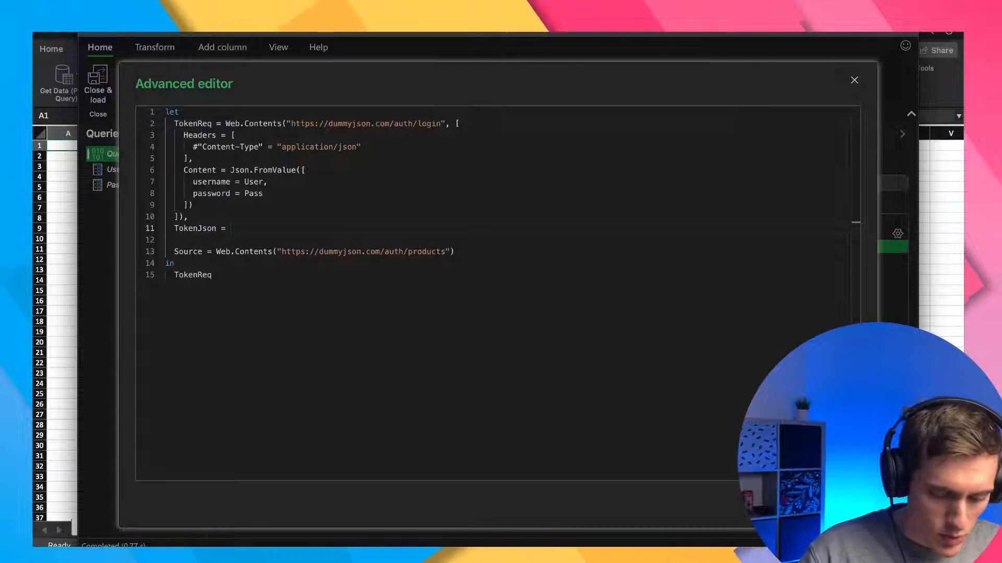
text(Json.)
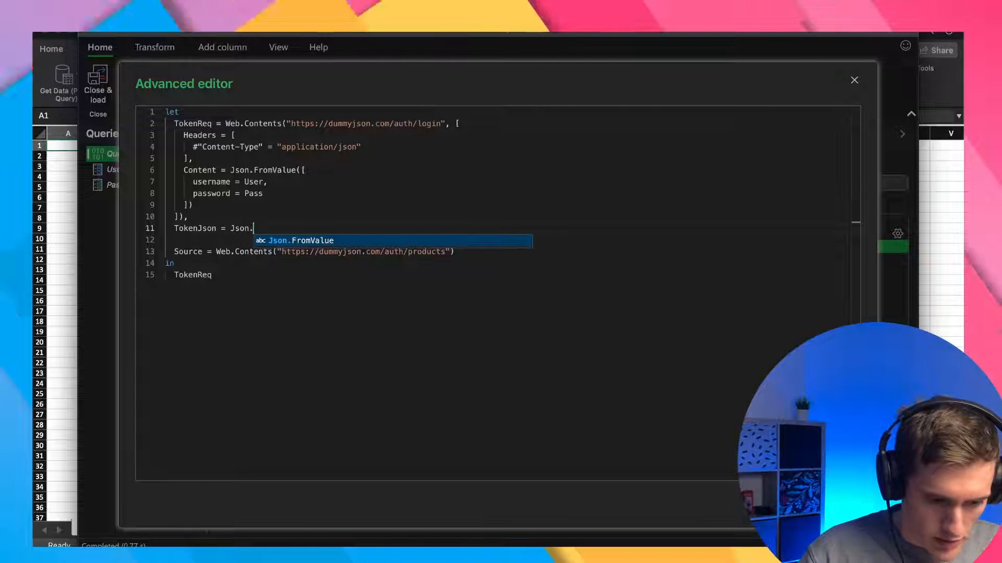
text(Document()
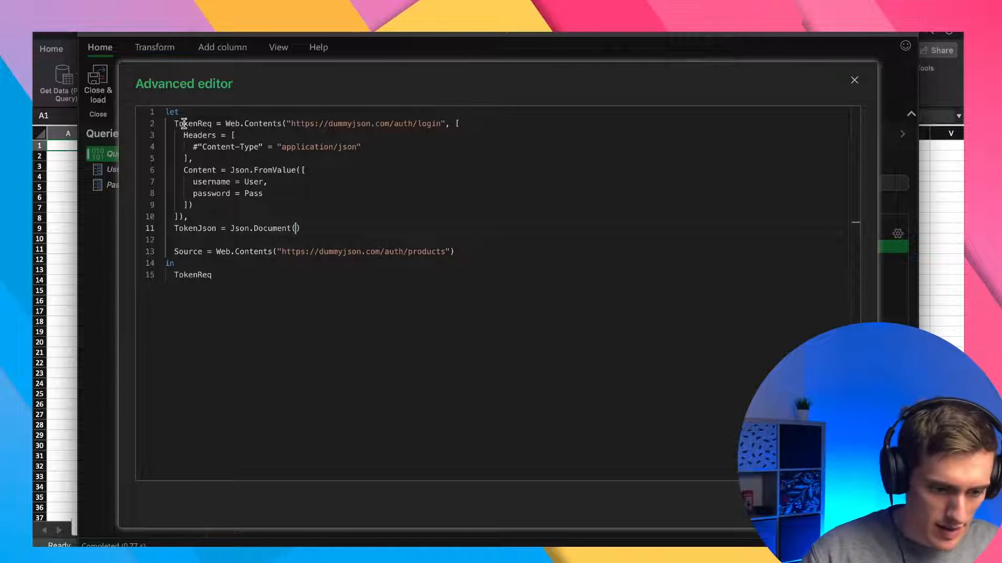
double_click(192, 123)
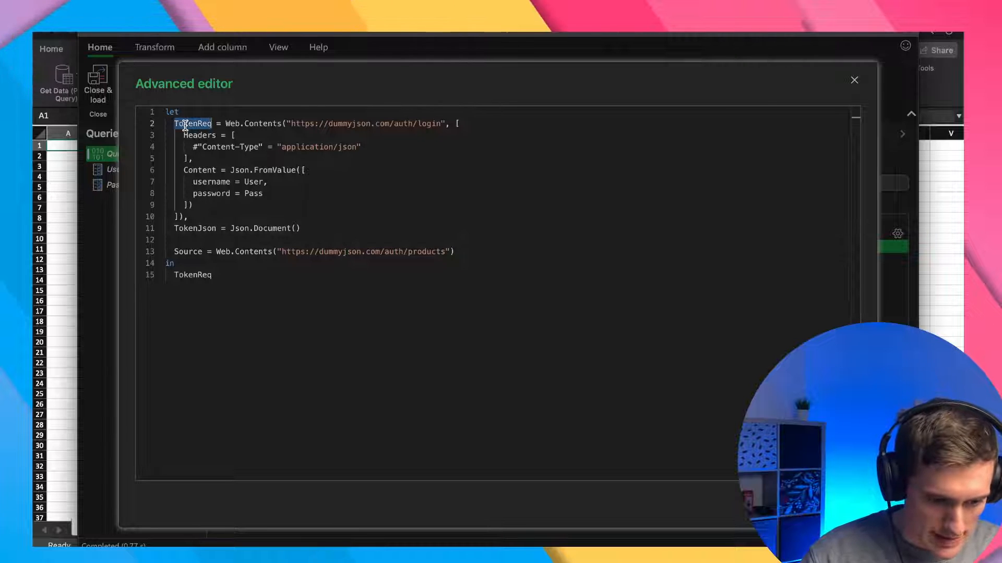
text(TokenReq)
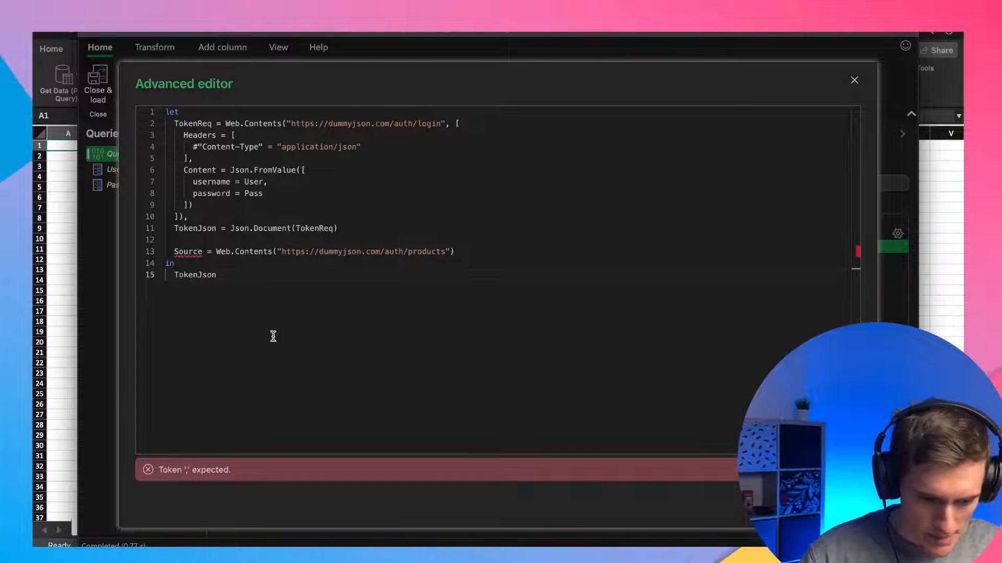
text(,)
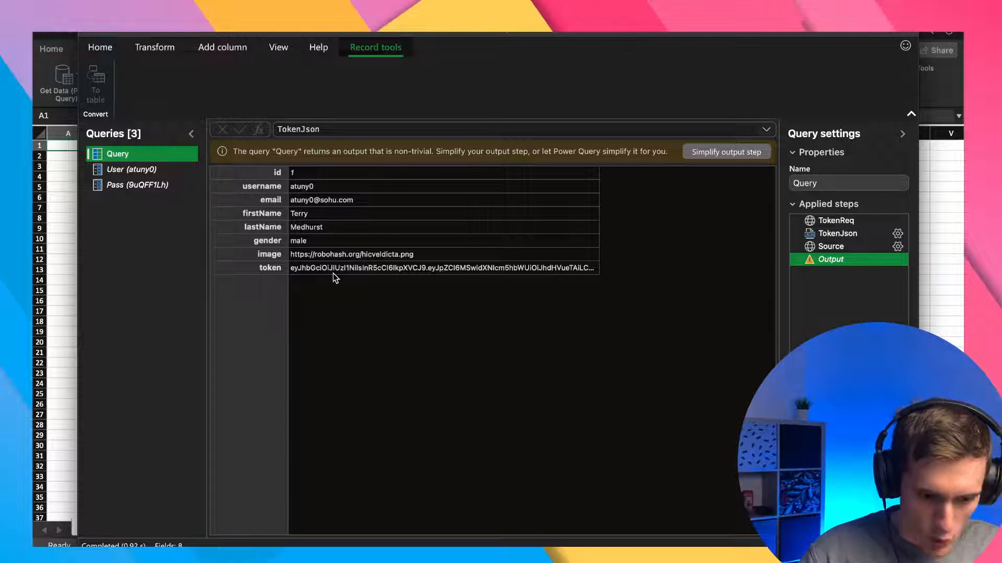
Show the full token value in Record field details and bring up the query's options.
click(443, 268)
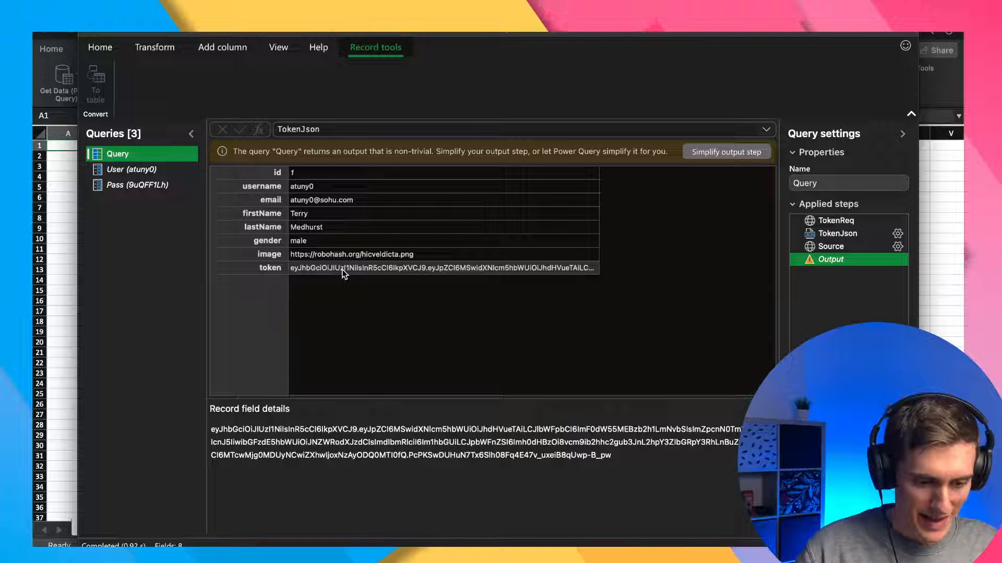
mouse_move(324, 272)
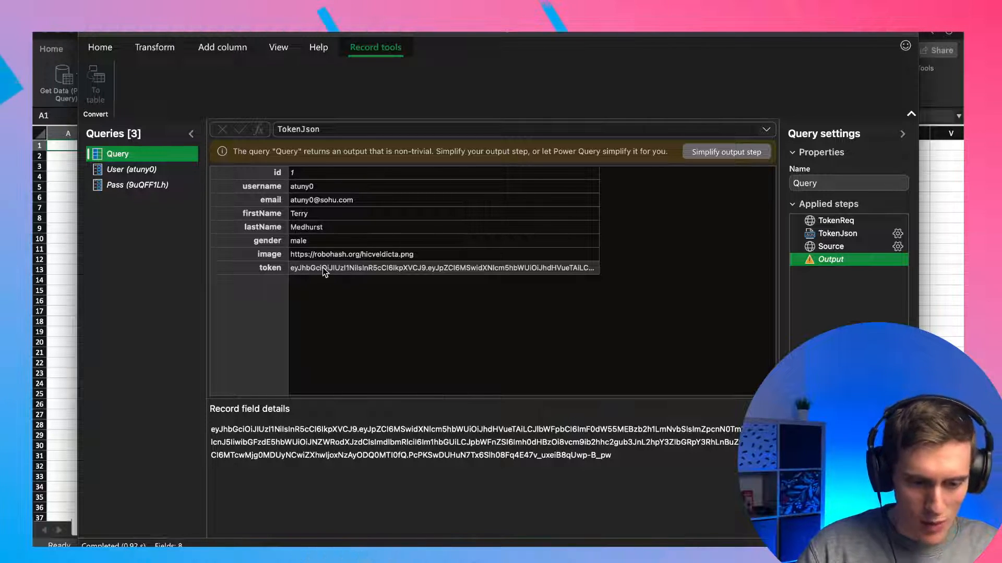
mouse_move(325, 268)
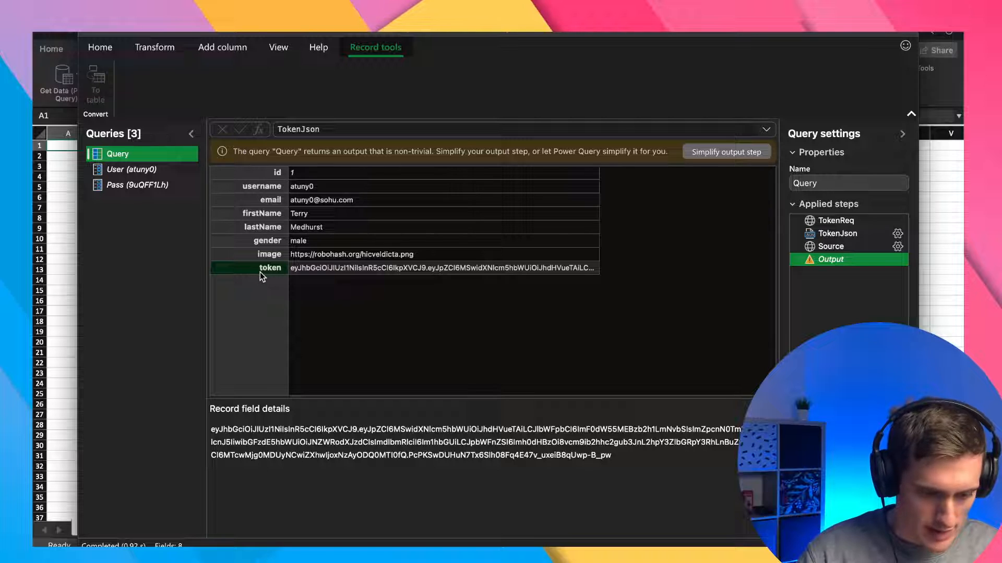
right_click(117, 153)
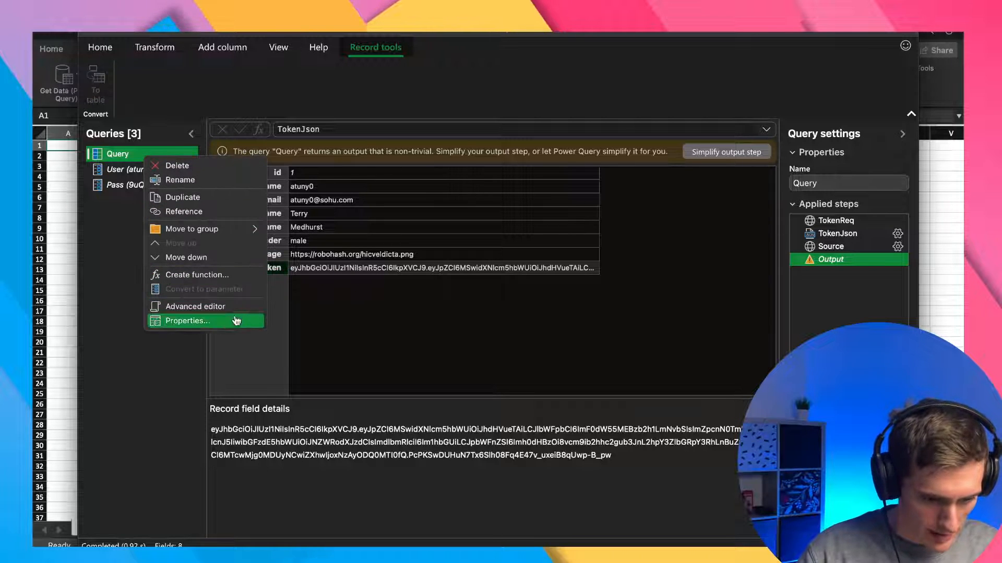
Add Token = TokenJson[token] as a comma-terminated step and return Token from the query.
click(196, 306)
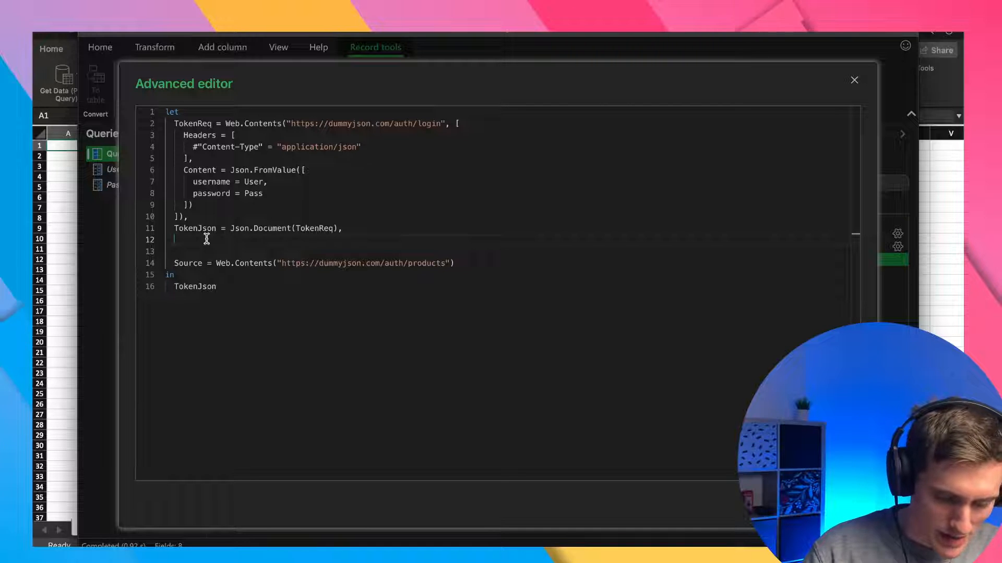
text(Token =)
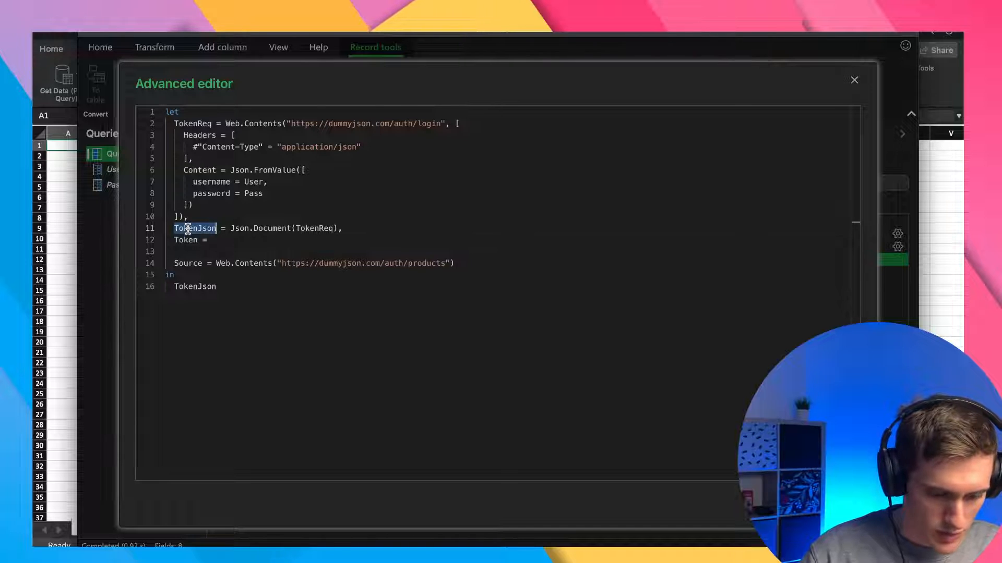
text(TokenJson)
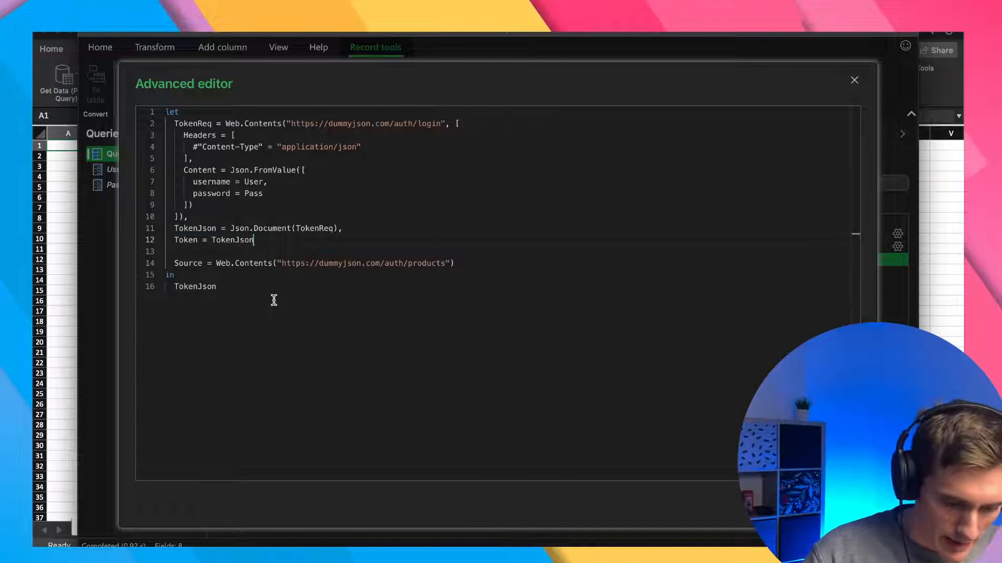
text([])
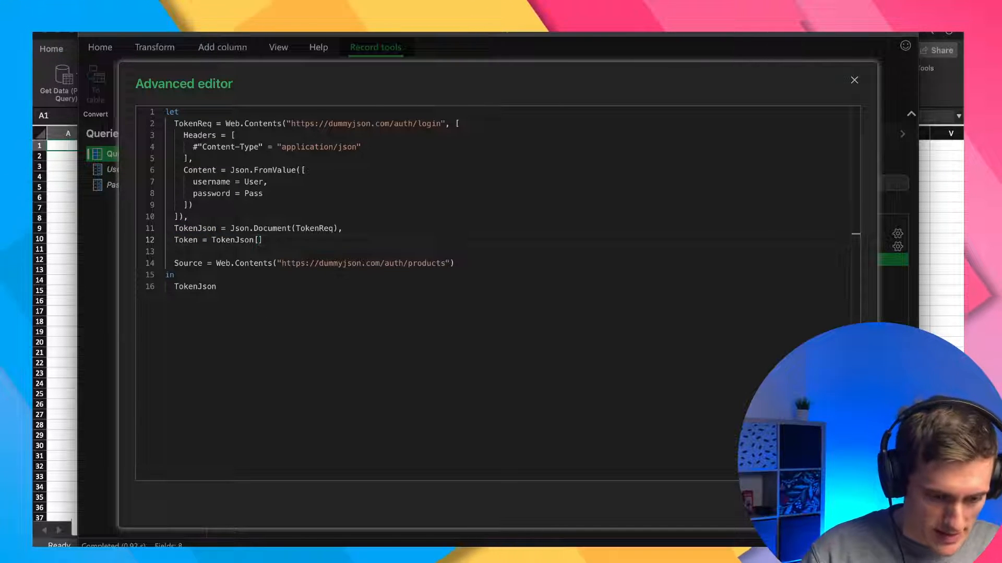
text(token)
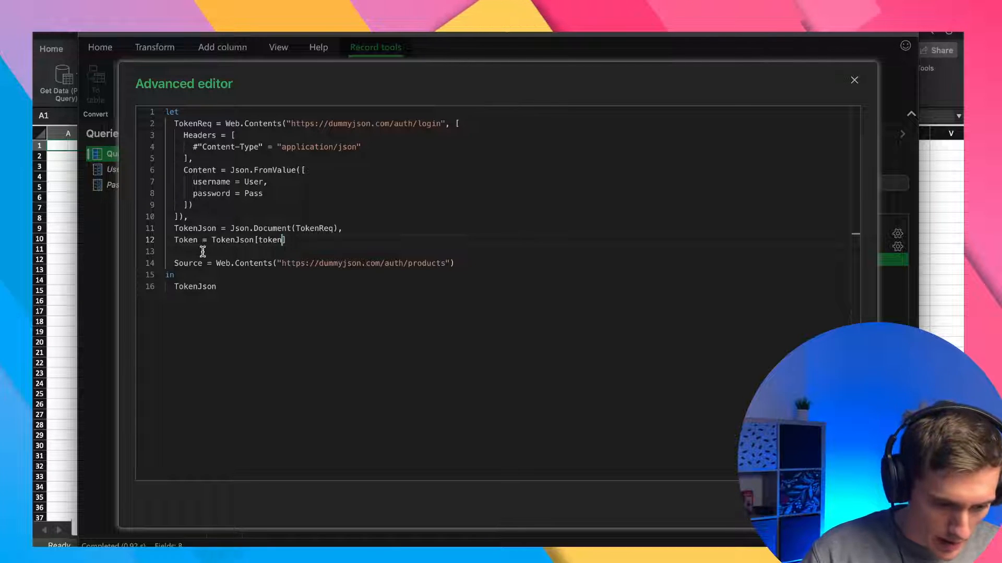
double_click(186, 240)
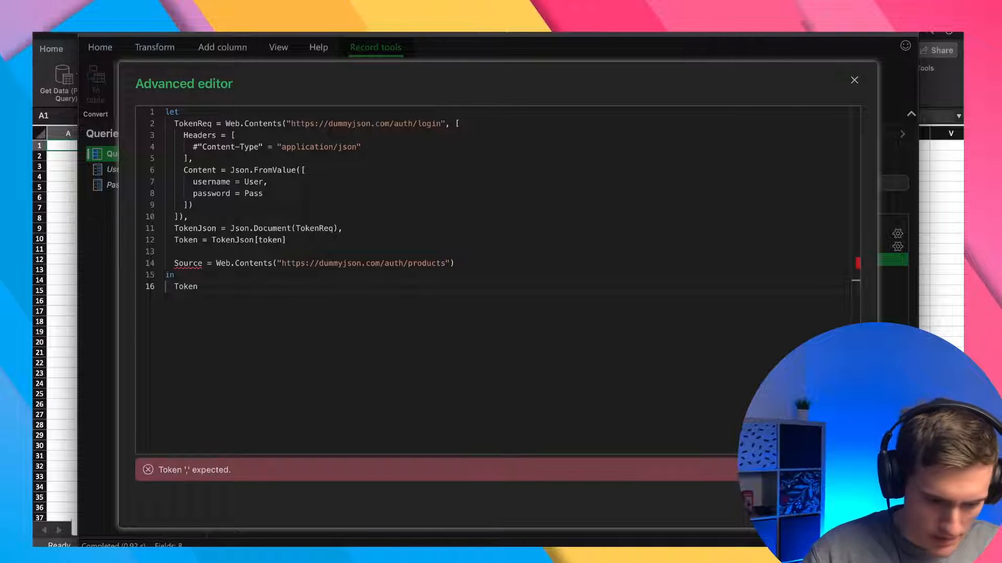
text(,)
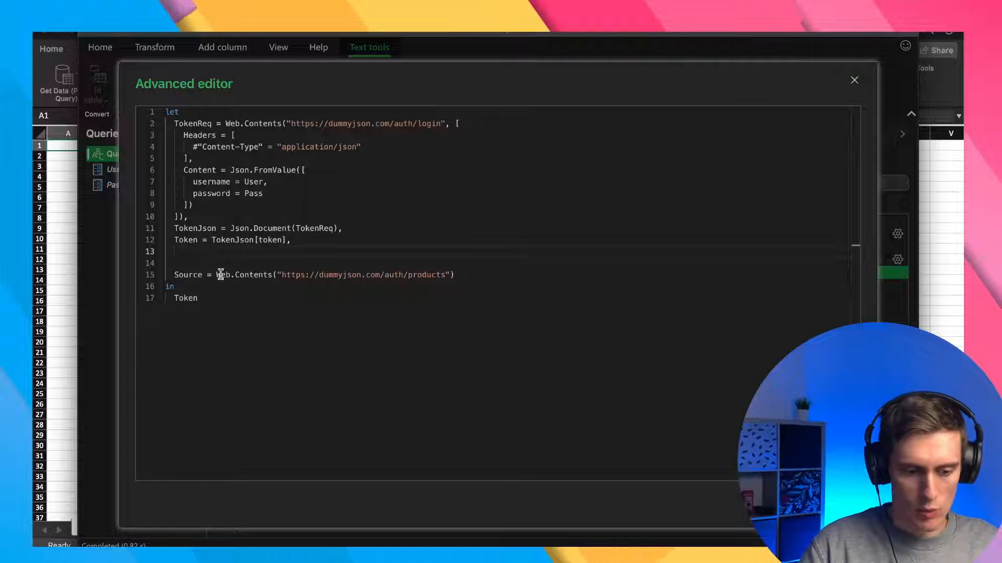
Add a Headers record after the products URL, replacing the Content-Type entry with Authorization.
double_click(243, 274)
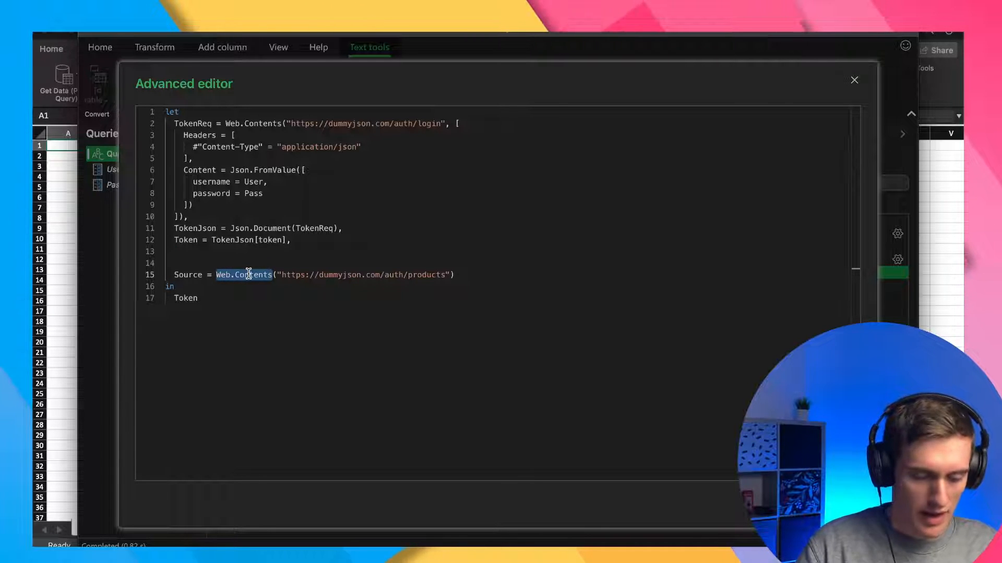
click(447, 159)
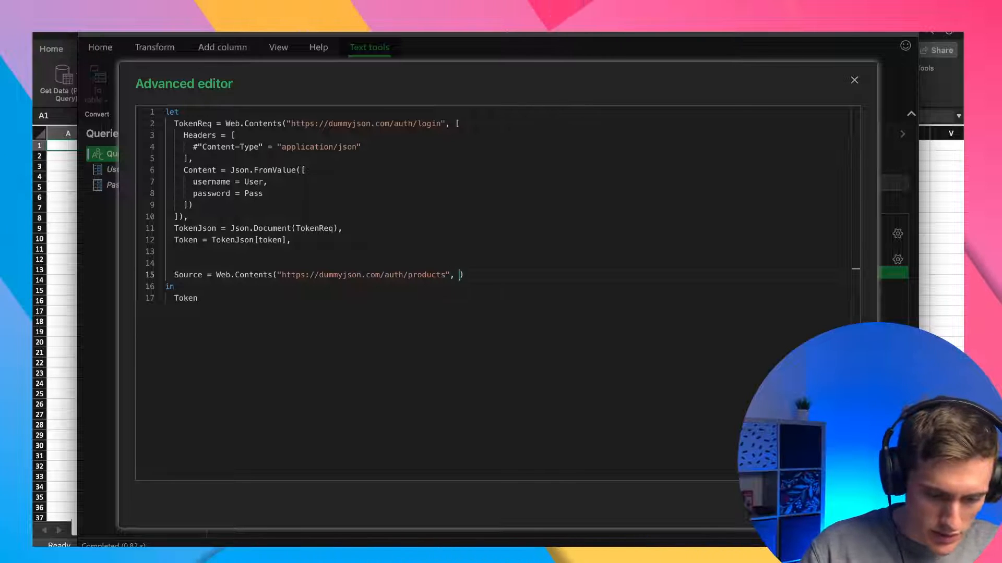
text([)
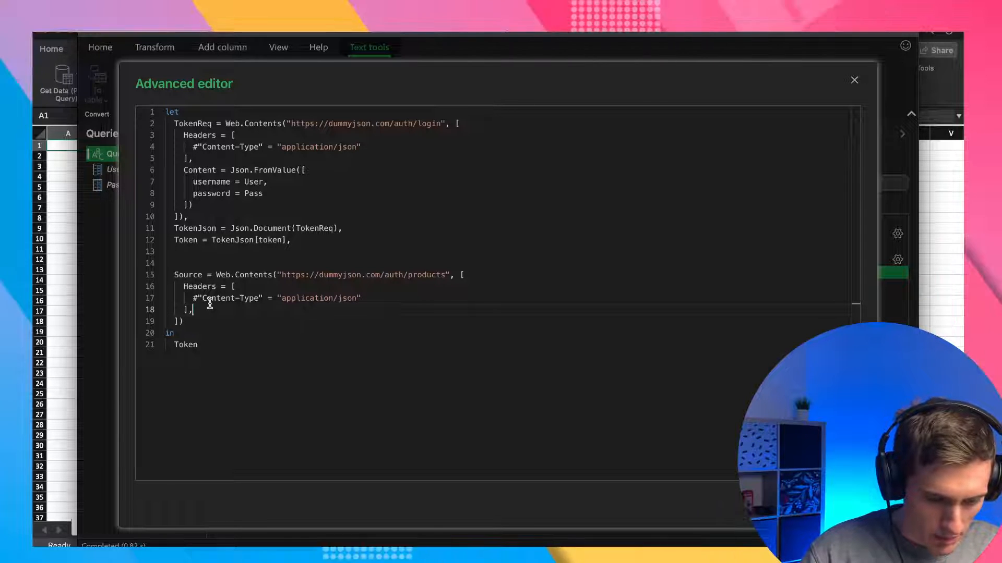
double_click(223, 298)
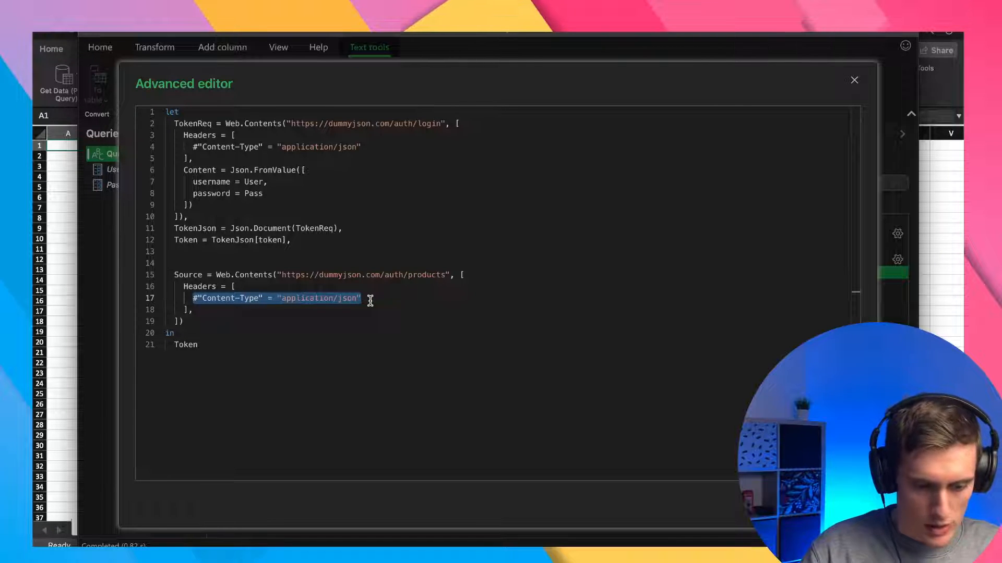
key(Delete)
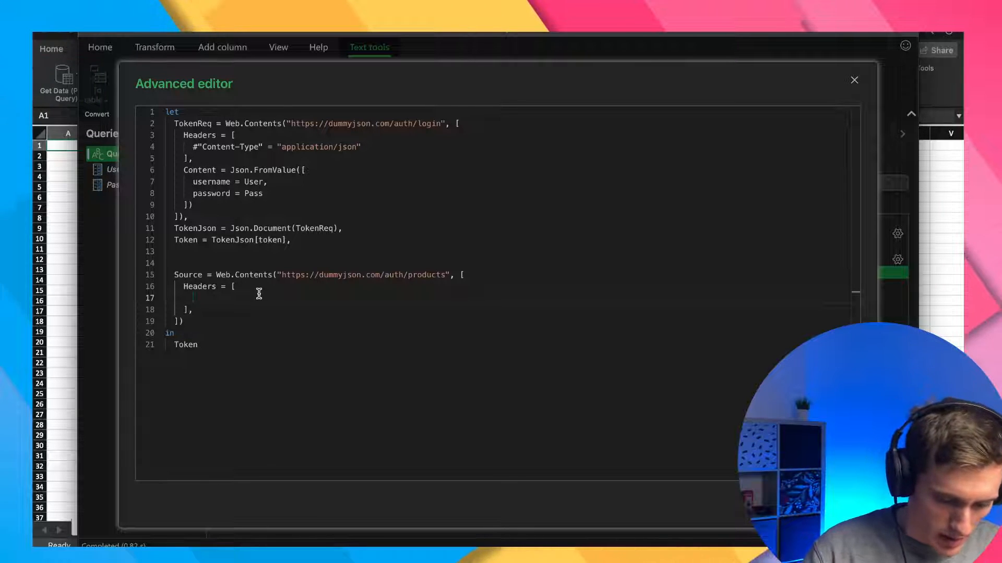
text(Au)
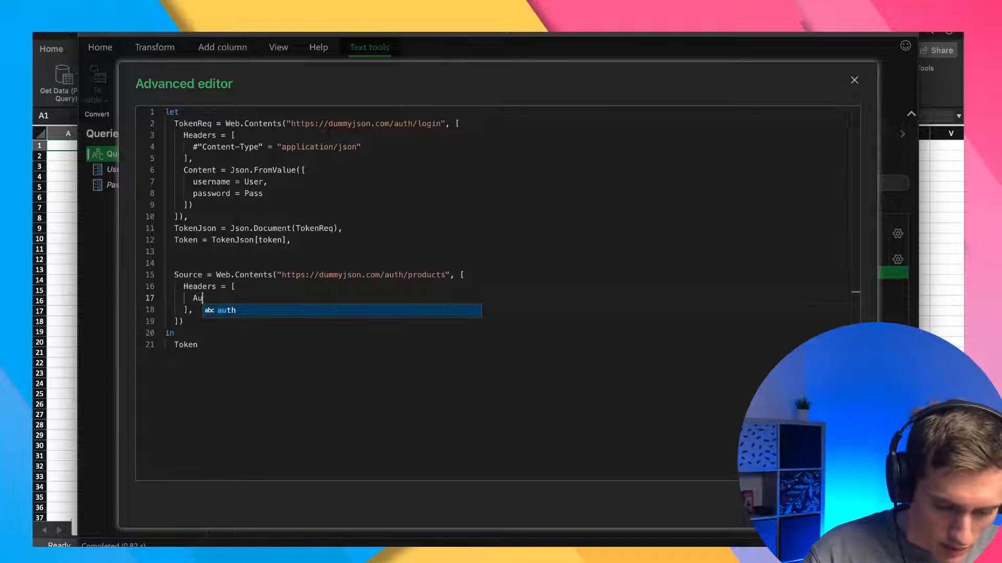
text(Authorization)
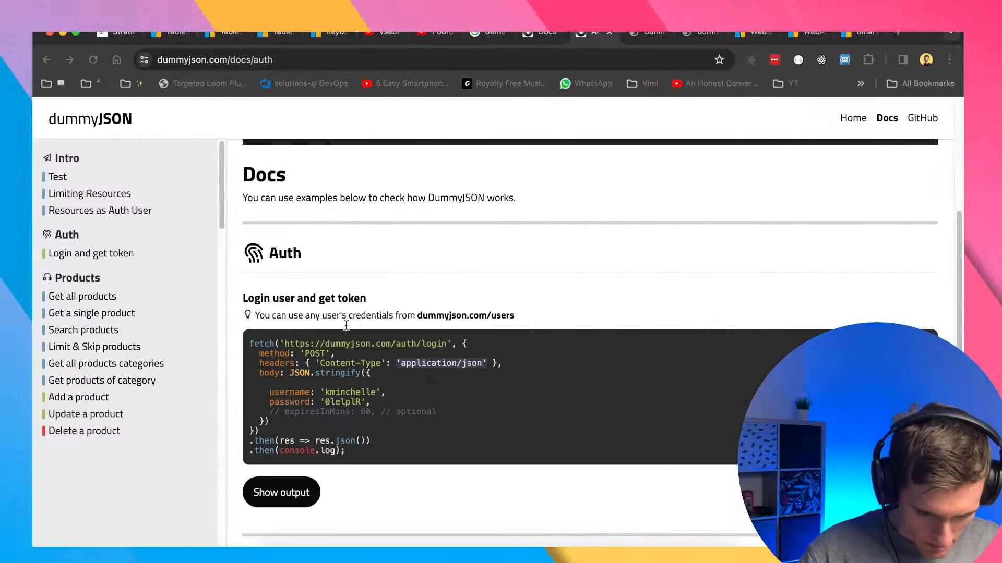
mouse_move(431, 363)
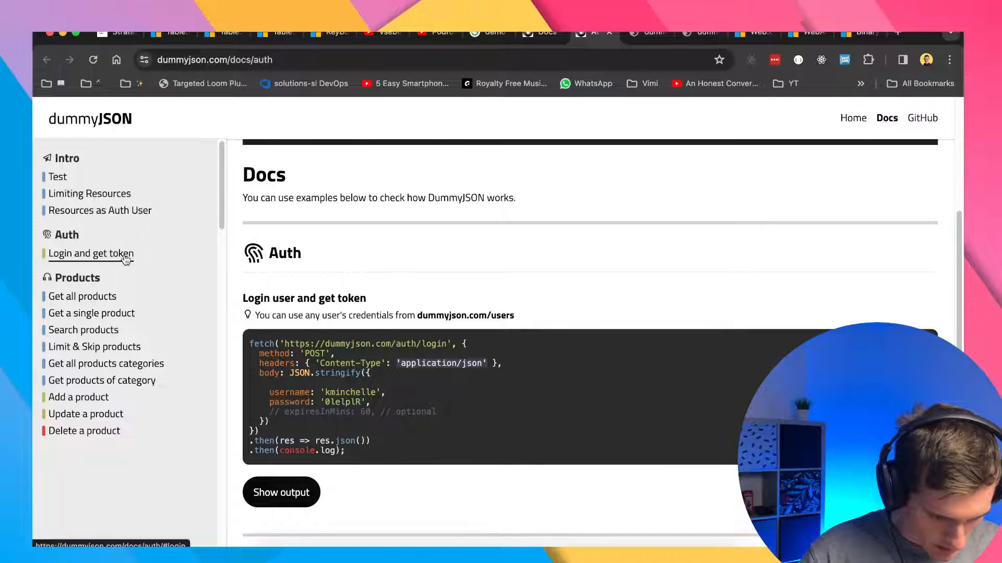
scroll(up, 3)
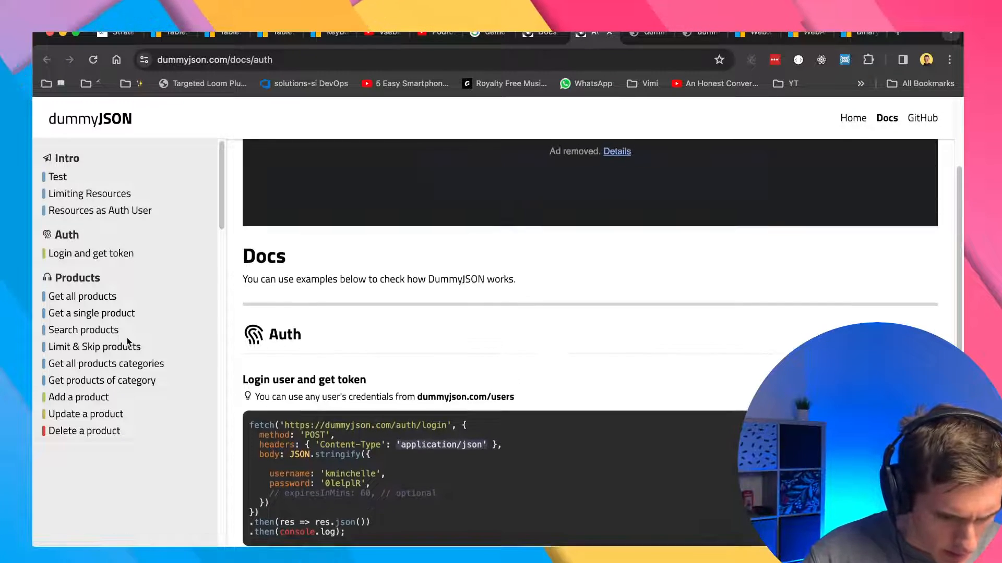
scroll(down, 3)
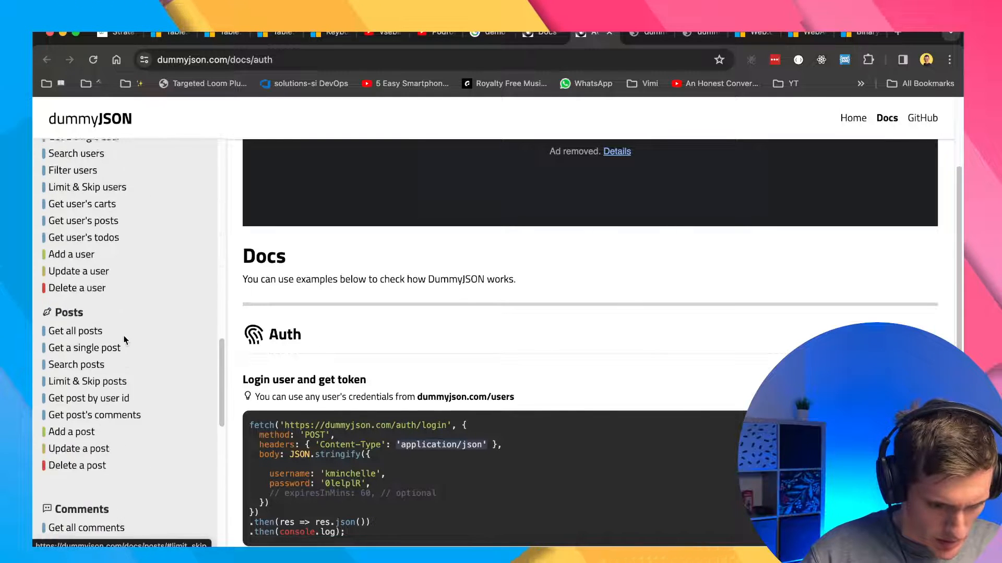
scroll(up, 3)
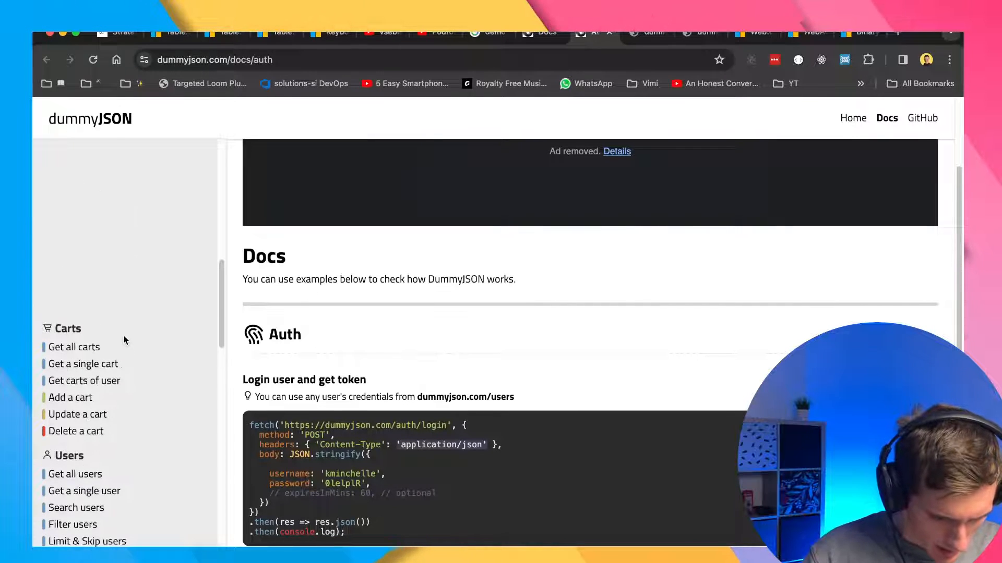
scroll(up, 3)
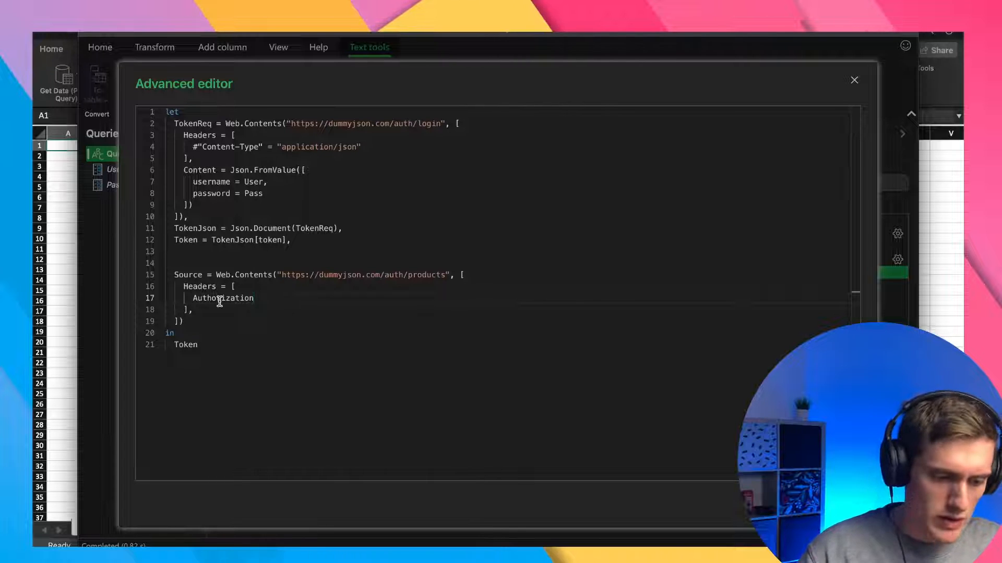
Set the Authorization header value to "Bearer " concatenated with &.
double_click(221, 298)
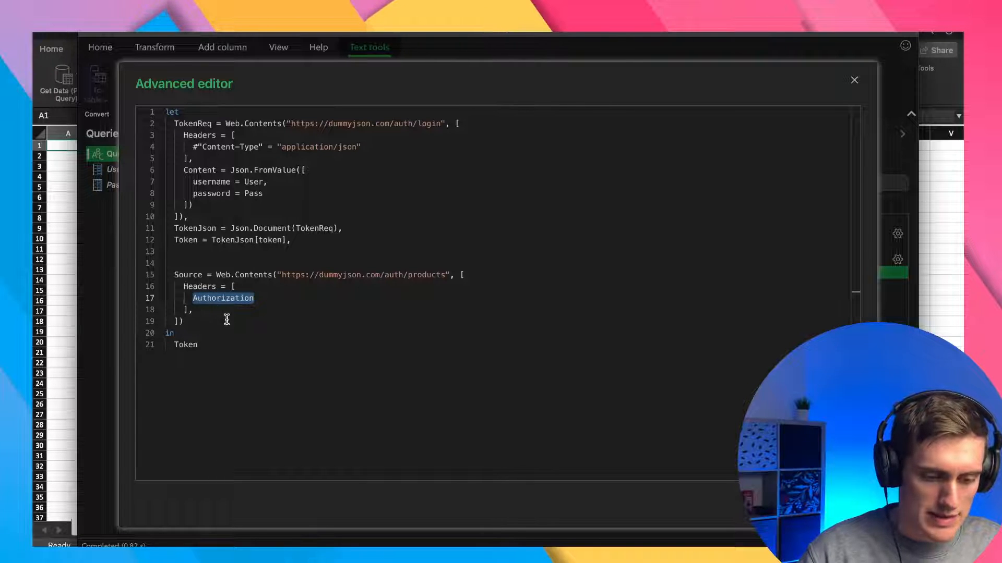
text(=)
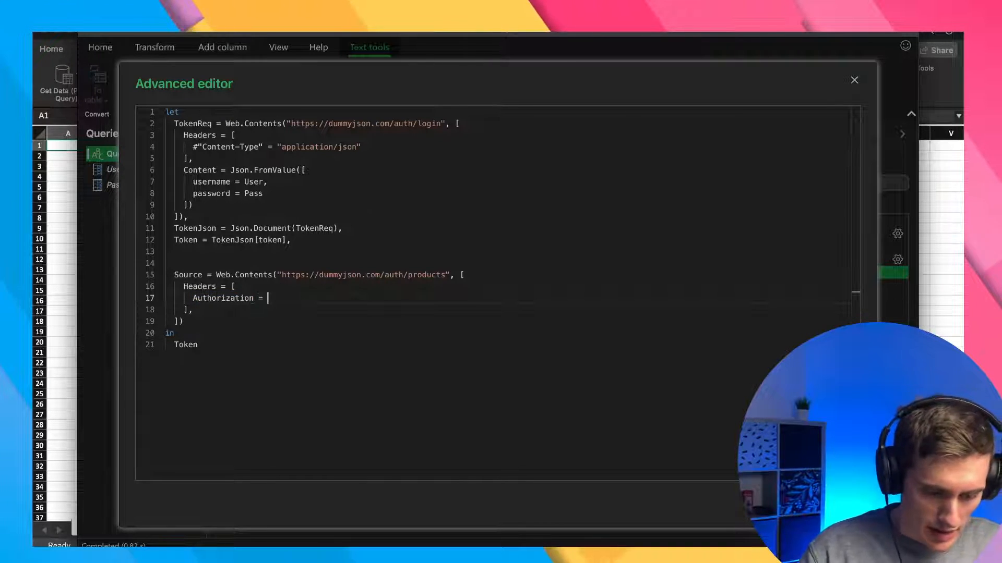
mouse_move(346, 314)
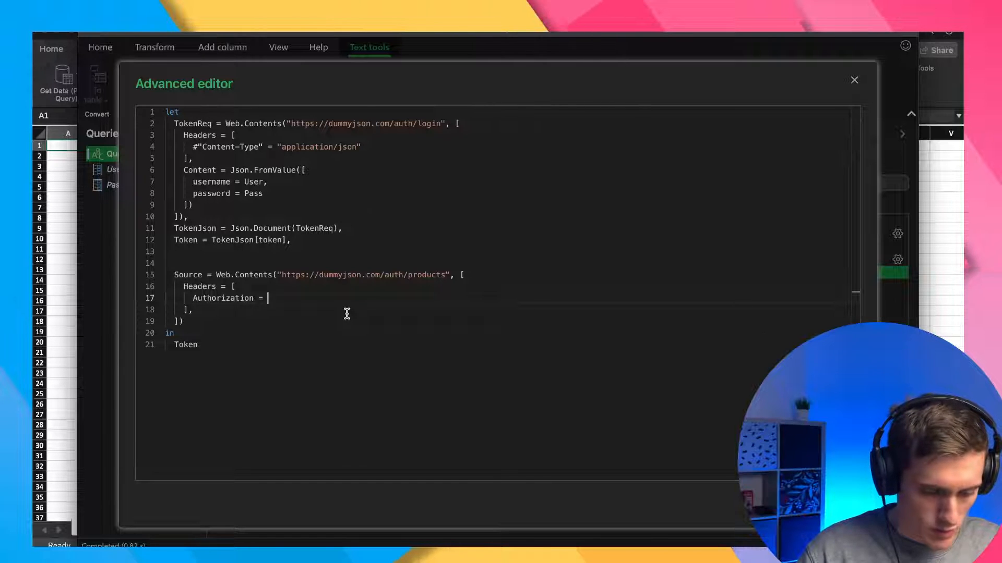
text("")
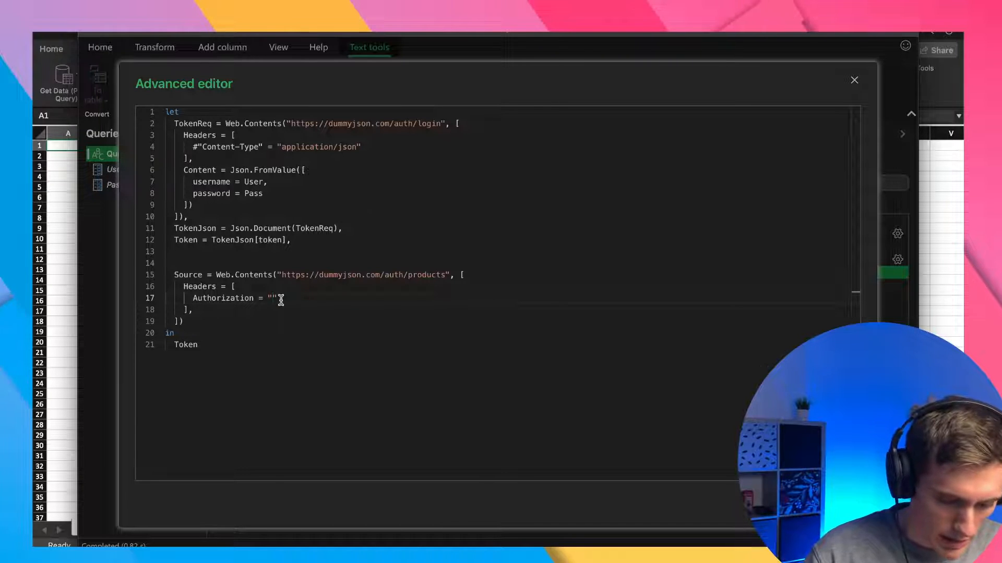
text(Bearer)
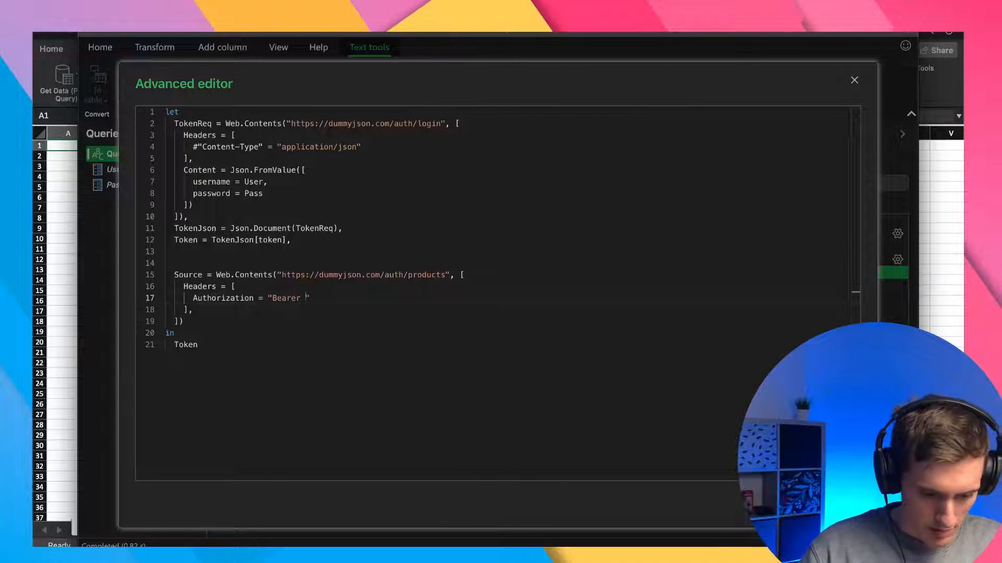
double_click(286, 298)
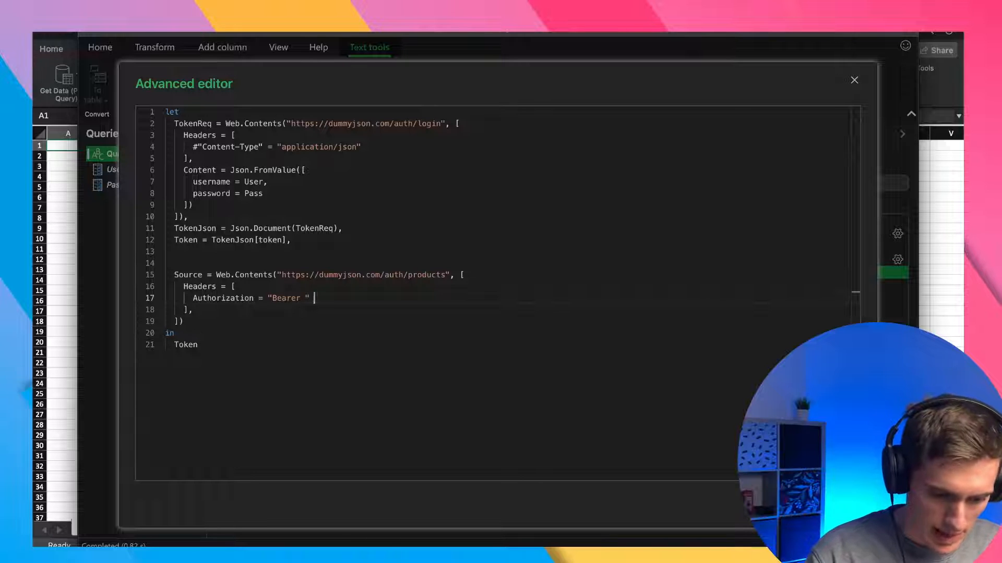
text(&)
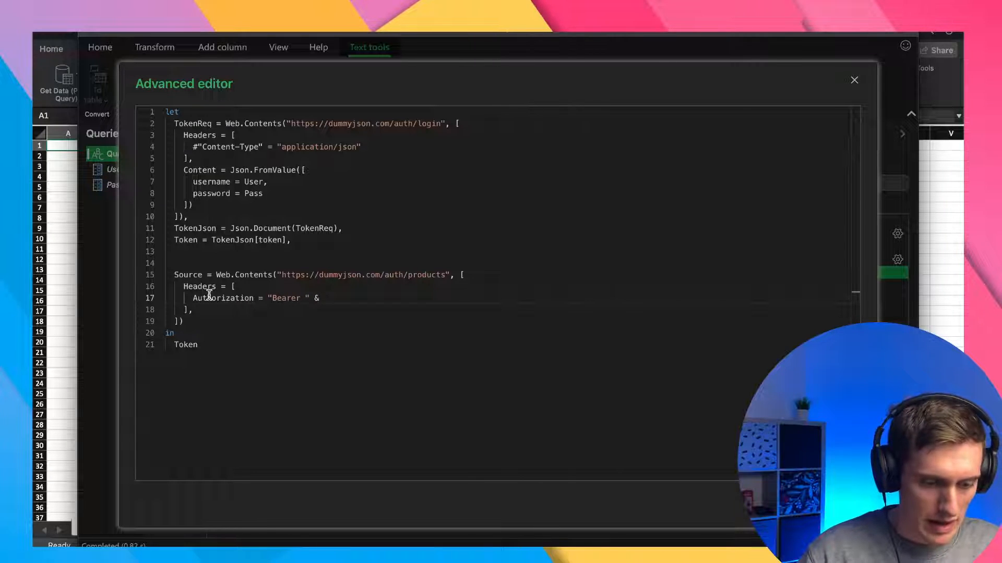
Append Token to the Bearer value and return Source as the query result.
double_click(186, 240)
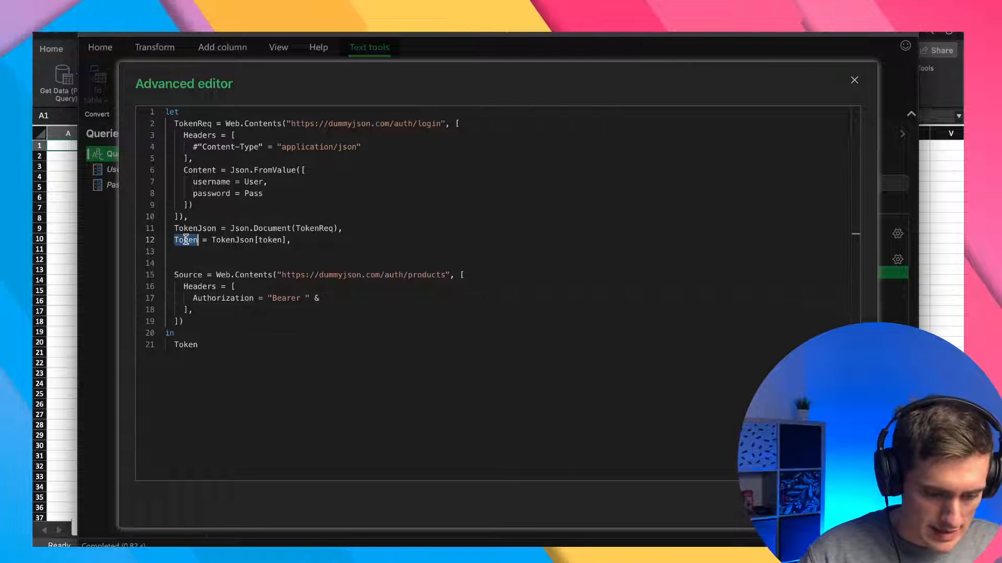
text(Token)
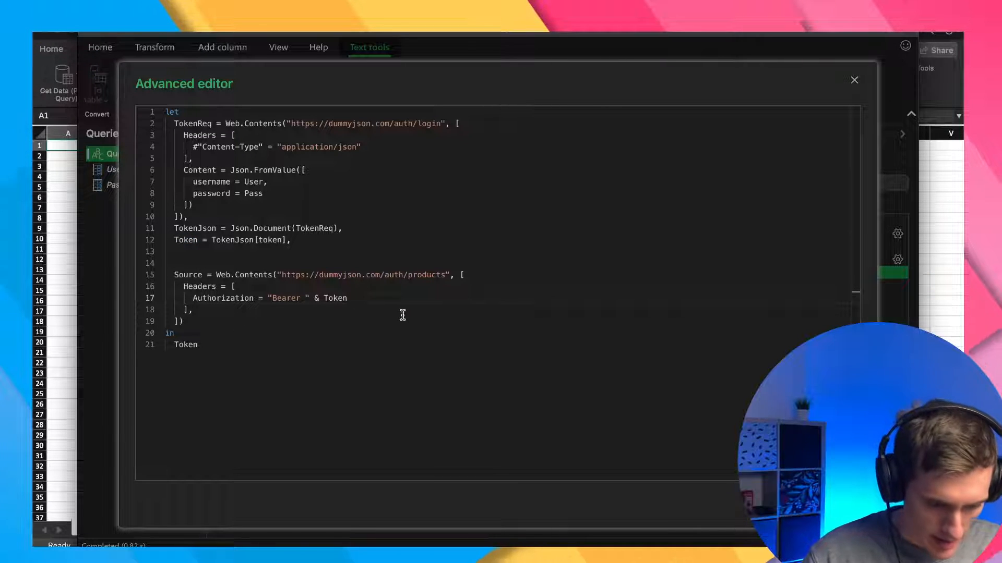
double_click(188, 274)
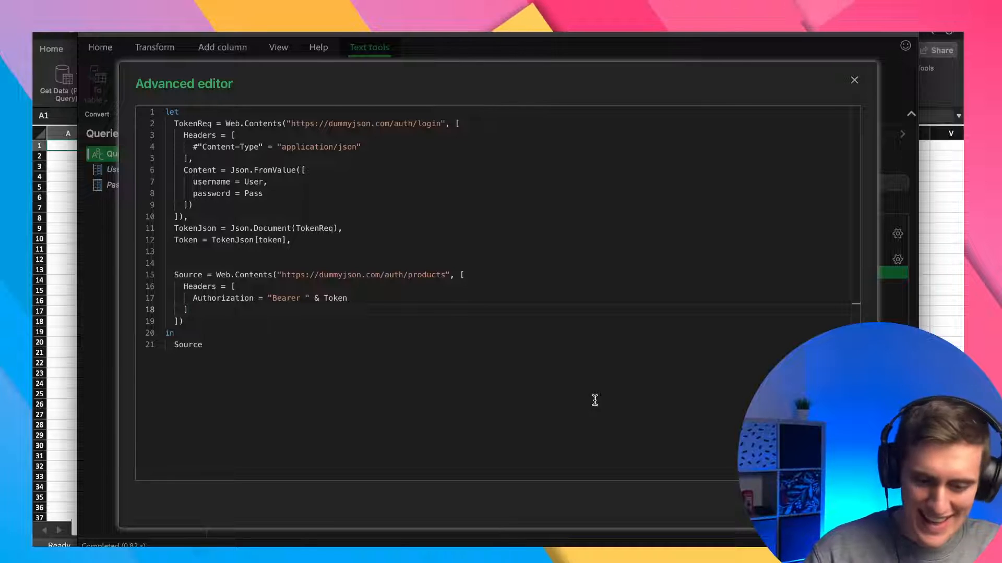
Save the edited query, revealing the on-premises data gateway warning on Source.
click(854, 81)
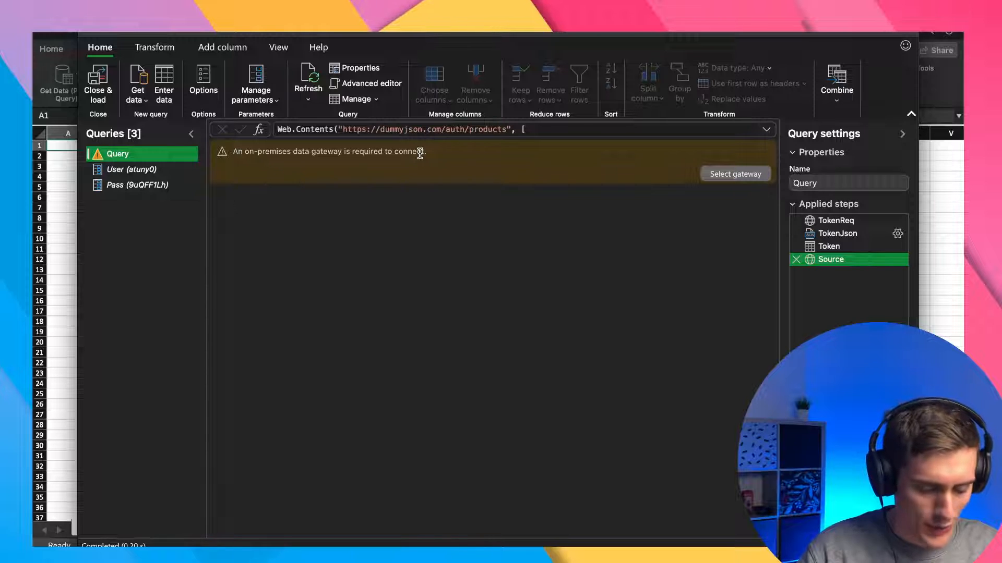
mouse_move(430, 185)
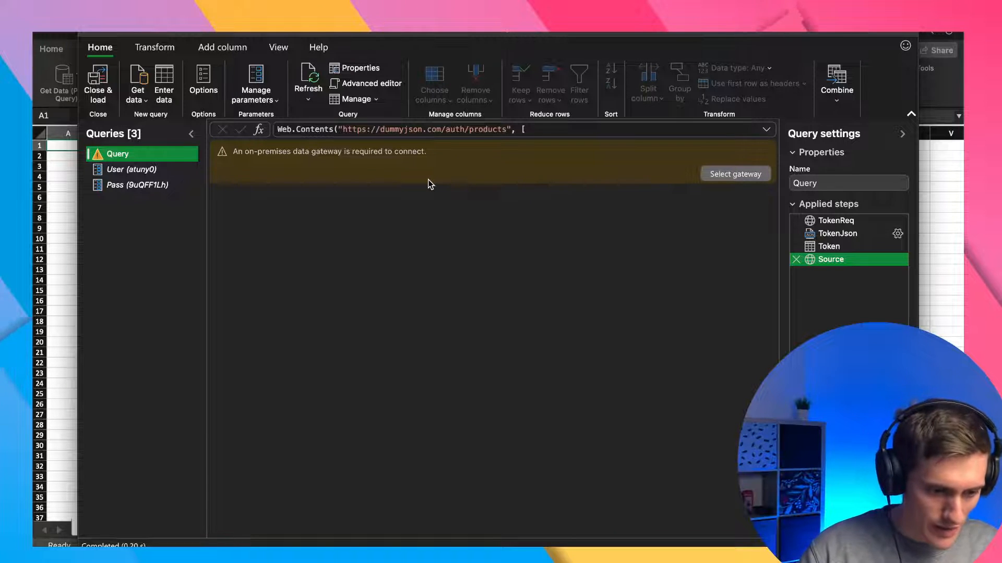
Copy the whole M code from the Advanced editor with Ctrl+A.
click(371, 83)
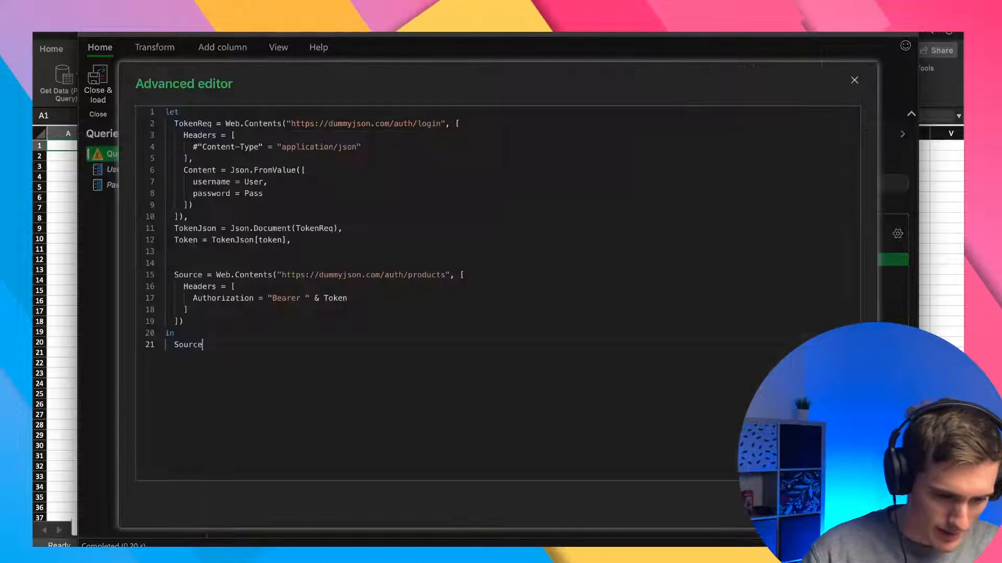
key(ctrl+a)
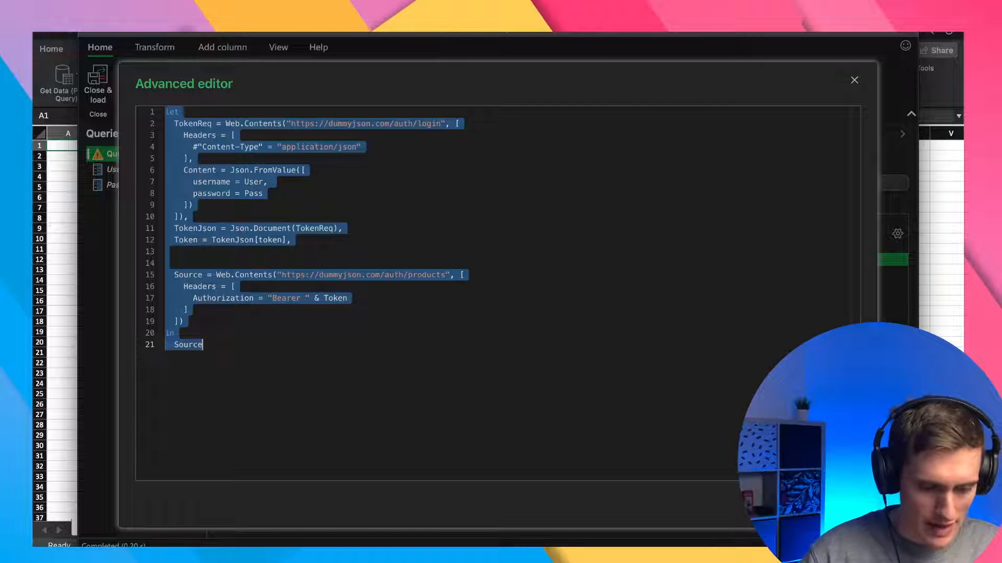
mouse_move(421, 267)
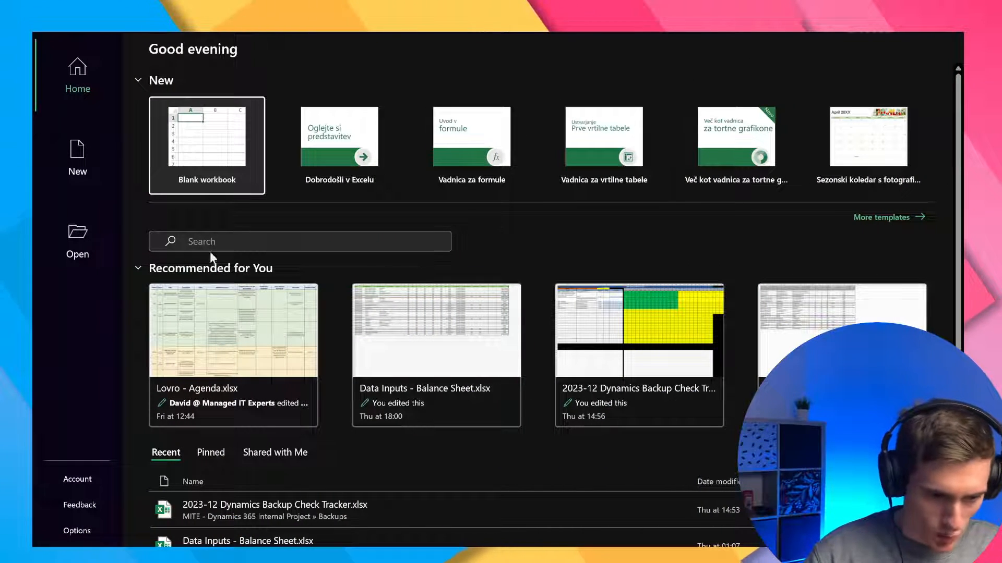
Create a blank desktop workbook and start a new Blank Query from Get Data.
click(206, 145)
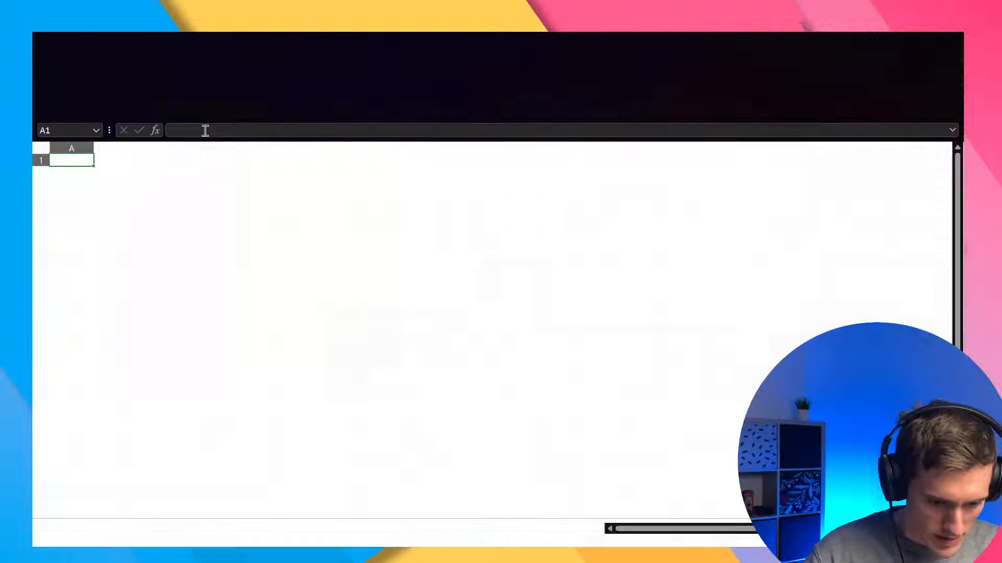
click(294, 44)
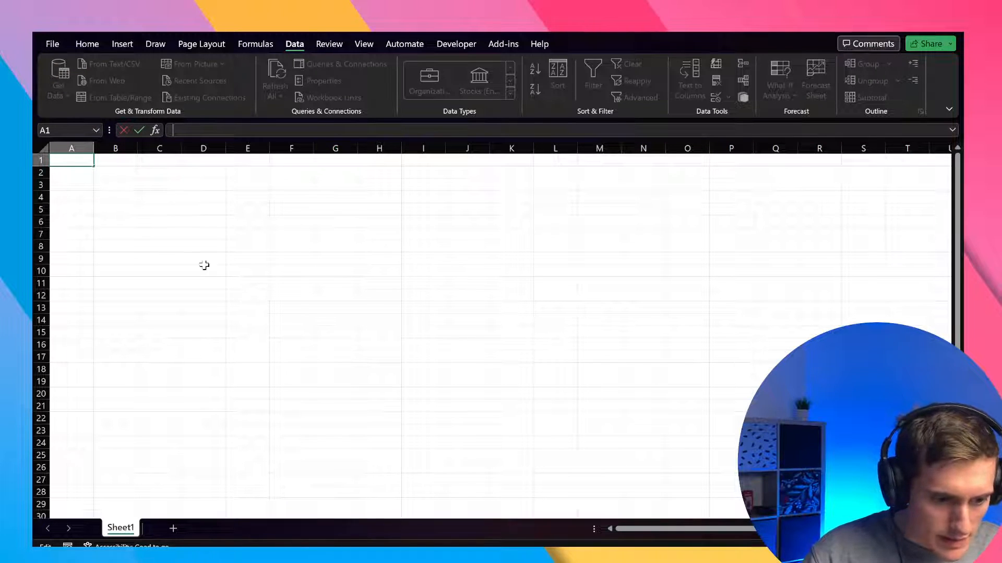
click(203, 270)
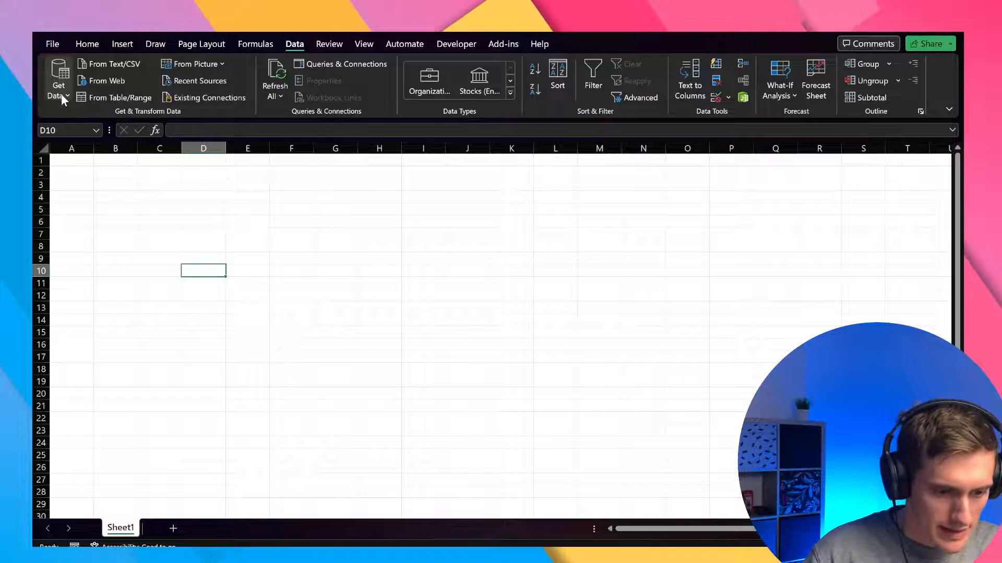
click(58, 80)
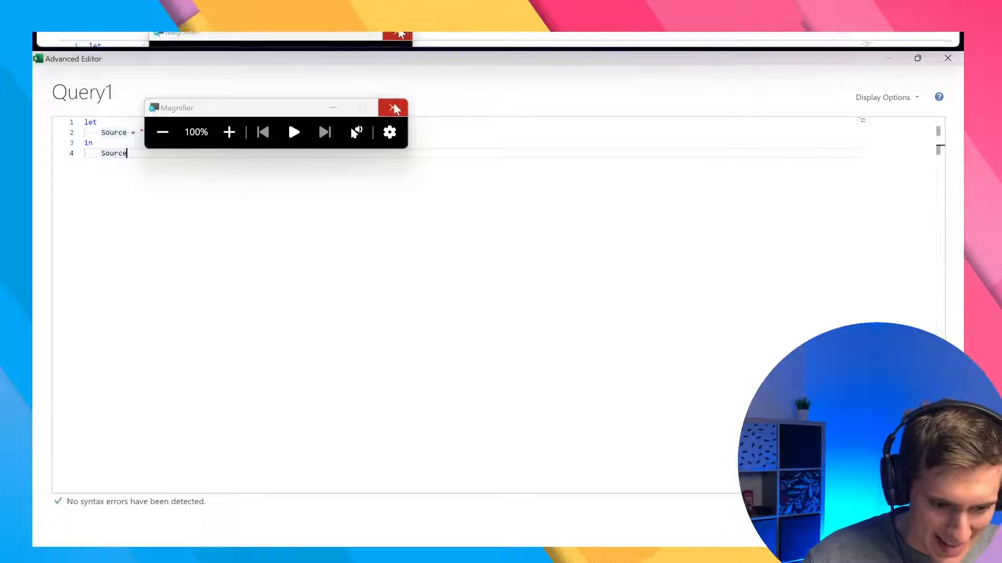
Paste the token-and-products M code into Query1's Advanced Editor and check for syntax errors.
click(393, 108)
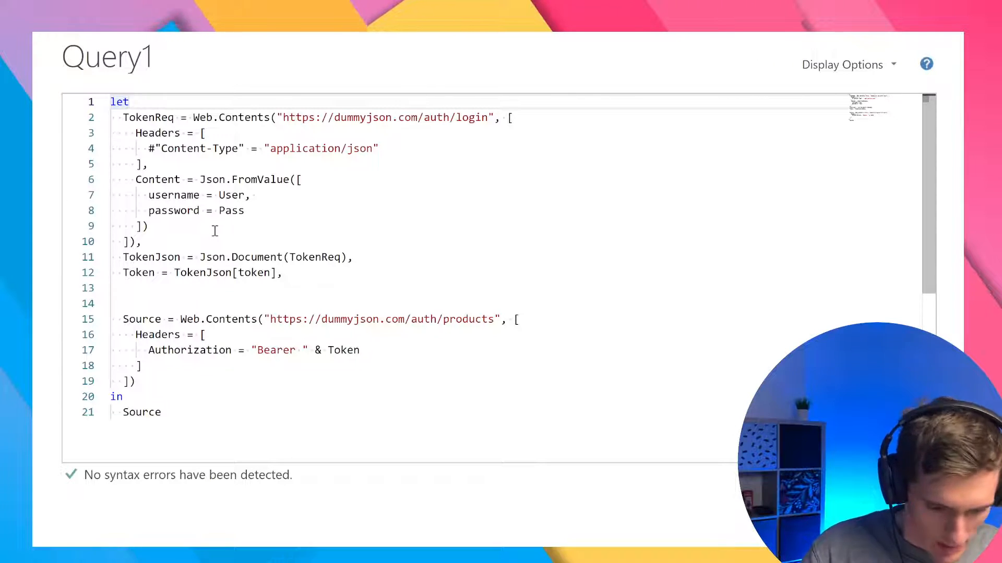
scroll(down, 3)
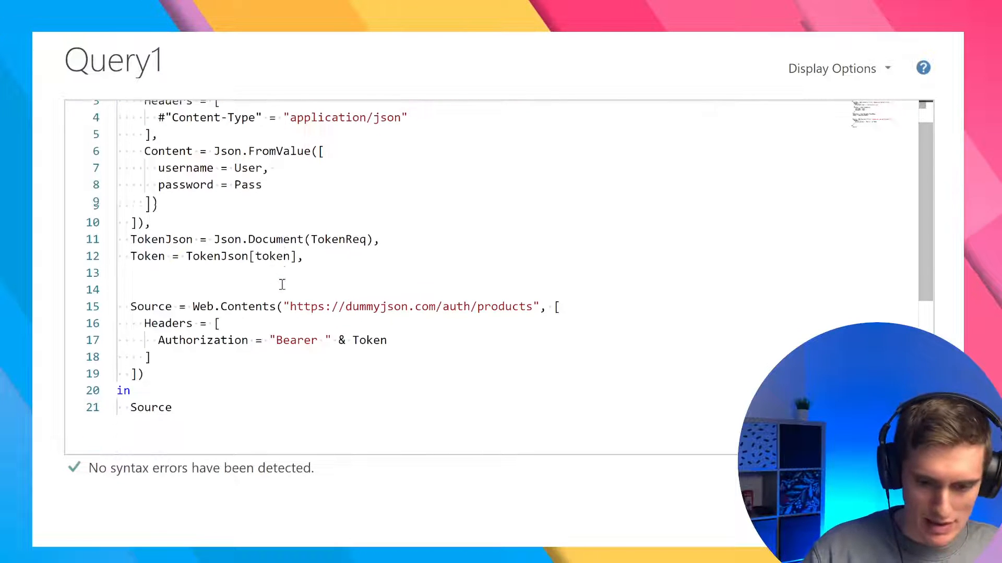
scroll(up, 3)
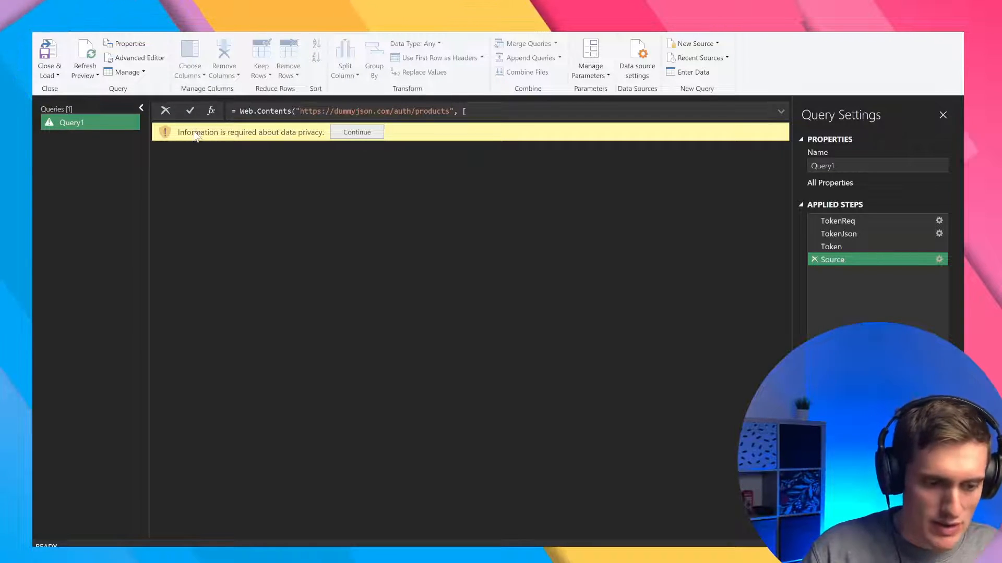
mouse_move(299, 139)
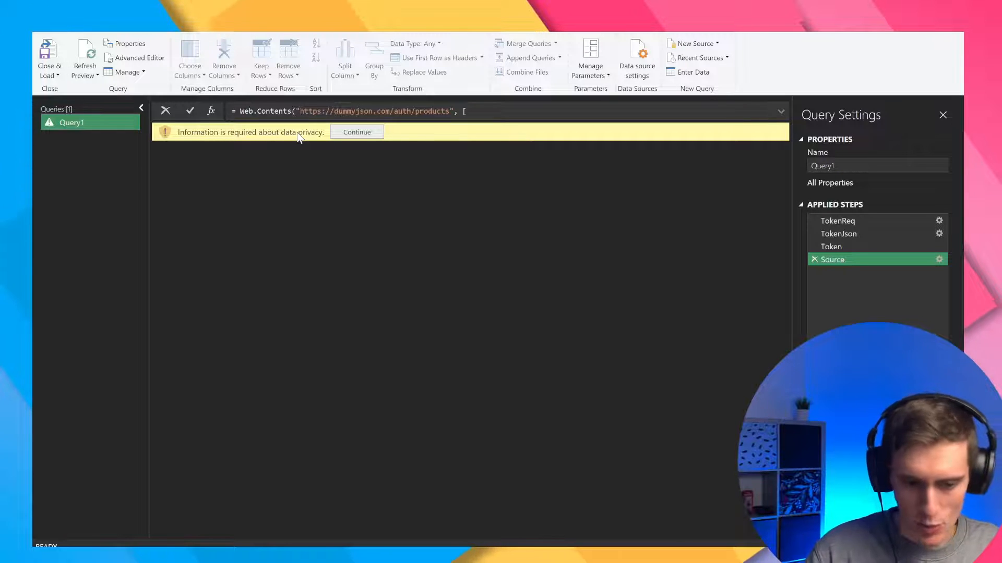
Continue past the privacy prompt and save Ignore Privacy Levels checks for this file.
click(356, 132)
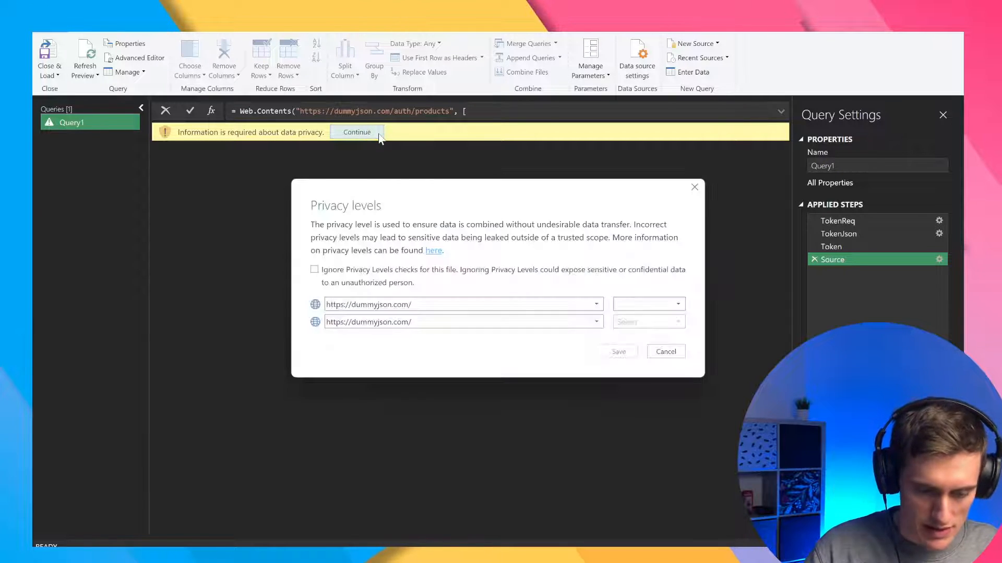
click(314, 269)
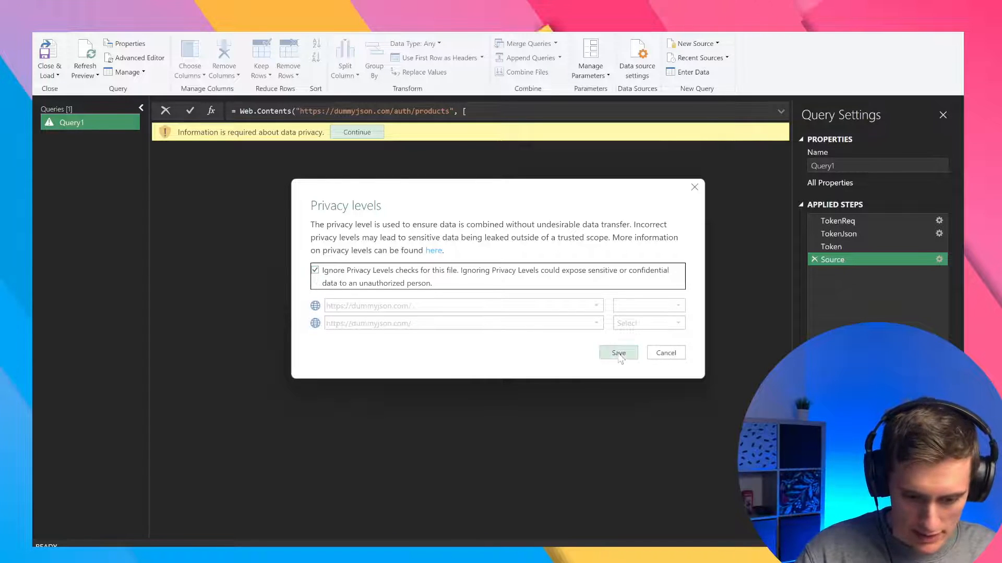
click(616, 353)
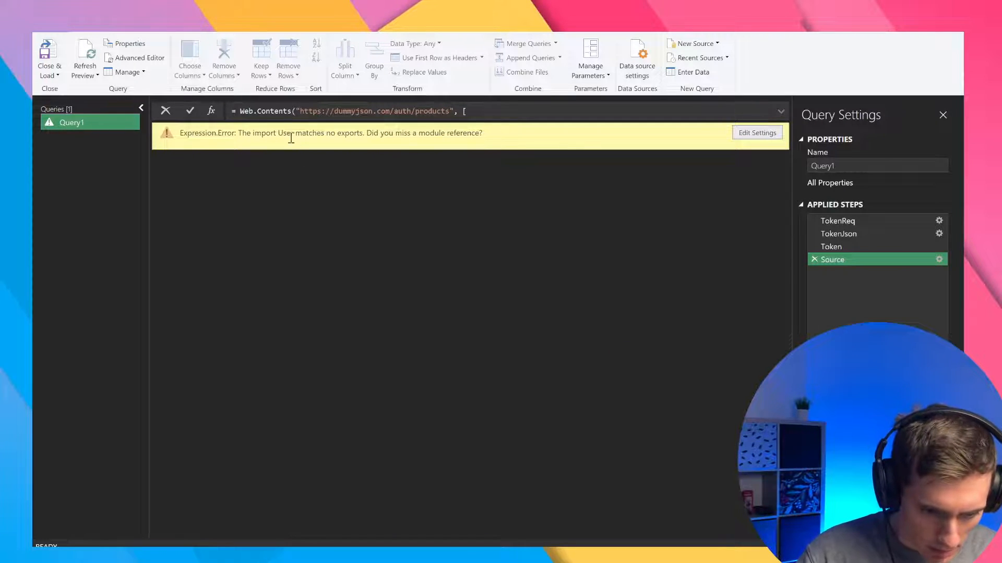
mouse_move(300, 147)
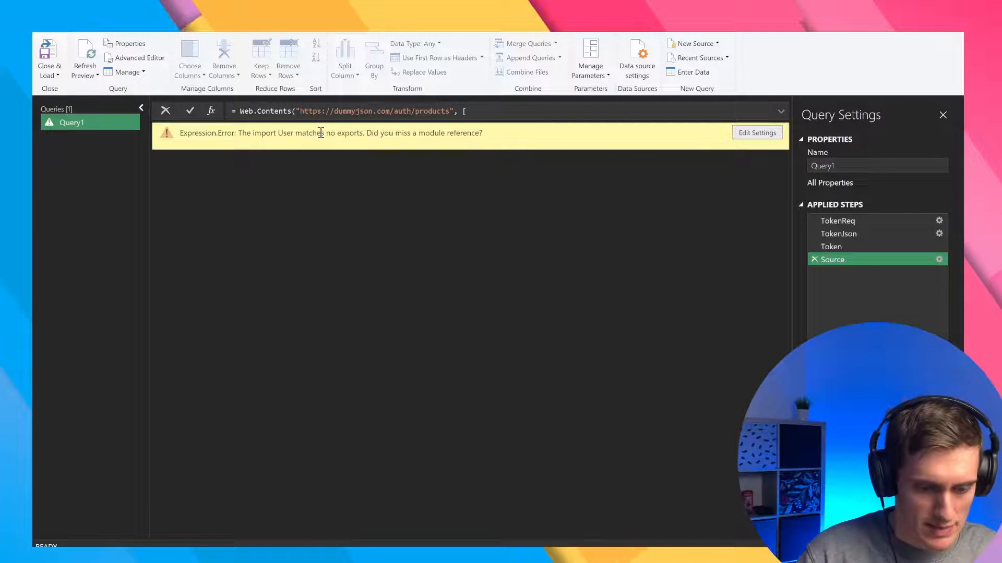
mouse_move(495, 165)
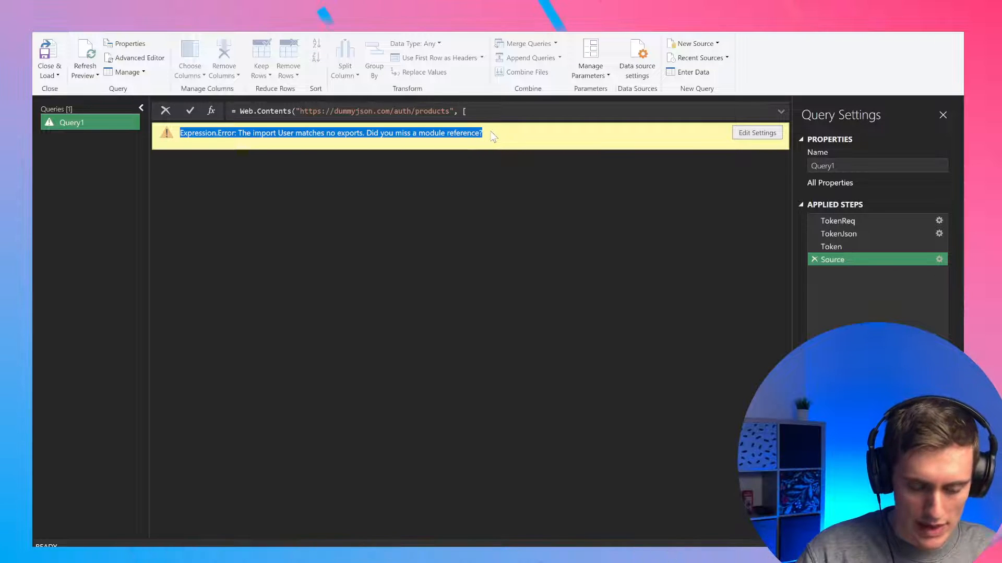
Enable 'Allow combining data from multiple sources' in the Privacy options.
click(138, 58)
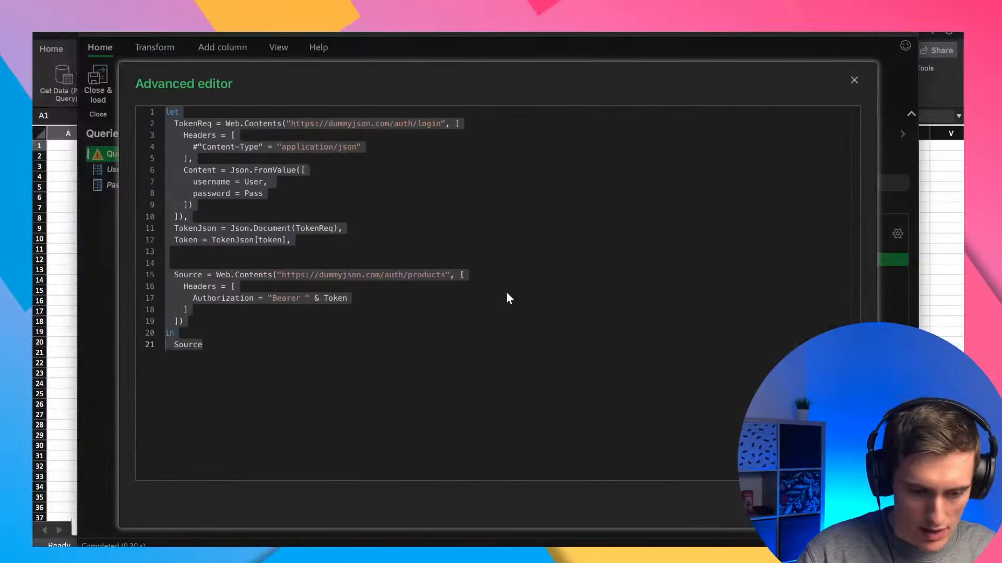
click(268, 228)
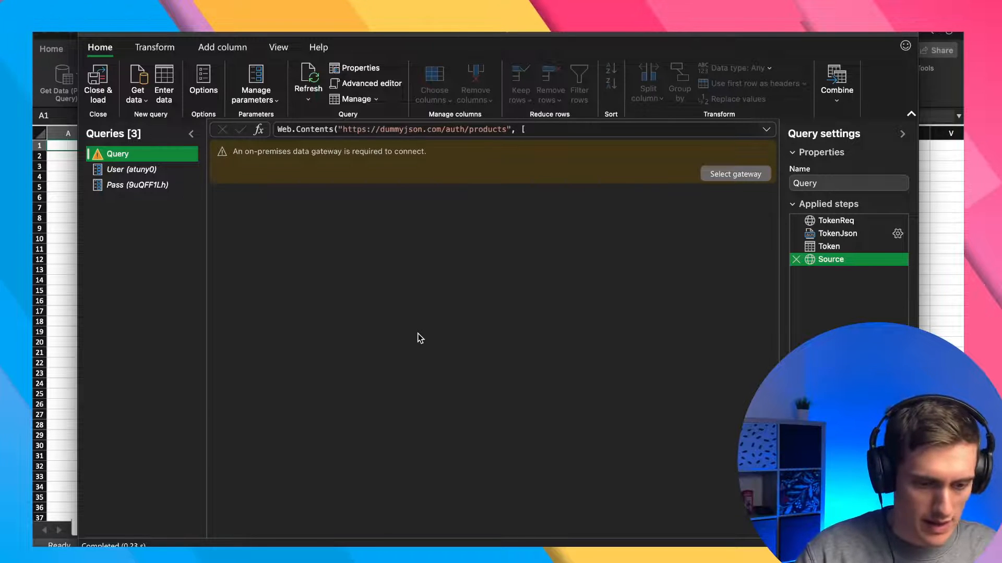
mouse_move(211, 118)
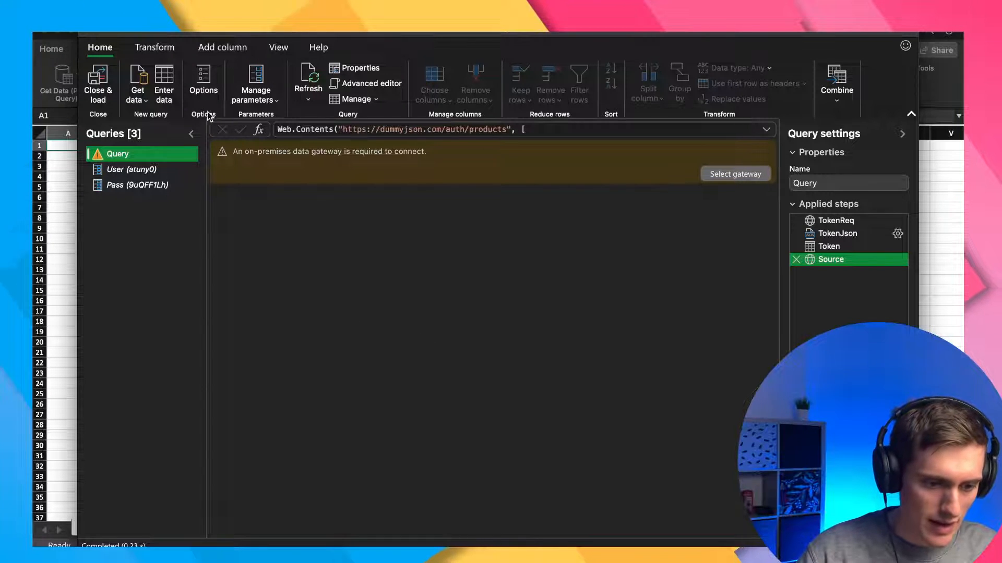
click(202, 84)
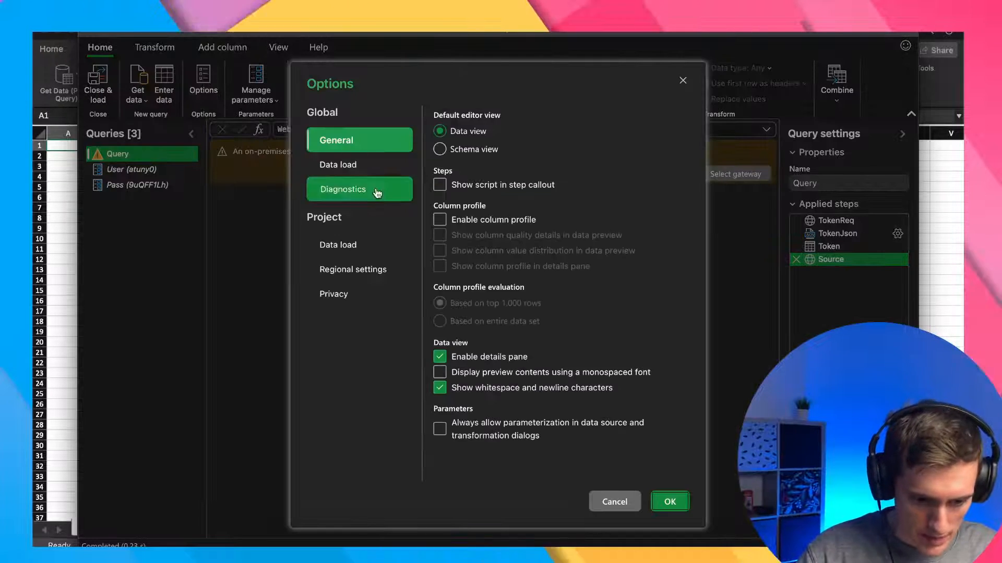
click(335, 295)
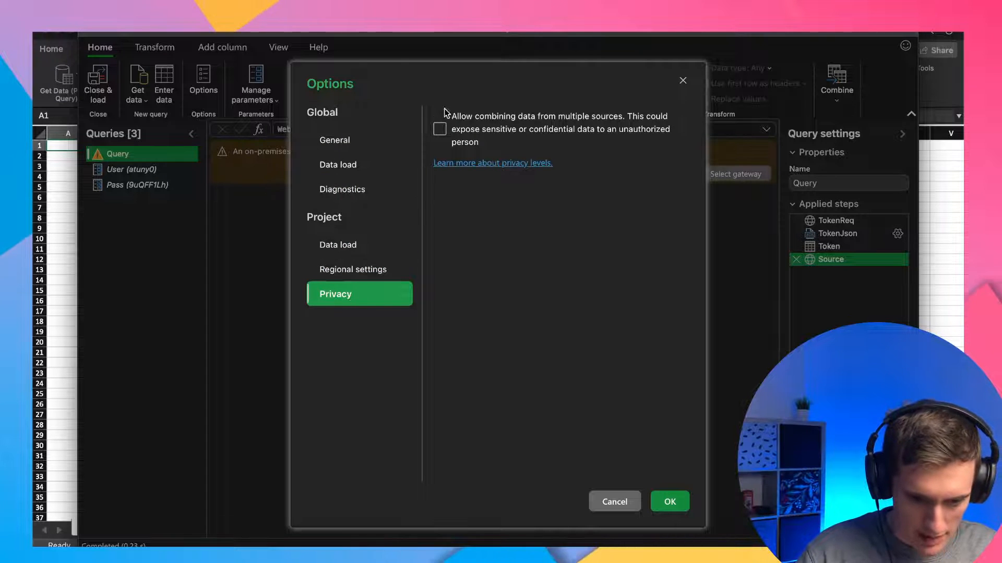
click(440, 130)
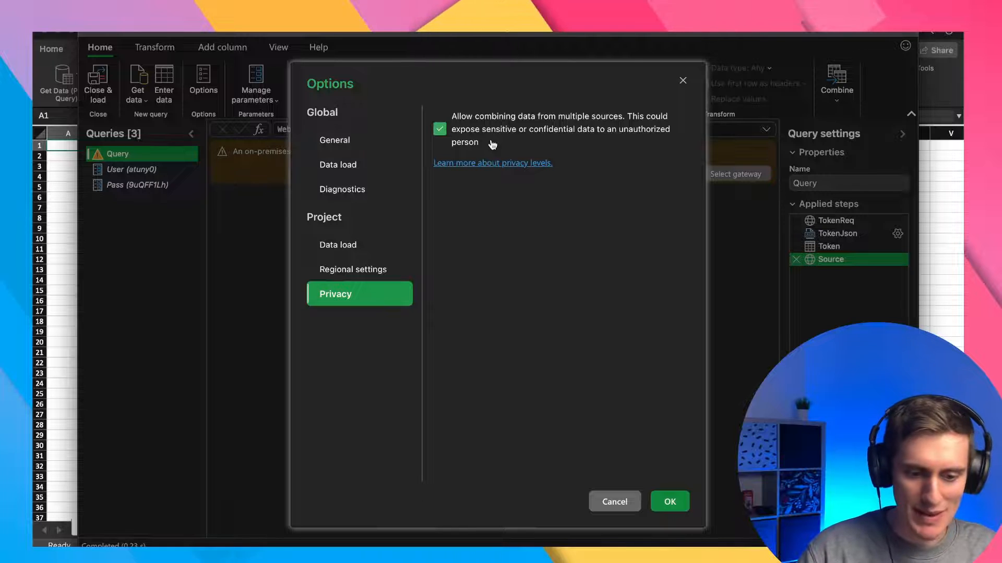
mouse_move(238, 159)
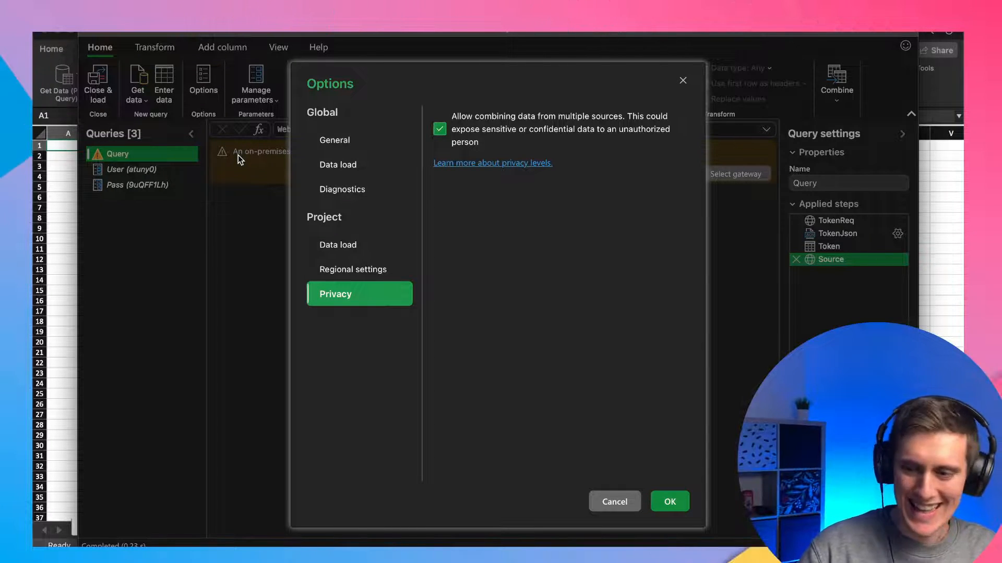
click(667, 502)
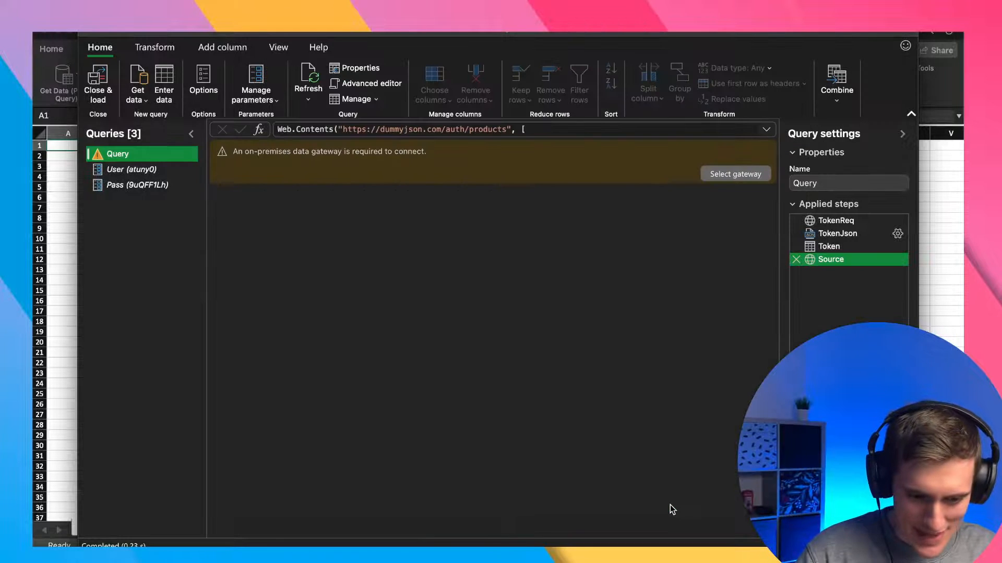
mouse_move(411, 271)
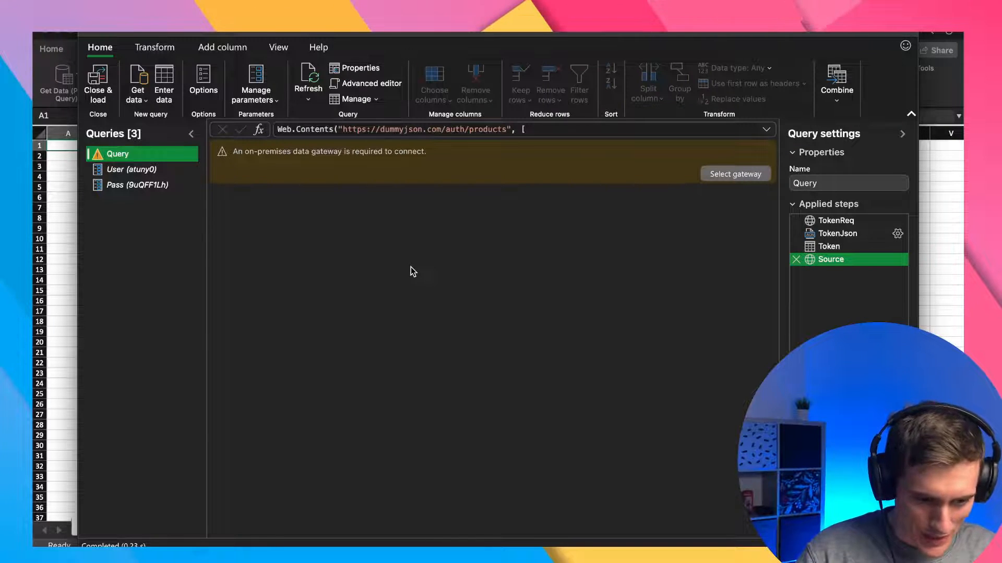
Refresh the preview so the products request returns the dummyjson JSON response.
click(306, 81)
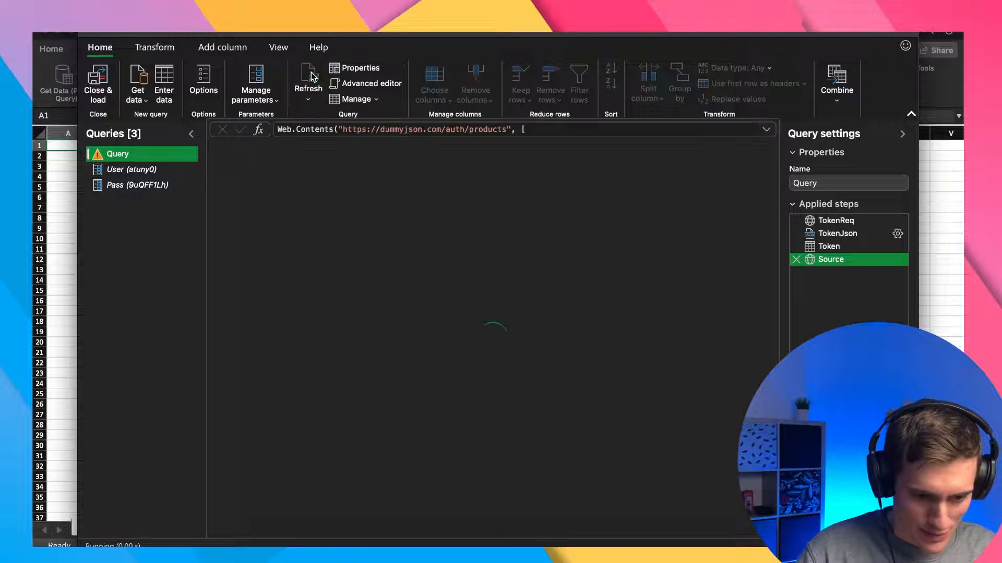
click(307, 80)
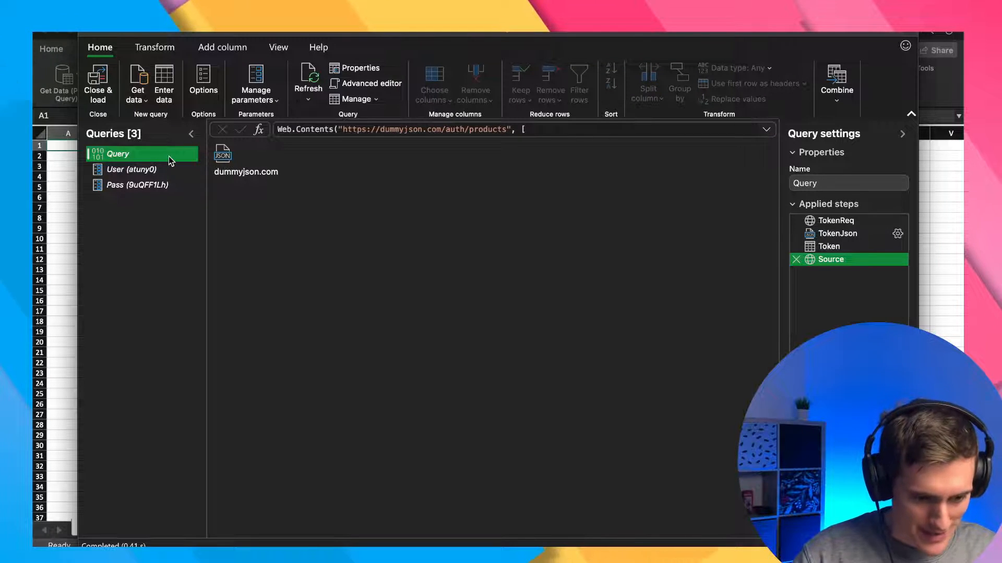
Add Data = Json.Document(Source) and return Data from the query.
right_click(118, 154)
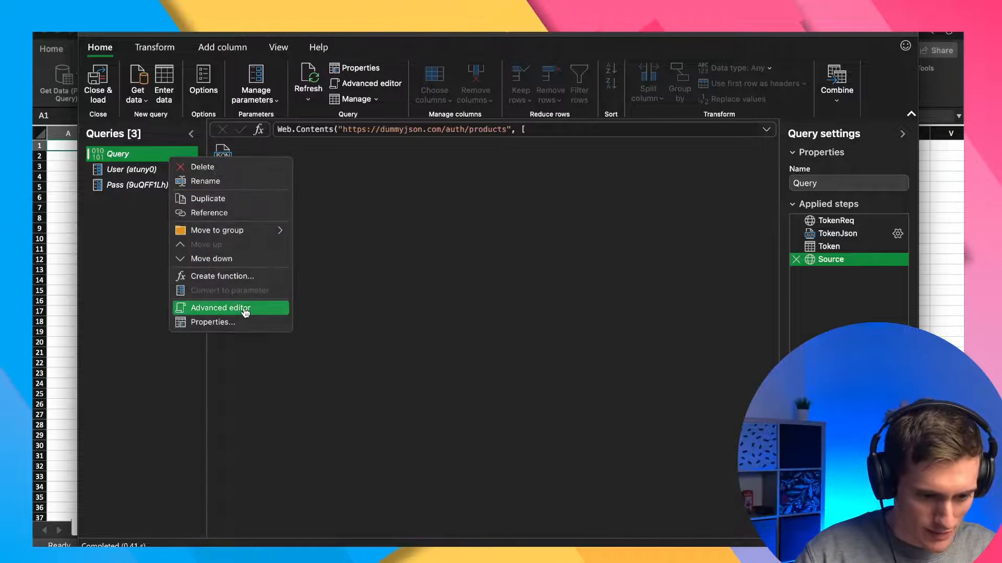
click(220, 308)
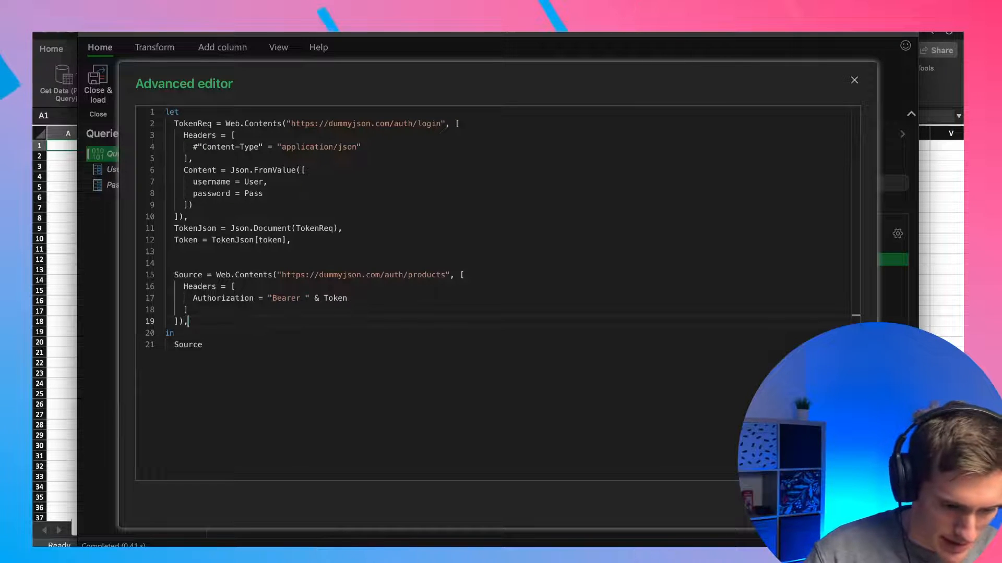
key(Enter)
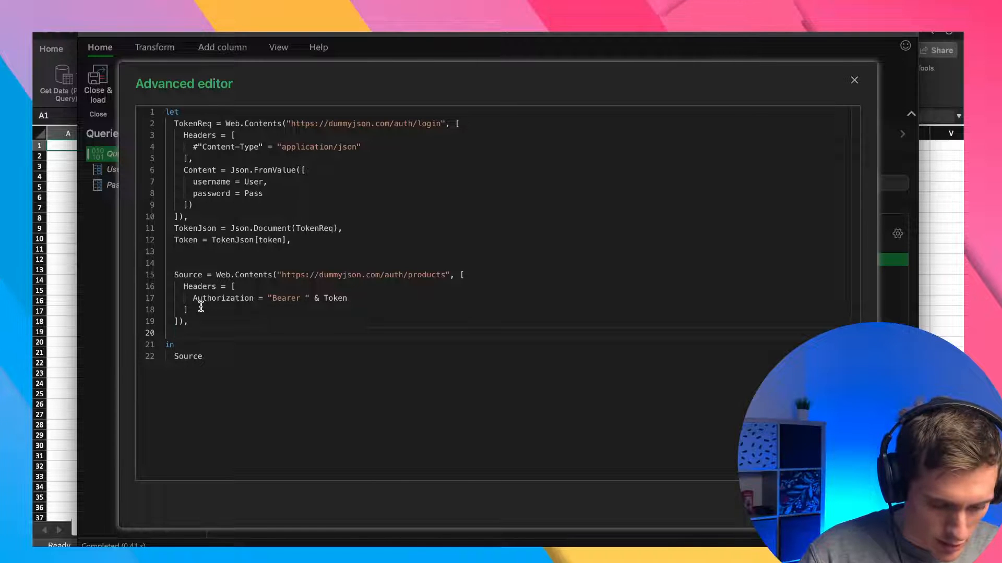
text(Data =)
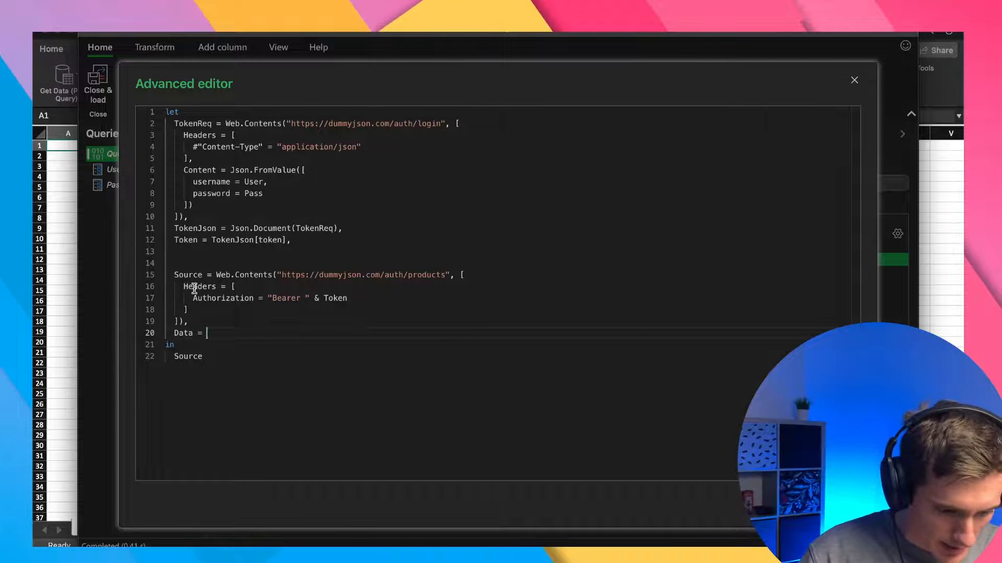
text(Json.Document()
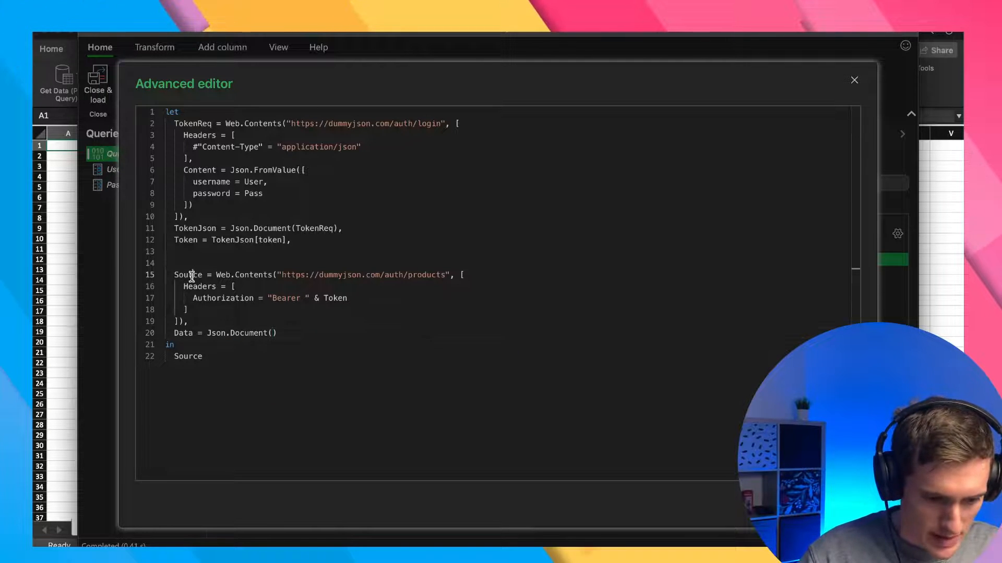
text(Source)
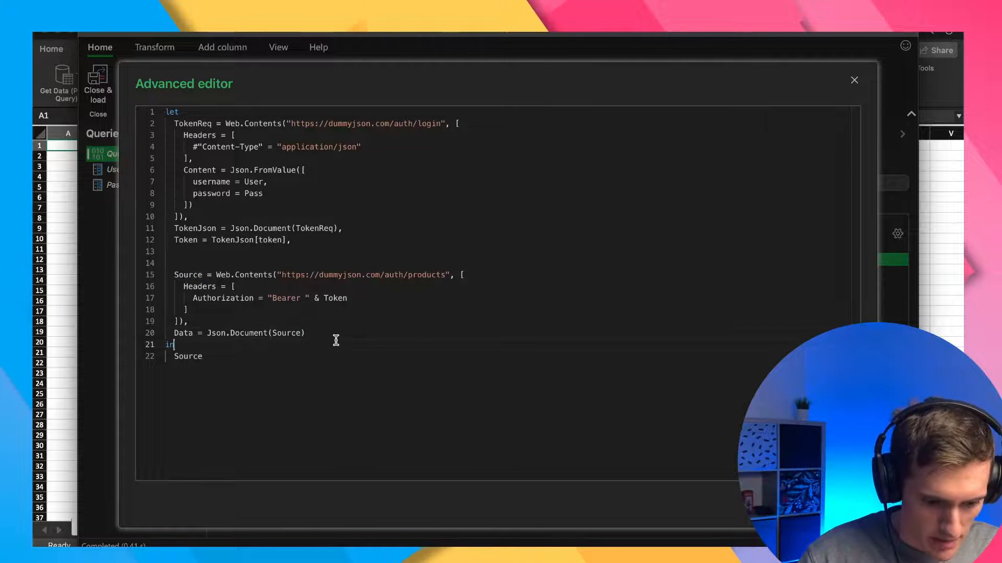
double_click(187, 357)
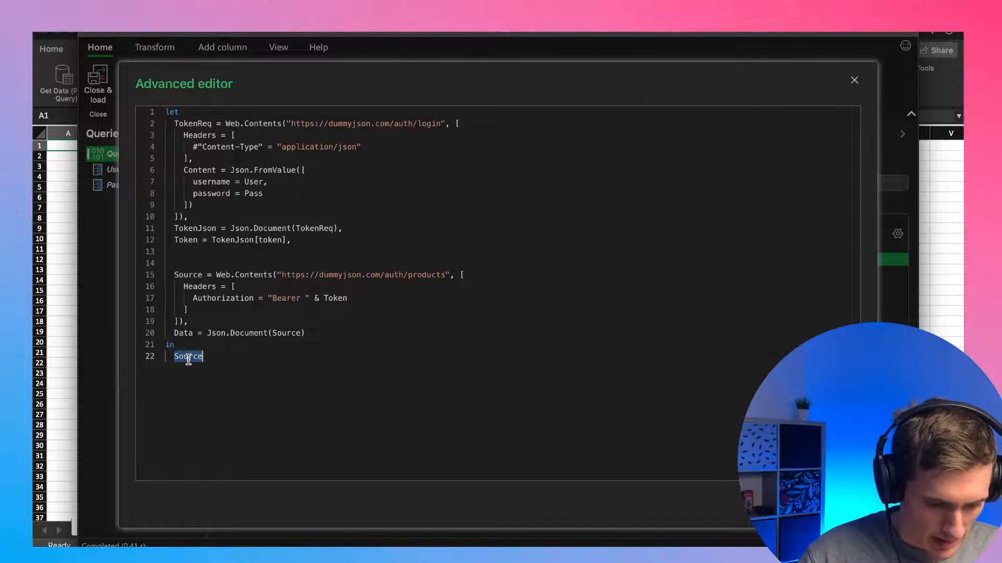
text(Data)
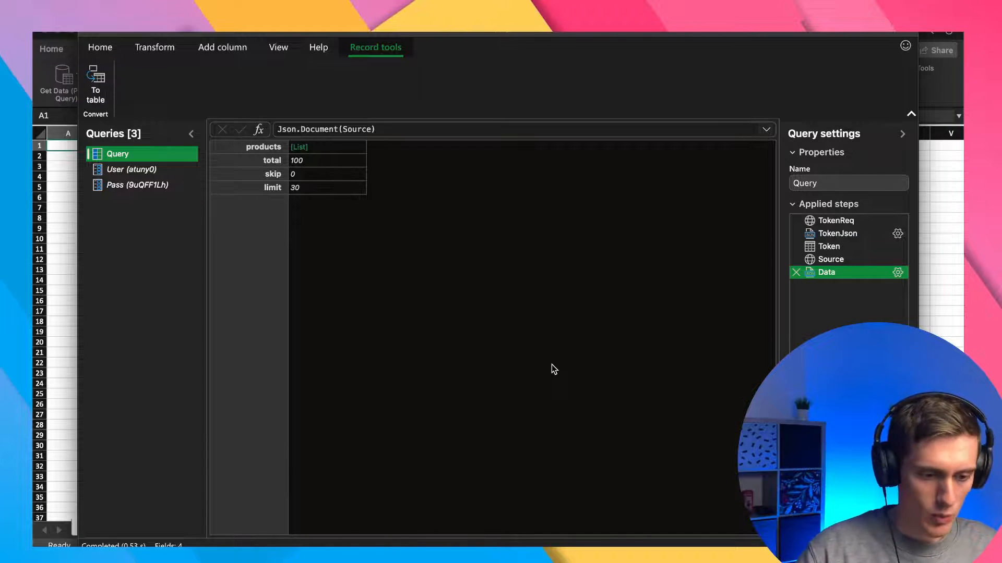
mouse_move(437, 275)
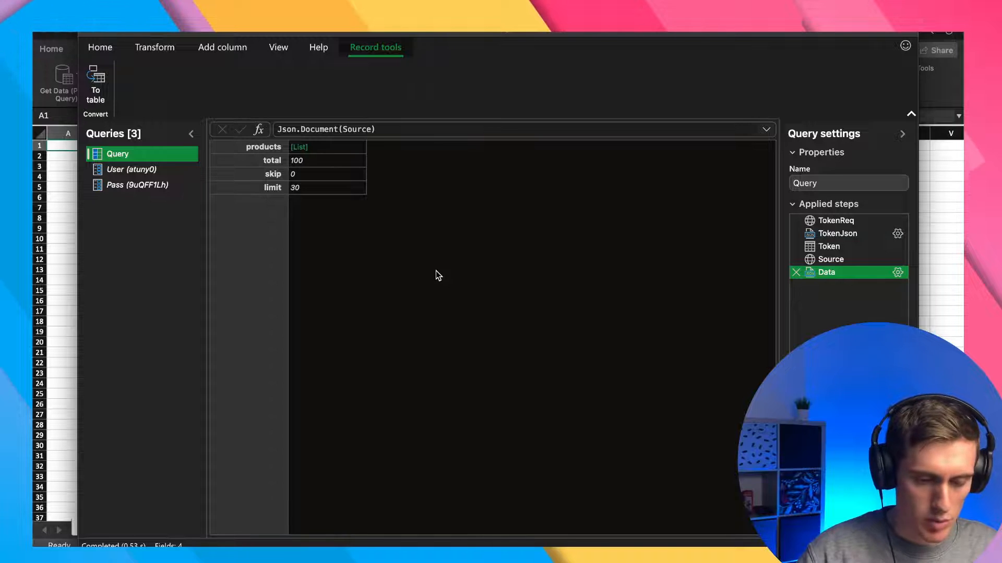
mouse_move(313, 158)
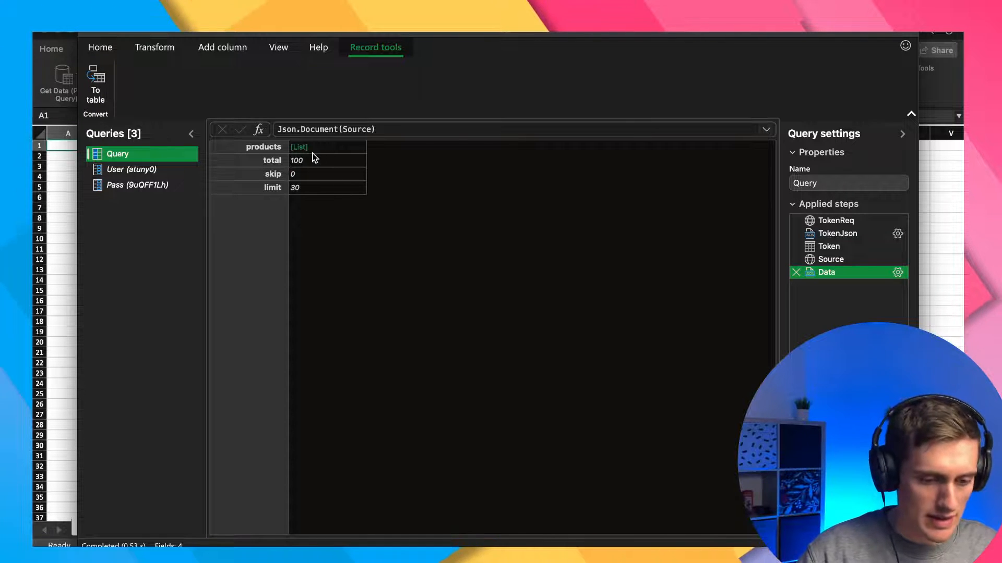
Drill into the products list, convert it to a table and expand records into id, title, description columns.
click(300, 147)
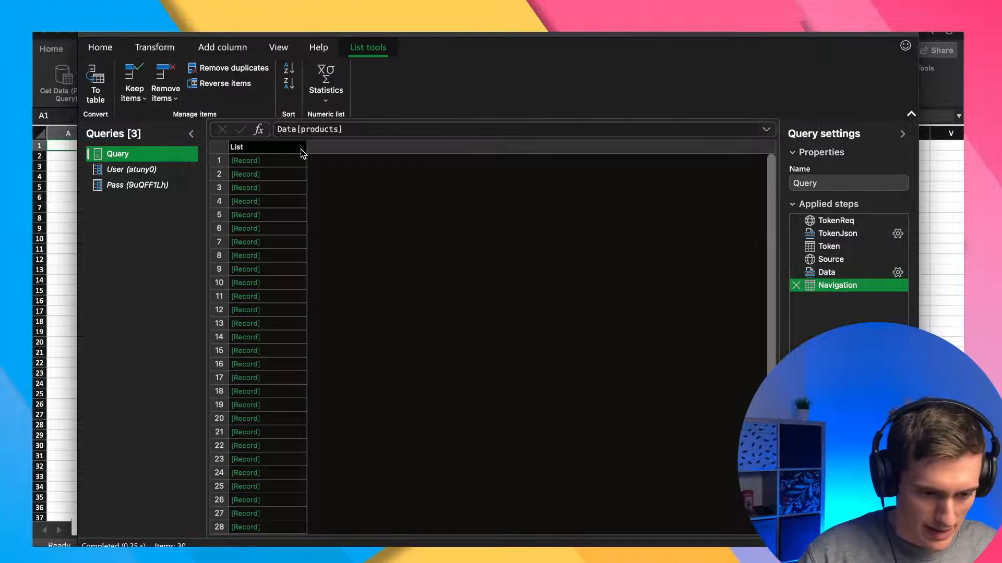
click(95, 86)
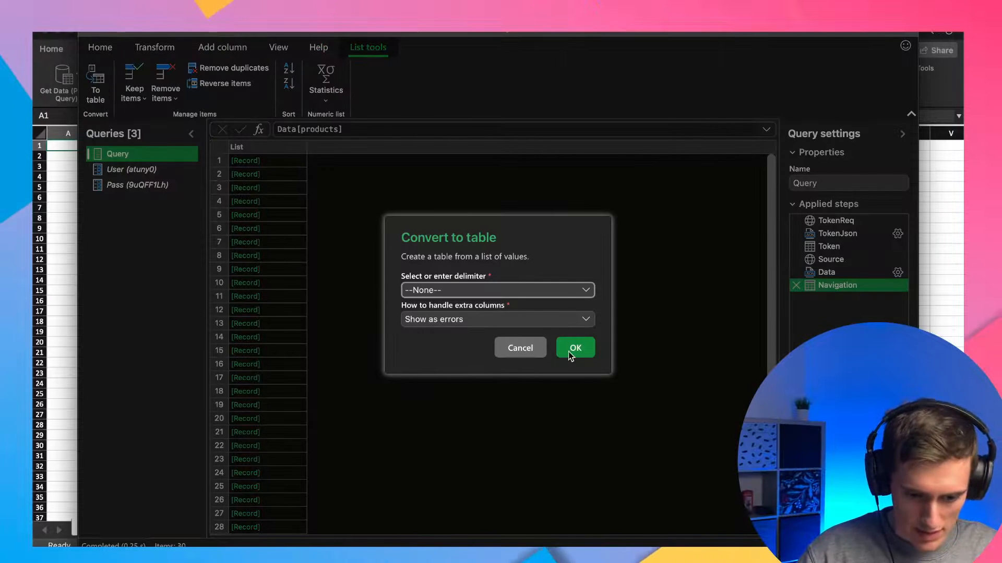
click(574, 347)
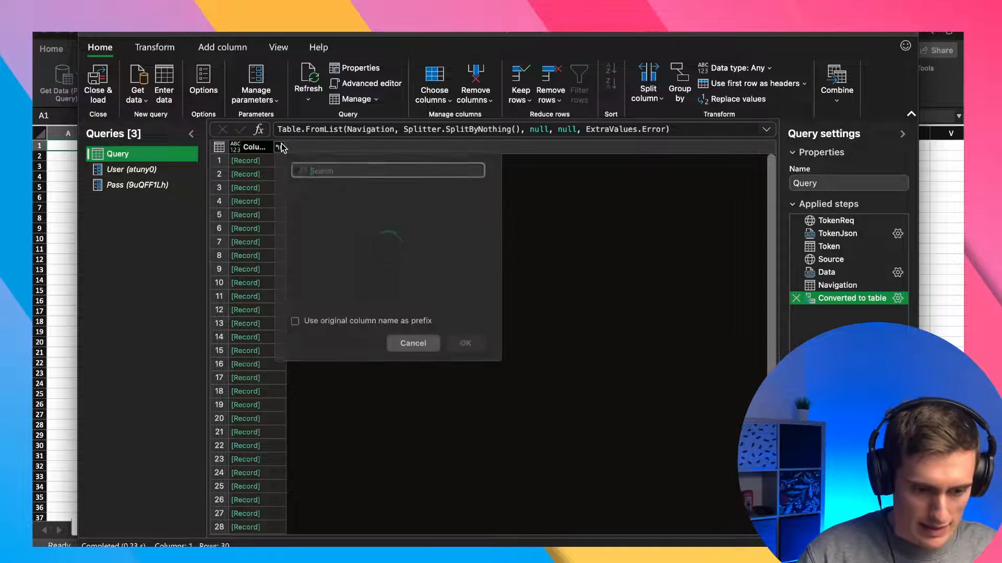
click(465, 343)
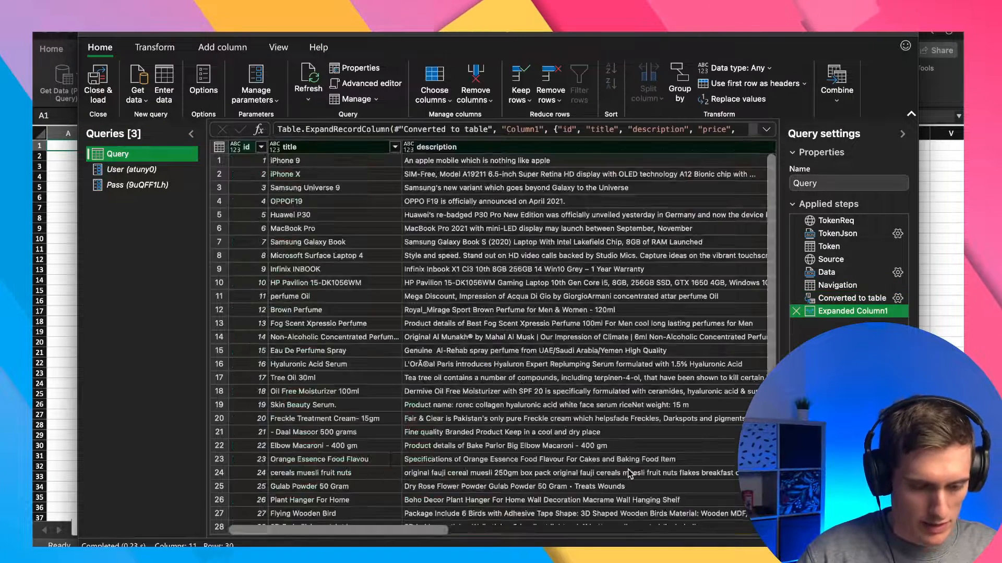